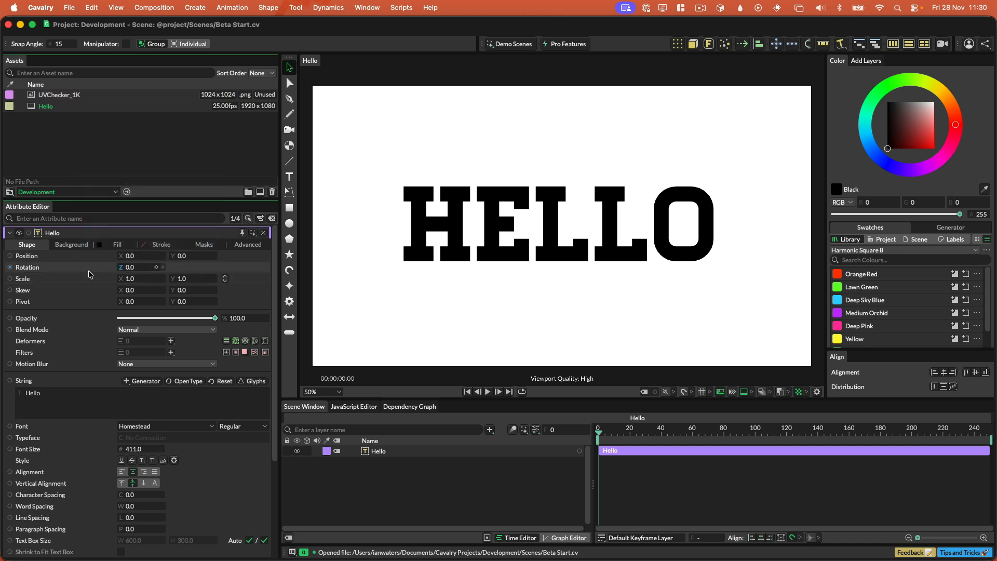
mouse_move(158, 344)
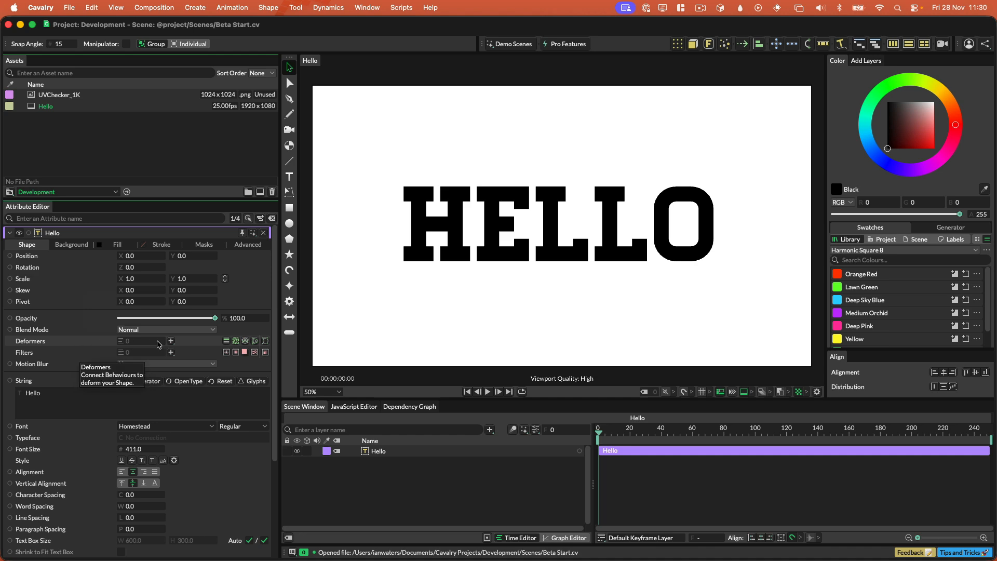
Step: Add a Four Point Warp deformer to HELLO and select the warp layer
click(170, 342)
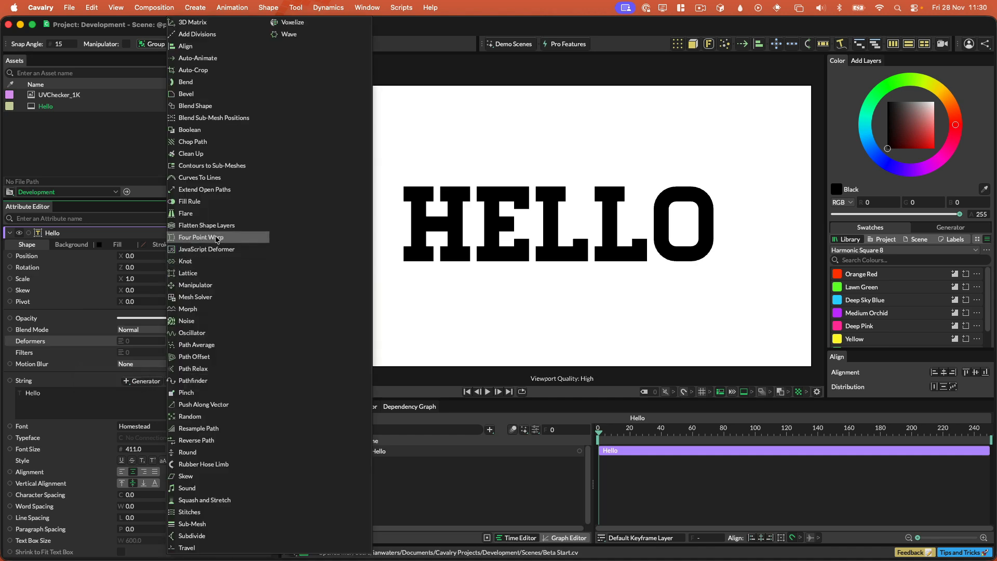
click(201, 237)
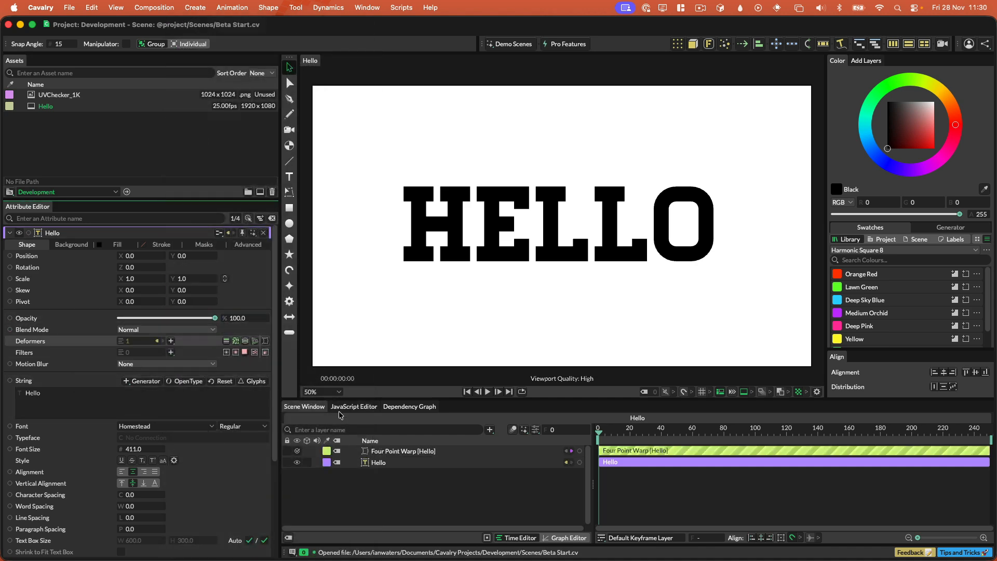
click(403, 451)
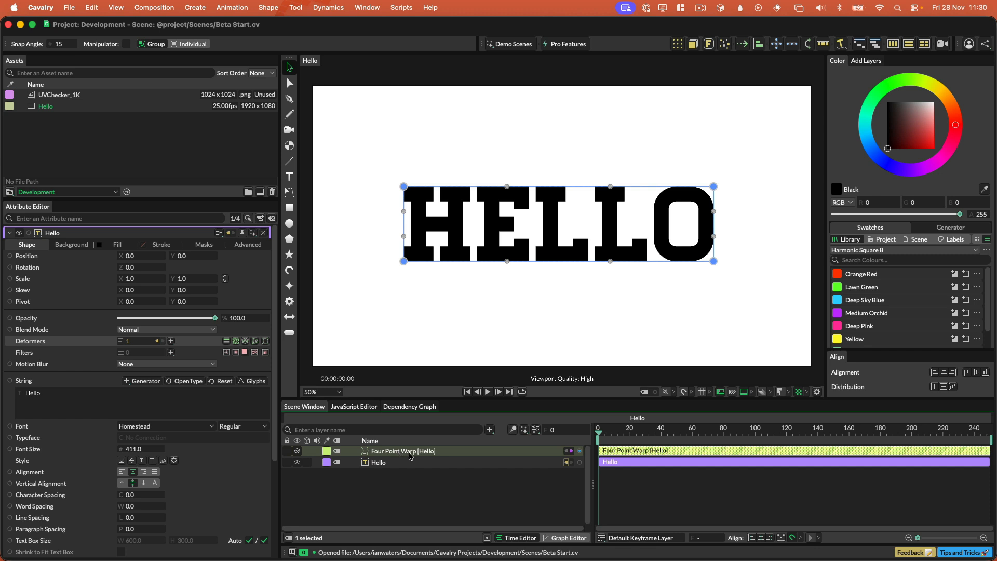
mouse_move(474, 456)
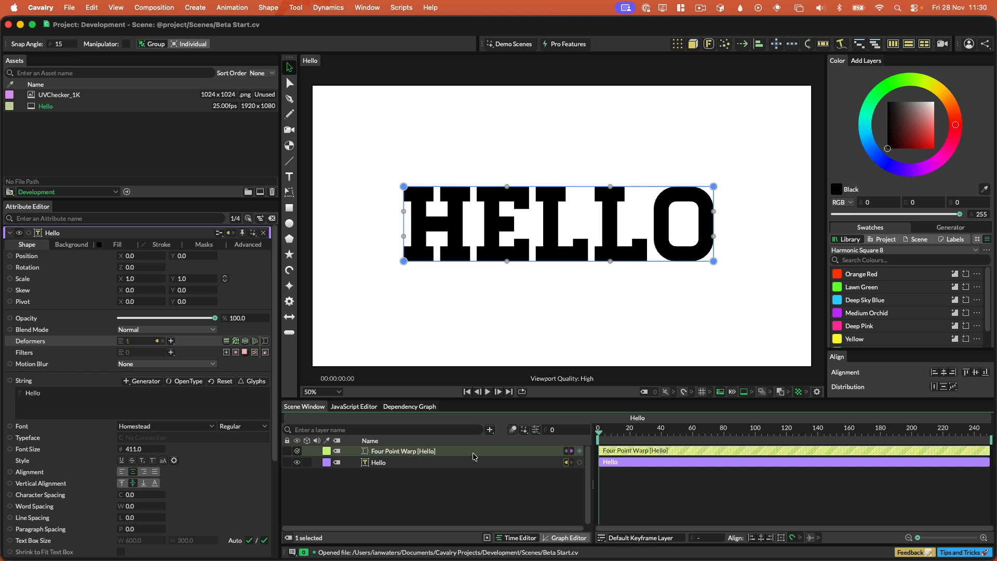
mouse_move(526, 192)
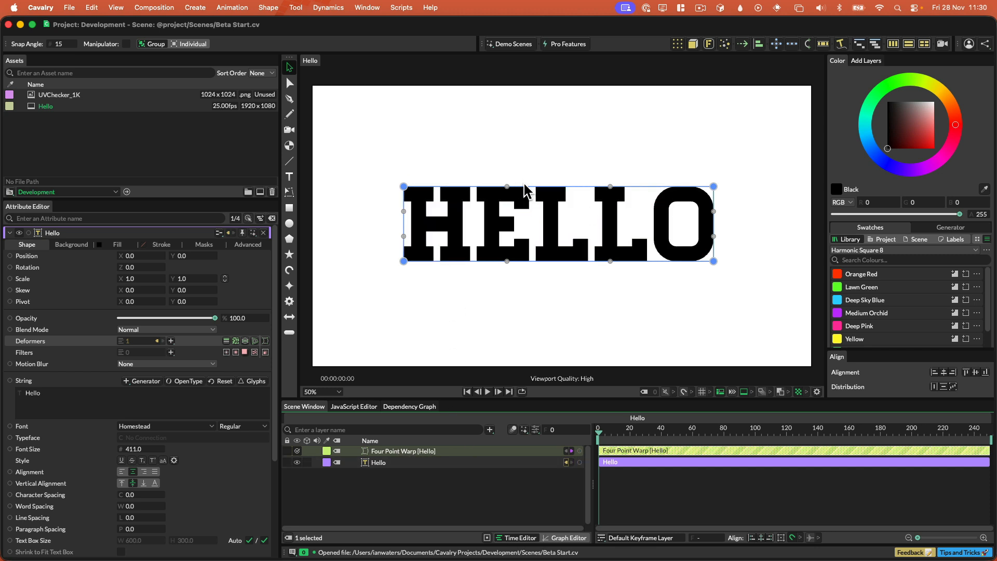
Step: Pull the warp's right corners outward and curve its top edge so HELLO flares right
drag(712, 186, 717, 125)
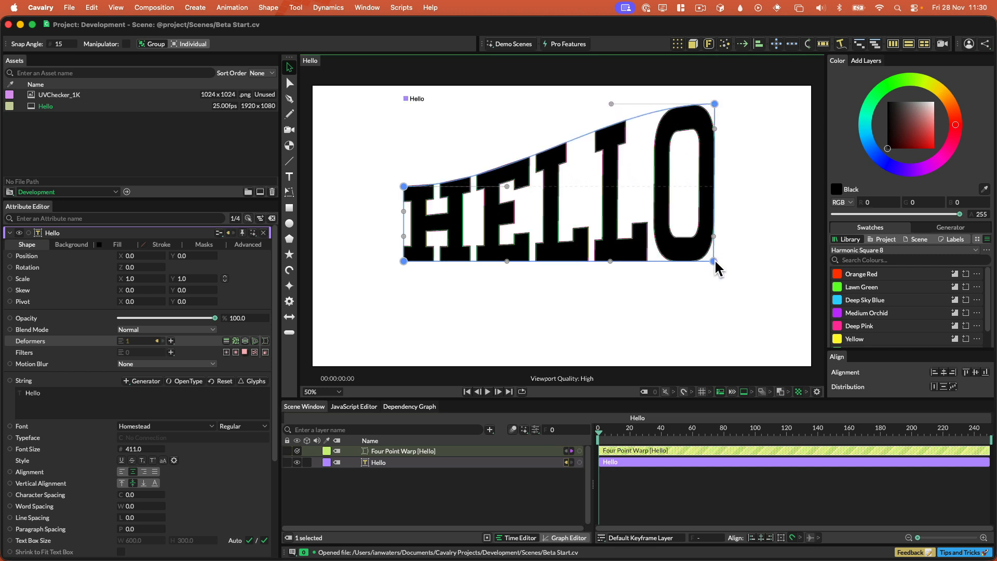
drag(712, 261, 713, 348)
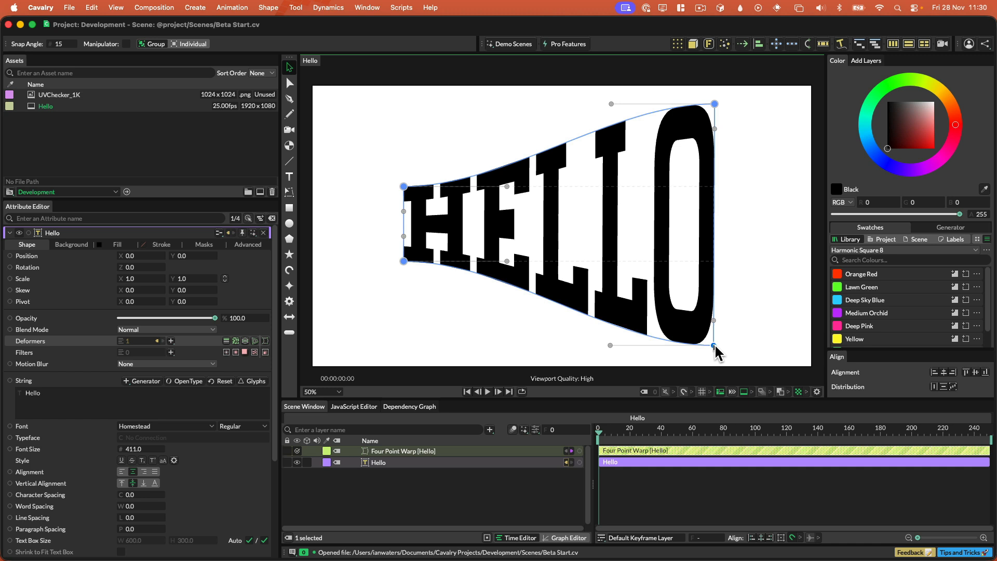
drag(717, 349, 713, 346)
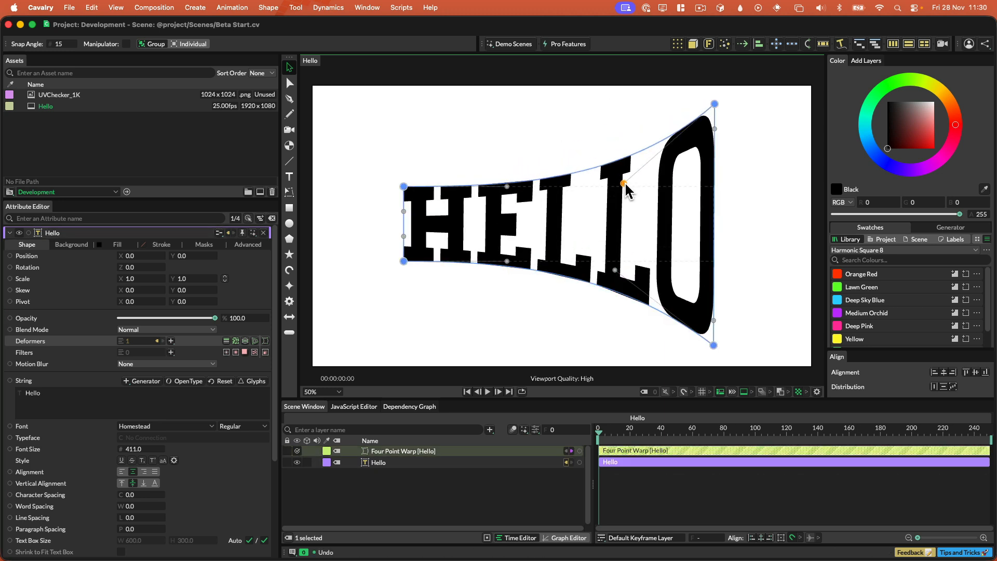
drag(623, 183, 616, 180)
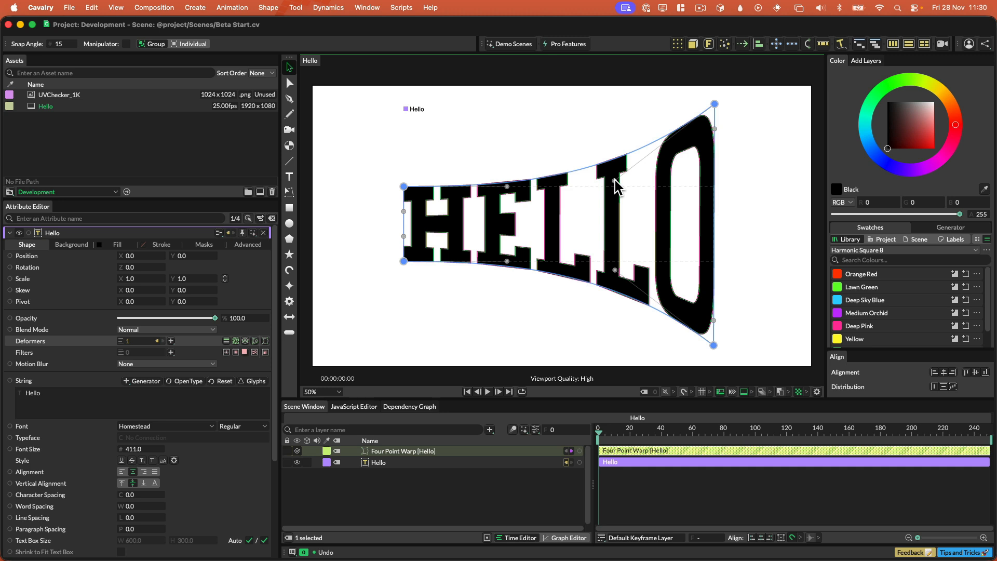
mouse_move(618, 202)
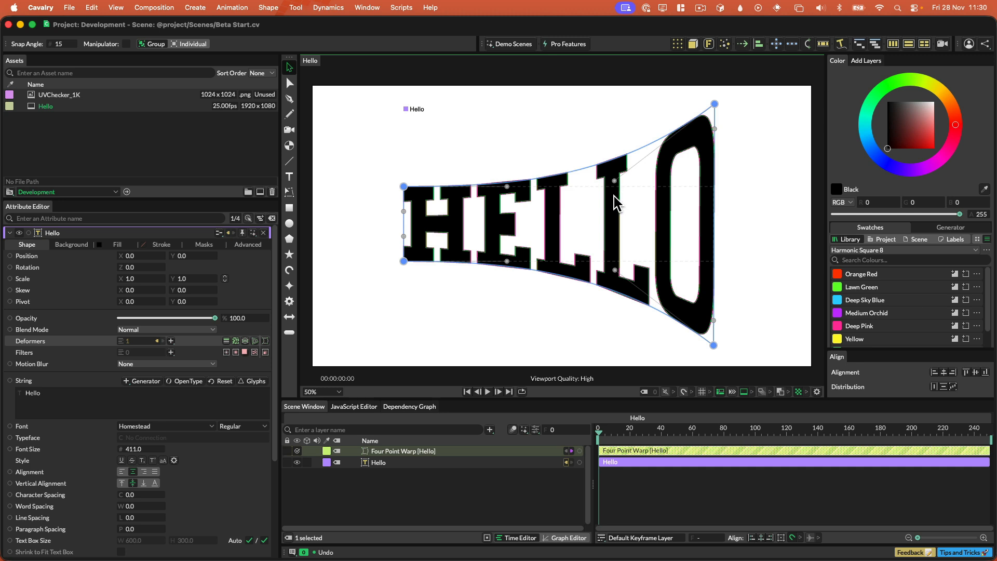
Step: Select the Four Point Warp layer to show its corner coordinates and Mesh option
click(403, 450)
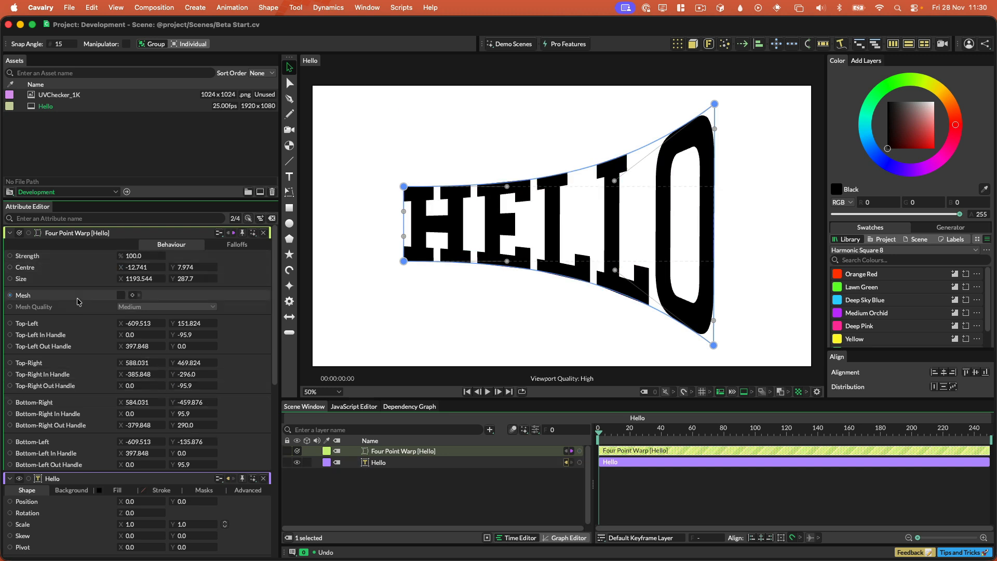
mouse_move(72, 299)
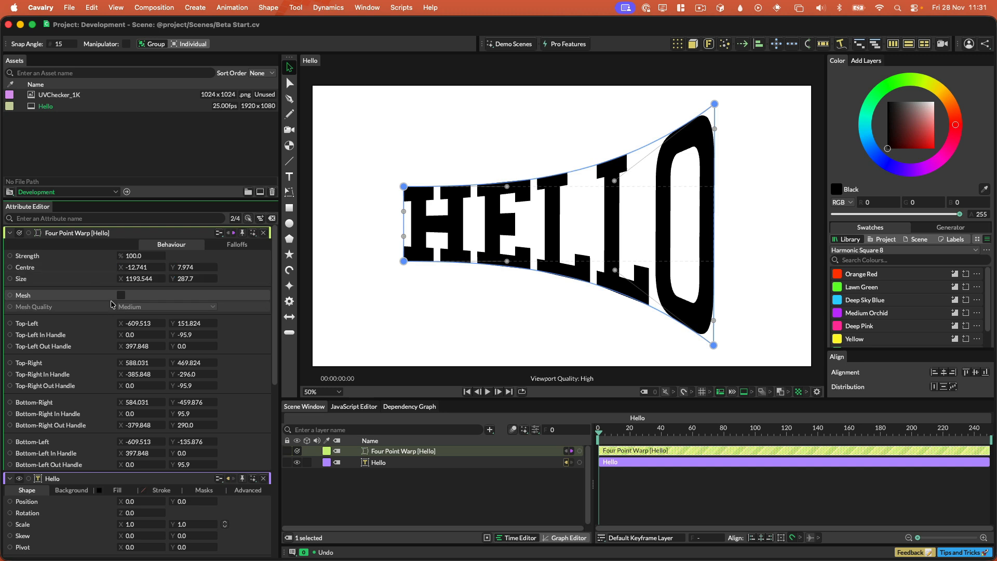
Step: Fill HELLO with a UVChecker_1K Image Shader using Fit Cover scale mode
click(378, 462)
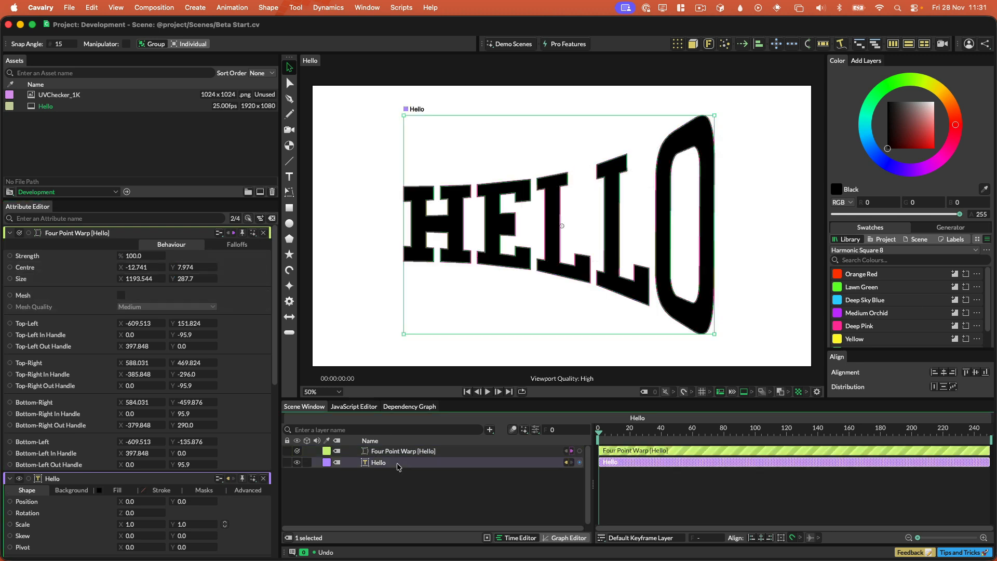
click(45, 106)
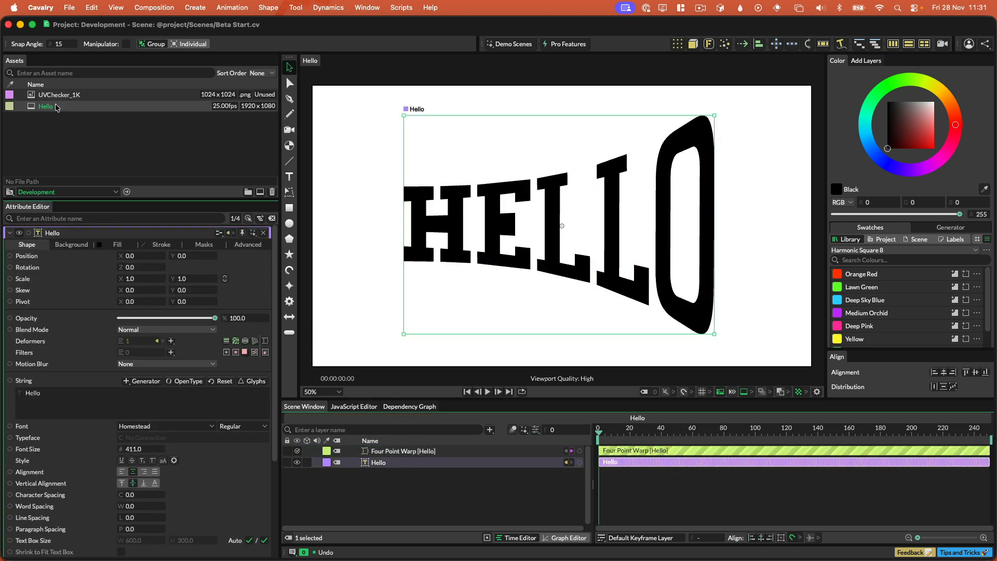
click(117, 245)
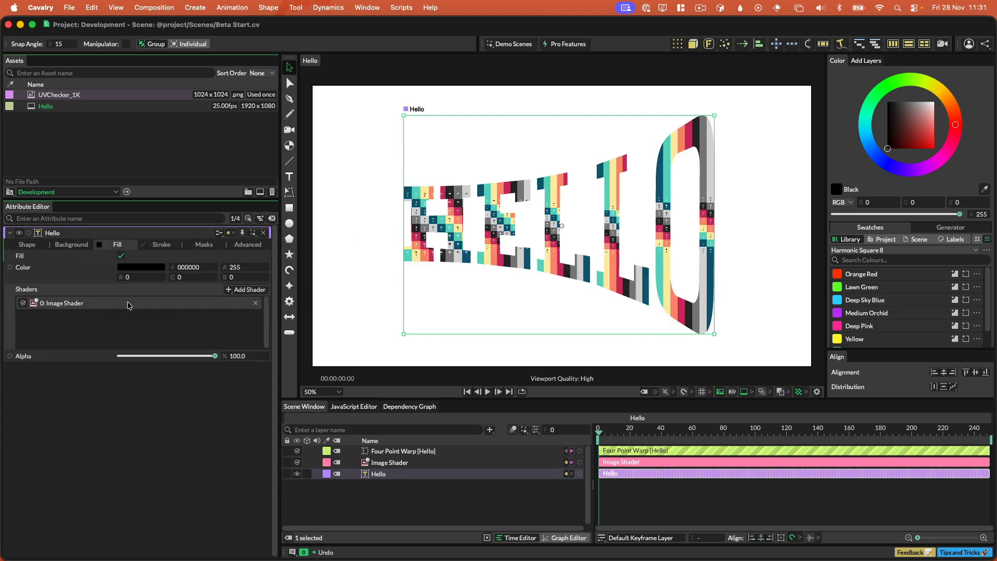
click(64, 303)
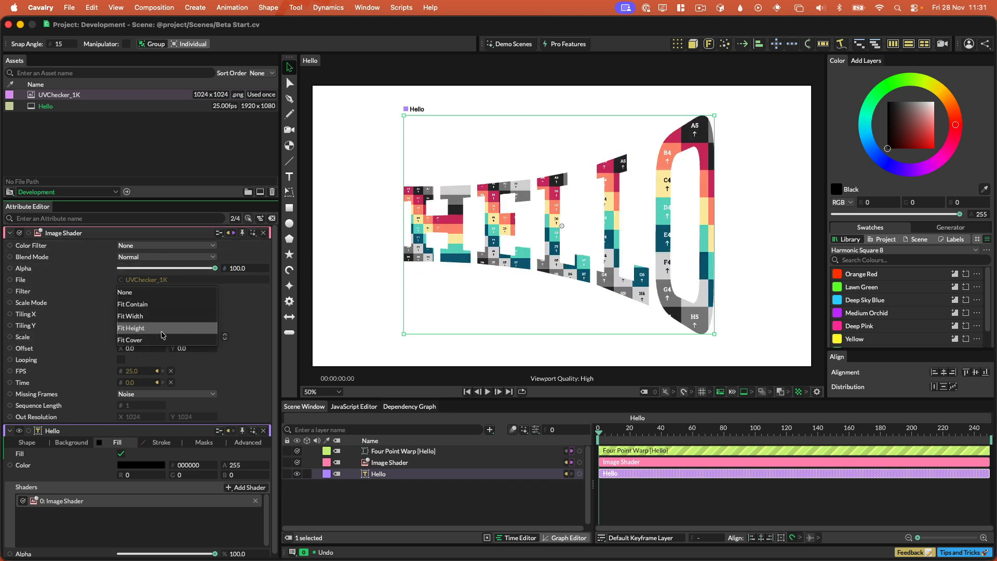
click(129, 339)
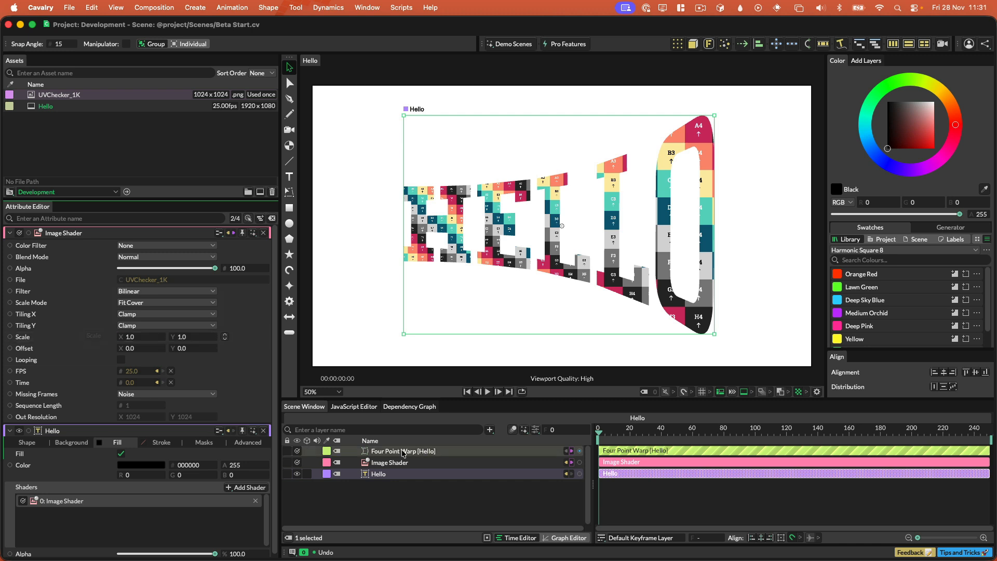
Step: Enable the warp's Mesh option and slightly lower its top-right corner
drag(714, 118, 715, 104)
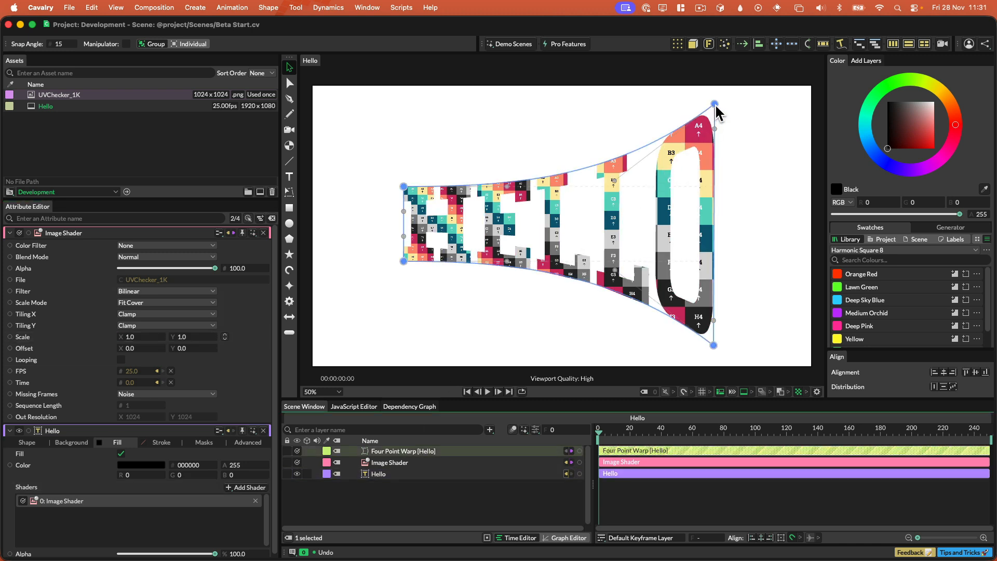
drag(714, 103, 676, 123)
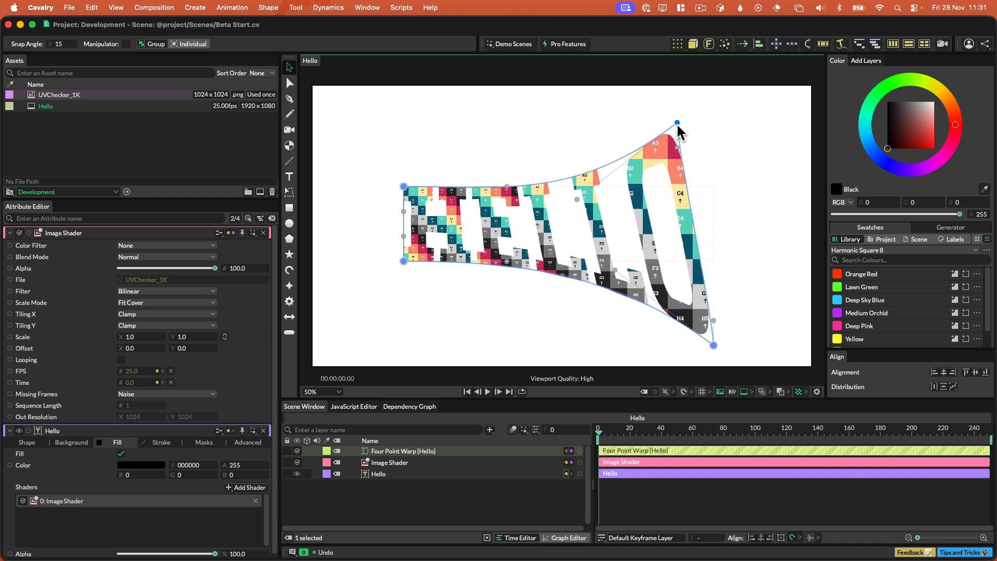
drag(676, 122, 717, 110)
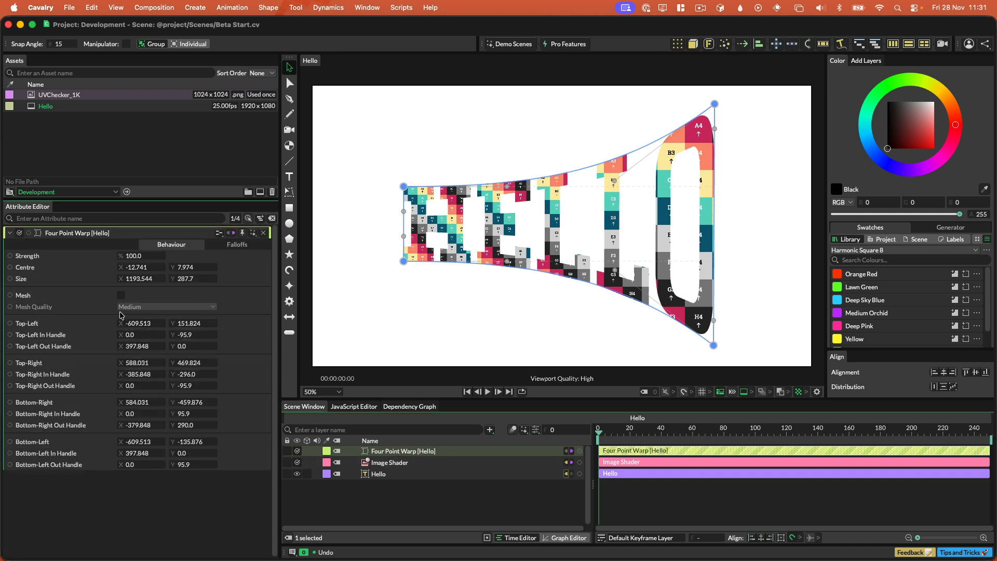
click(121, 295)
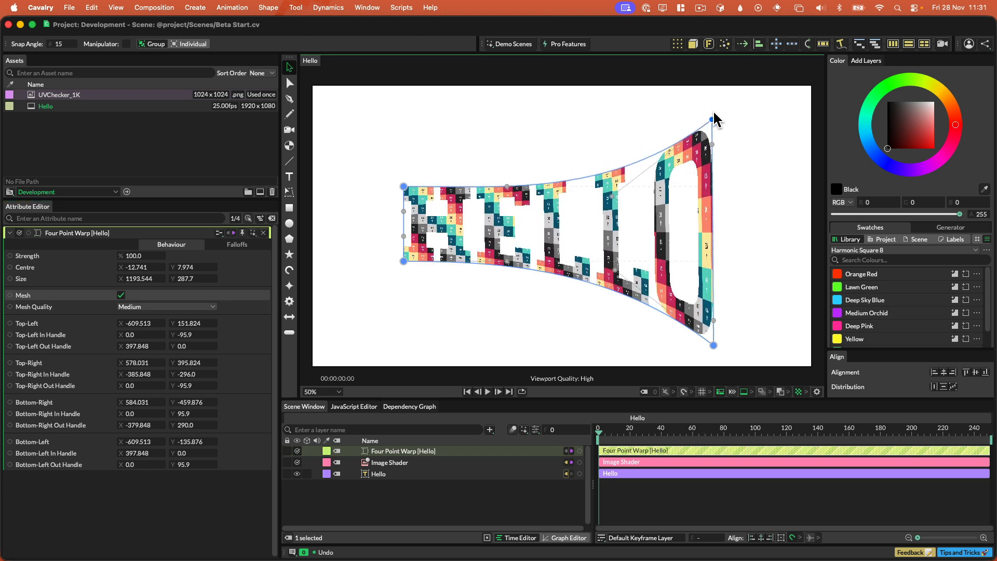
drag(711, 124, 711, 111)
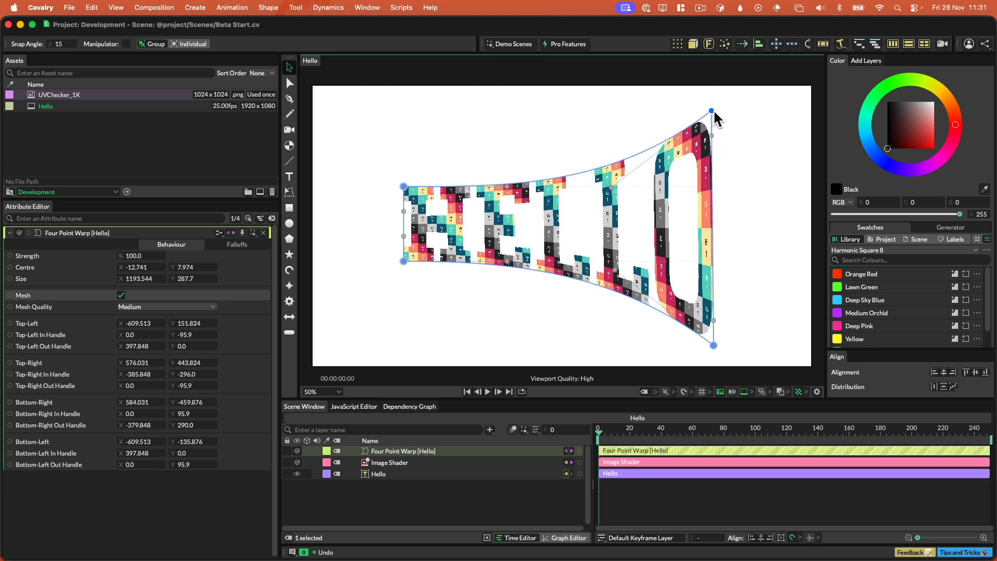
drag(711, 111, 712, 119)
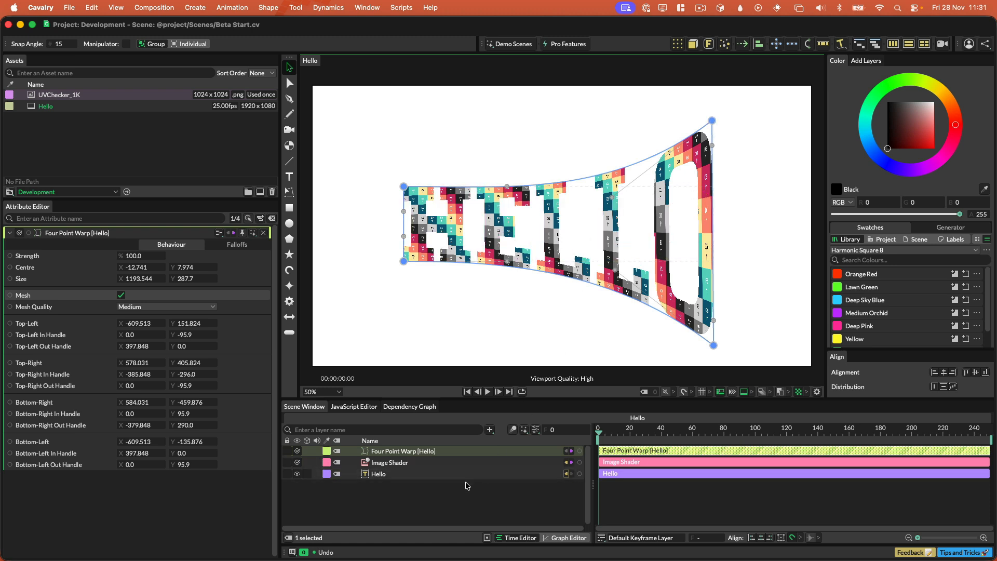
Step: Revert to plain HELLO, add a Lattice deformer, and marquee-select its right-side points
click(388, 462)
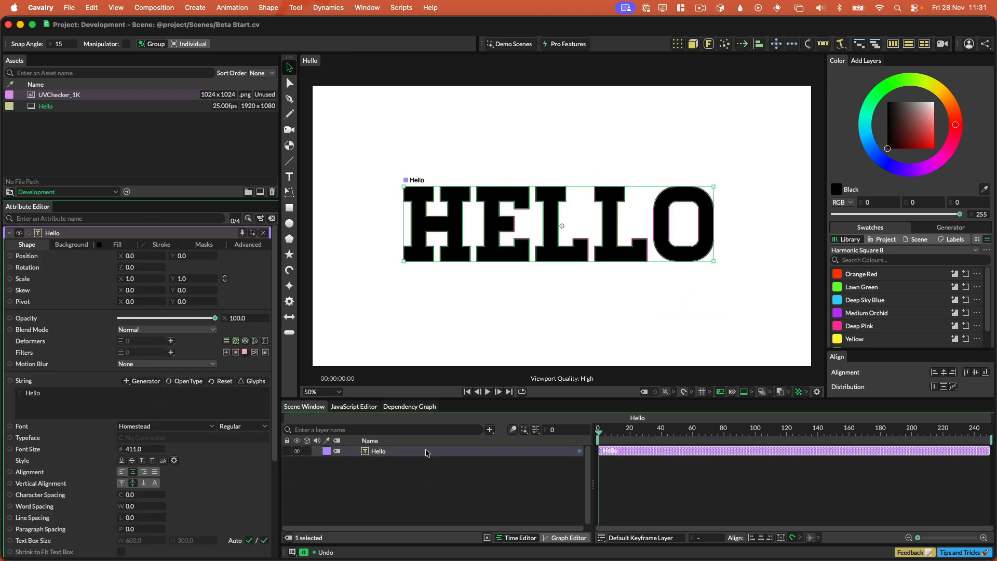
click(170, 341)
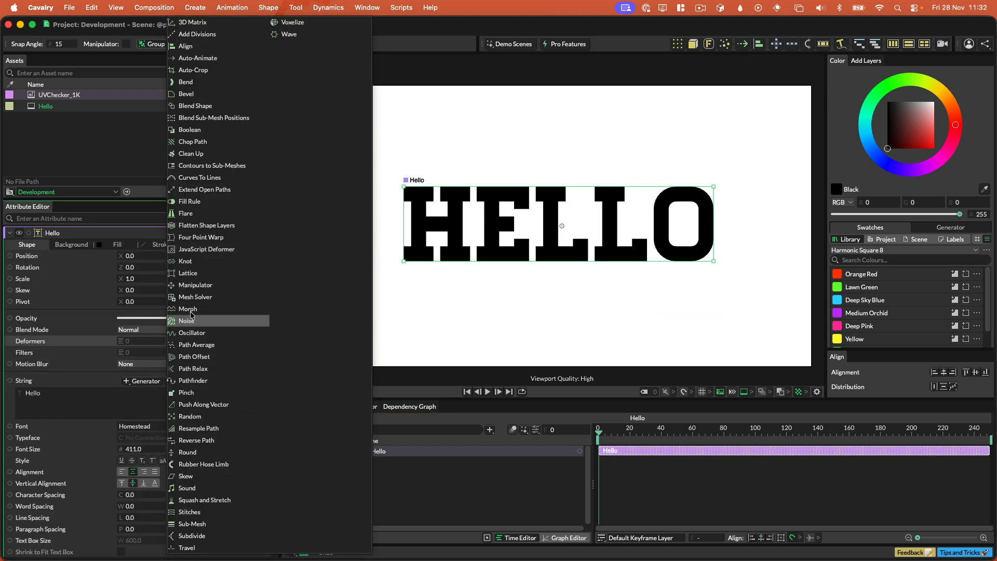
click(188, 272)
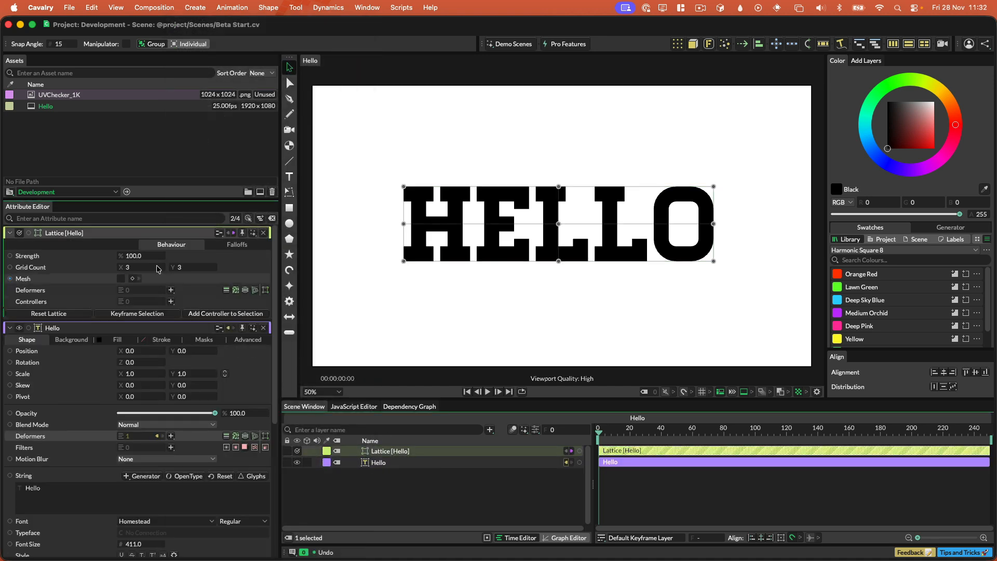
drag(535, 157, 731, 287)
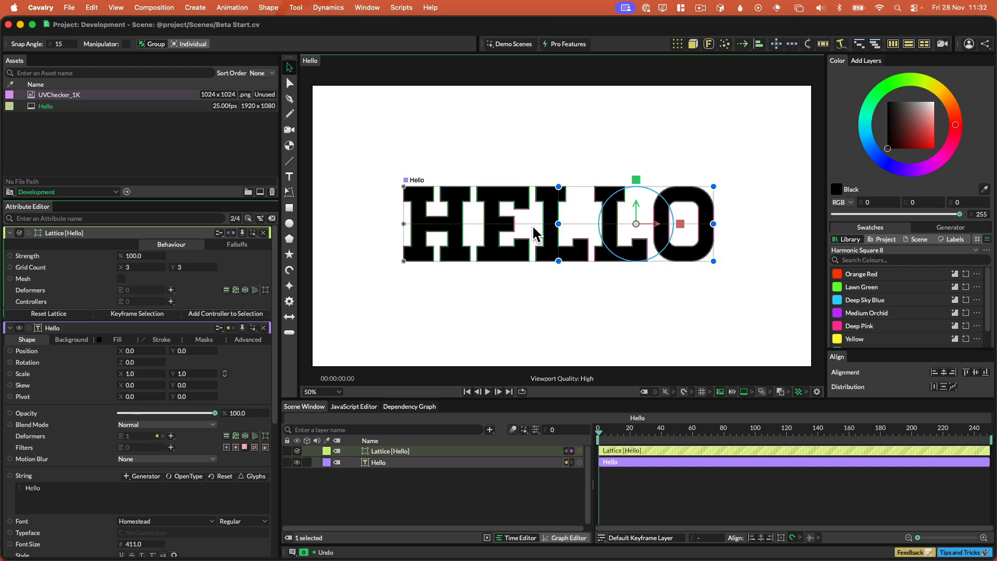
mouse_move(648, 232)
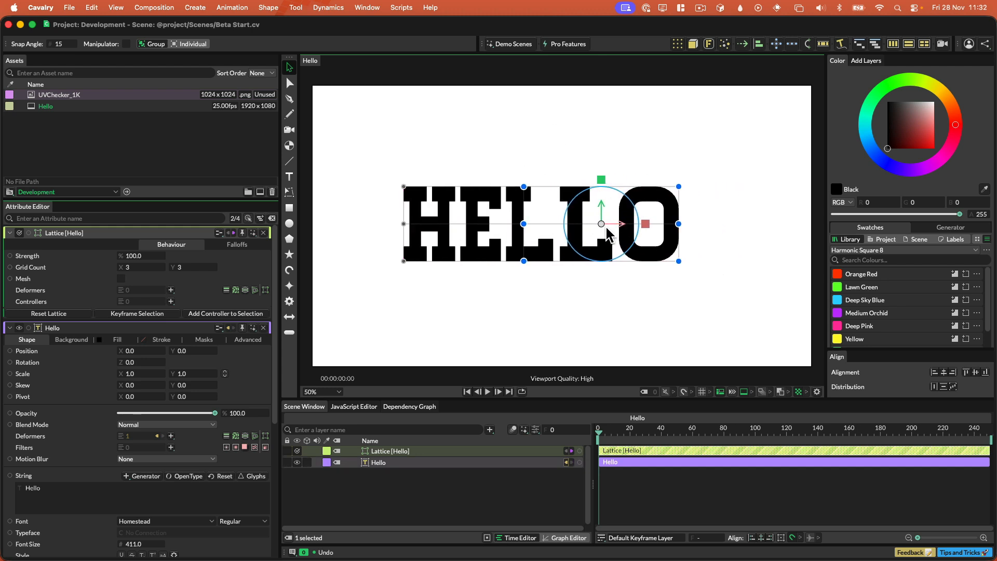
Step: Drag in the viewport over the lattice points covering the right-hand letters
drag(601, 223, 634, 224)
text(40)
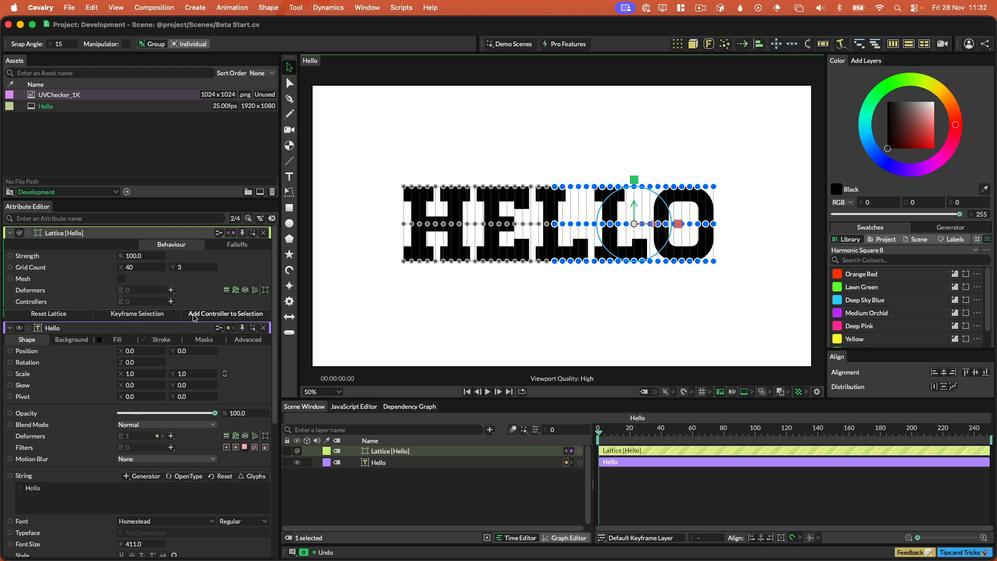
mouse_move(227, 290)
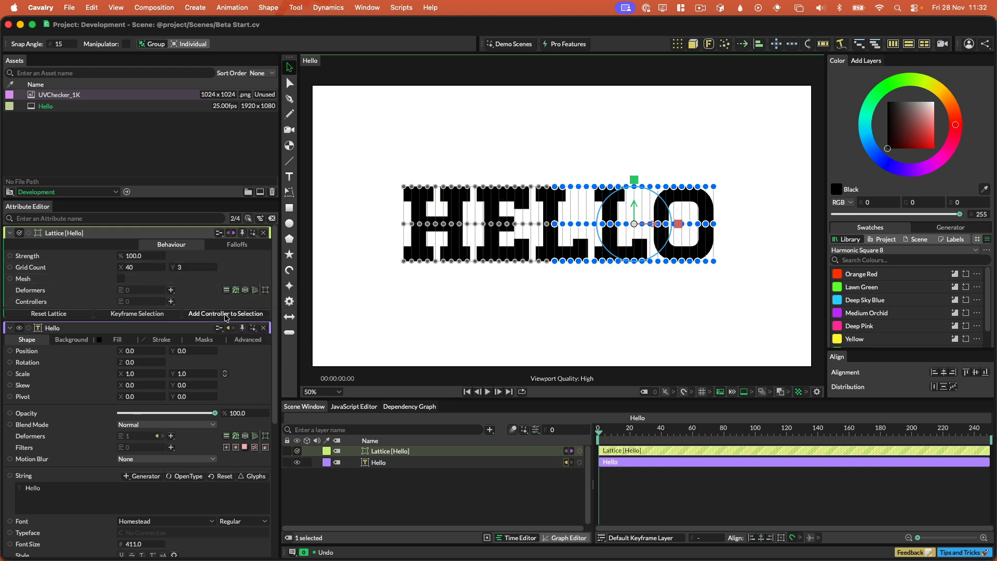
Step: Add a Lattice Controller to the selected points and drag it right to stretch LLO
click(225, 314)
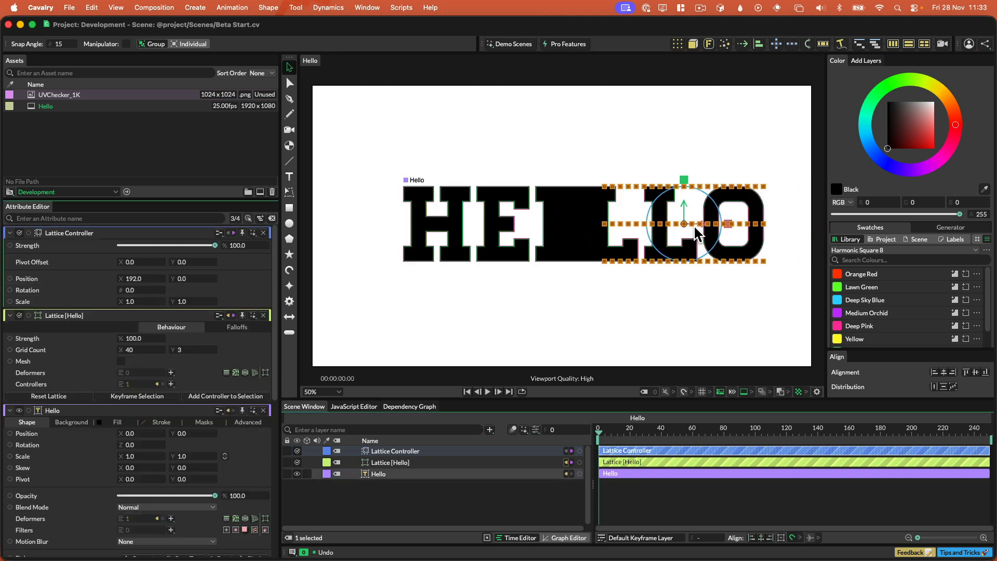
drag(683, 223, 744, 223)
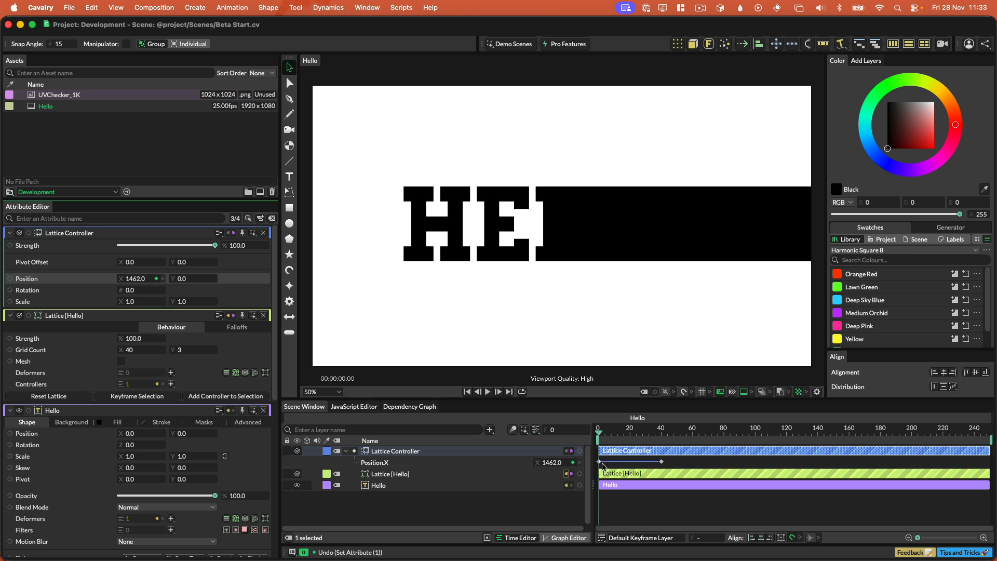
Step: Give the position keyframes a Spring Out ease and add an Align behaviour to Hello
right_click(601, 465)
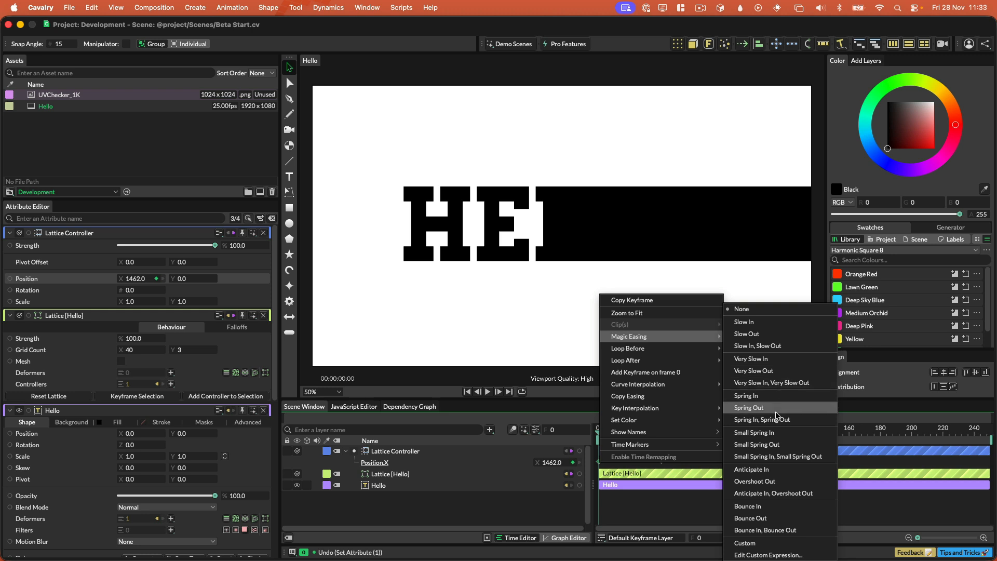
mouse_move(764, 481)
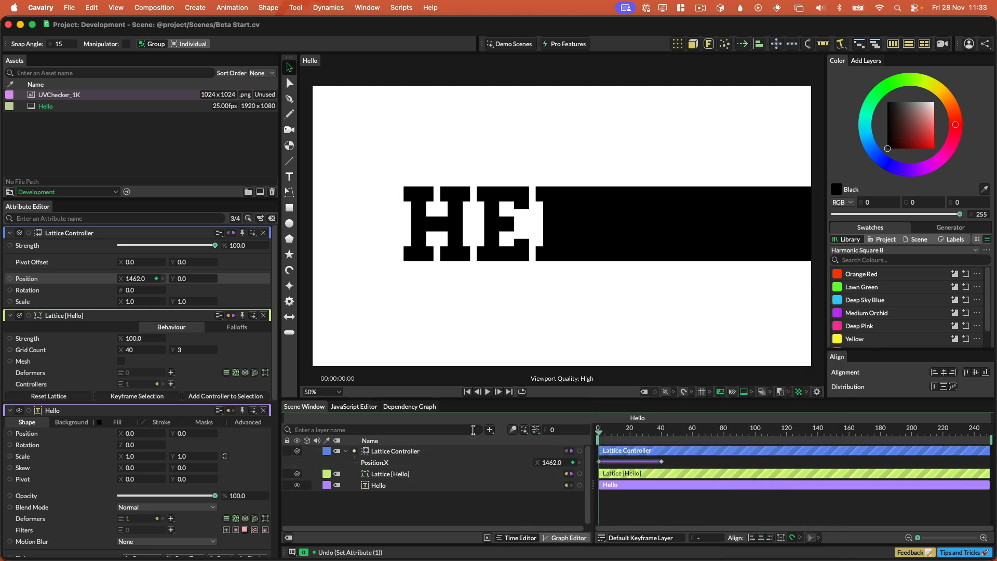
click(650, 436)
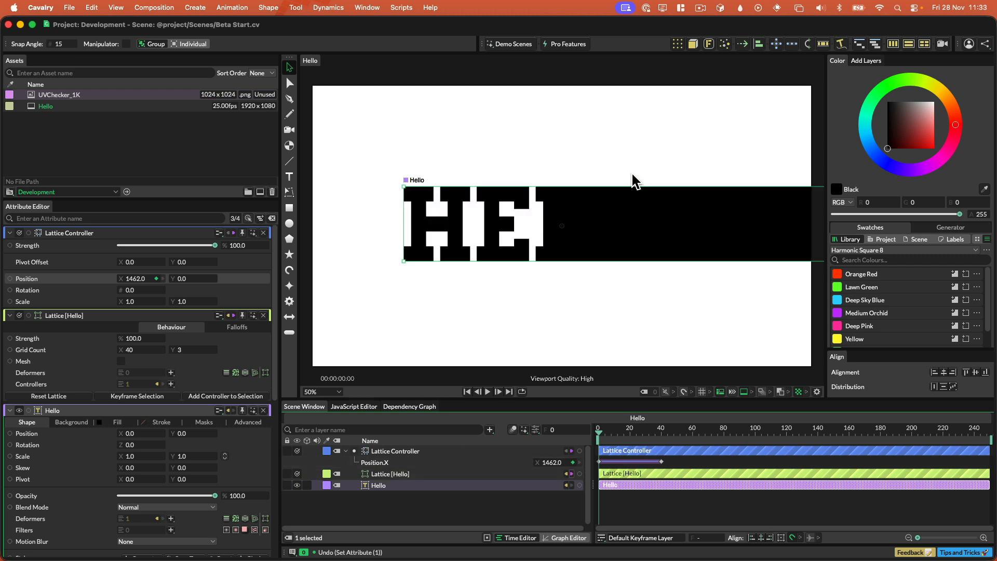
mouse_move(759, 43)
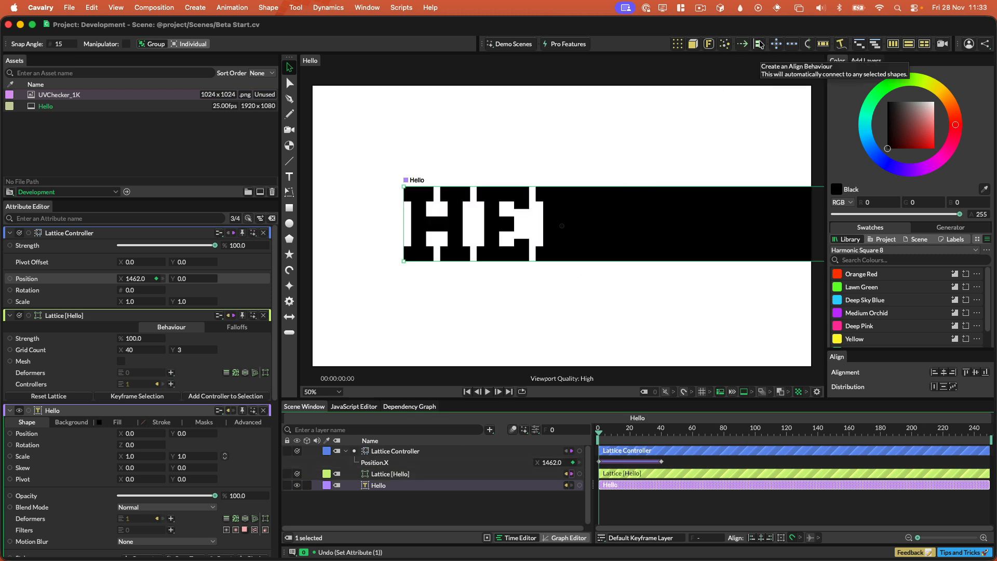
click(759, 43)
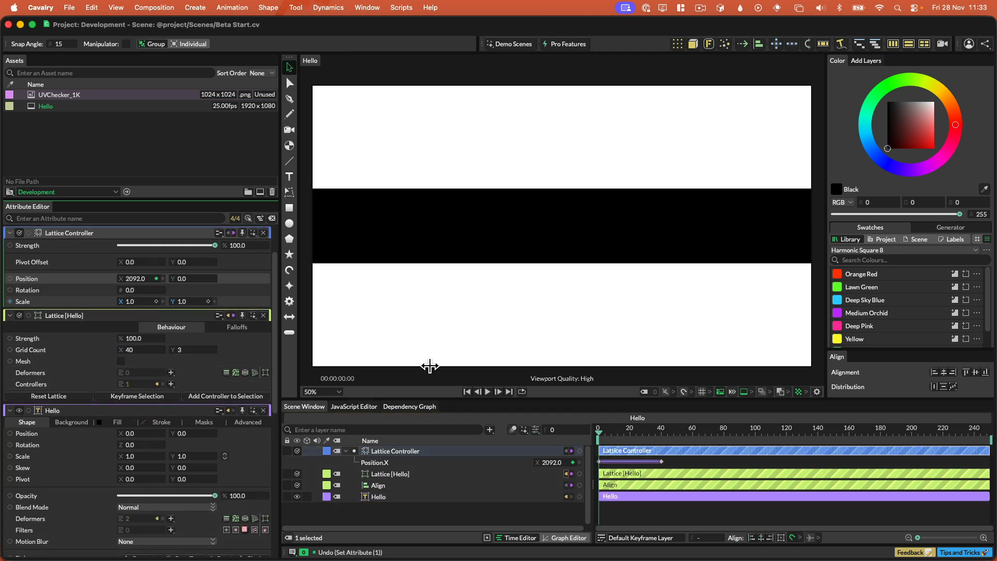
Step: Play the animation, rewind to frame 0, and replay HELLO springing back
click(488, 392)
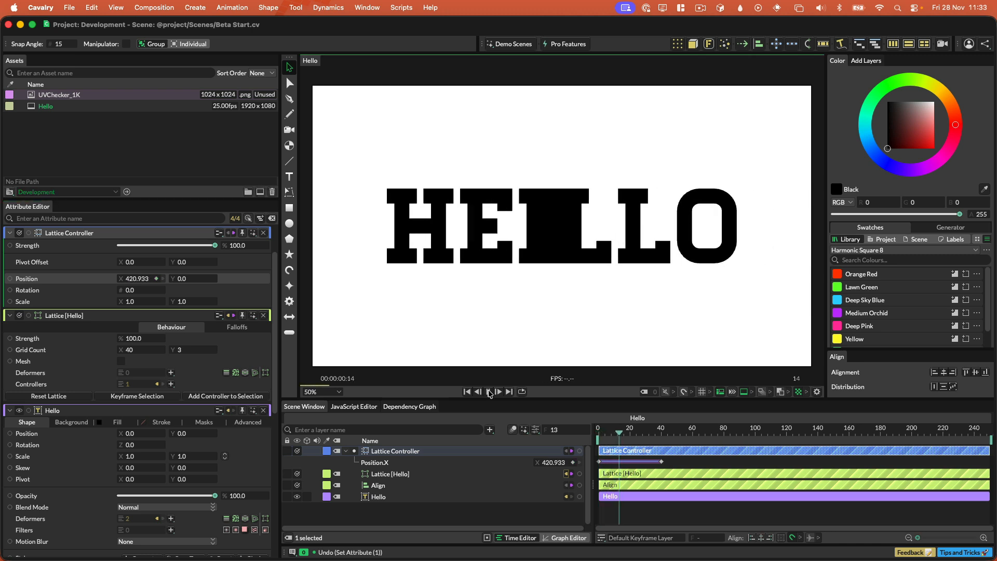
click(488, 391)
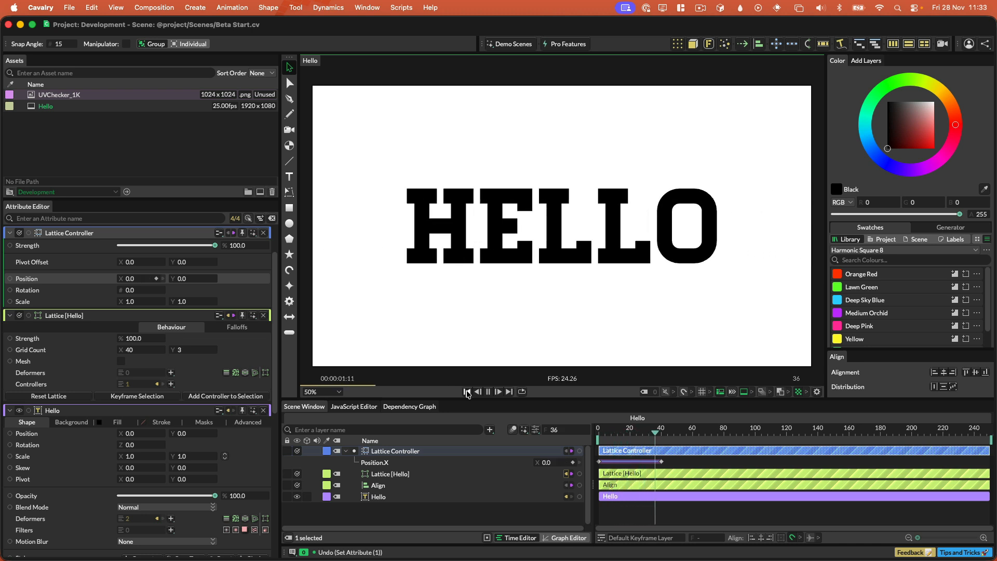
click(487, 392)
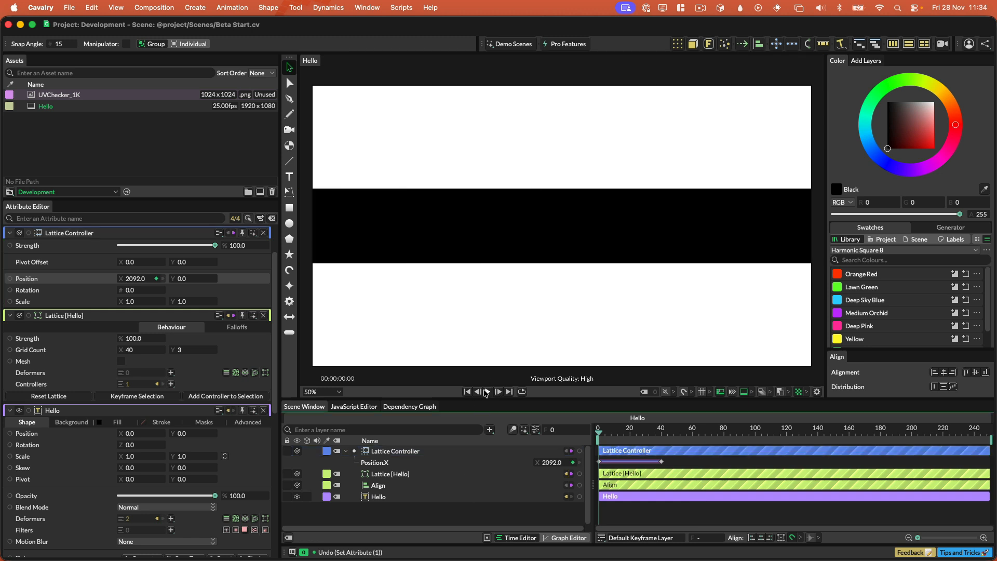
click(487, 391)
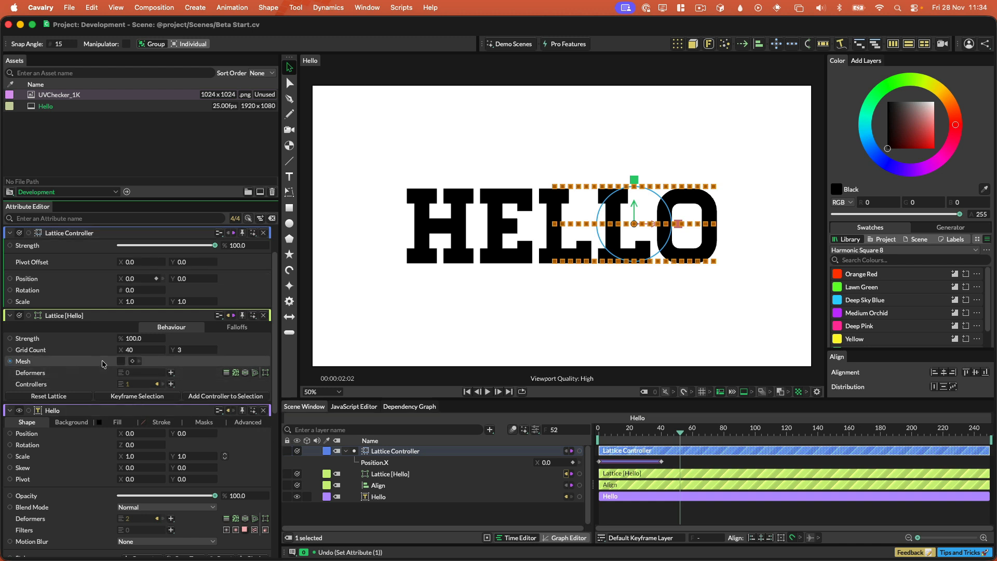
mouse_move(114, 365)
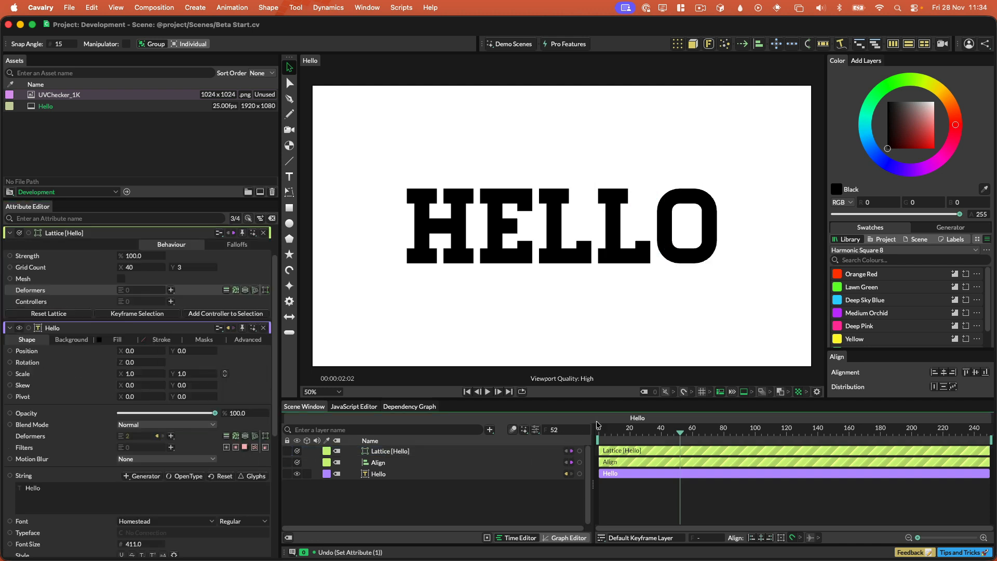
Step: Select Lattice [Hello] and open its Deformers list
click(391, 450)
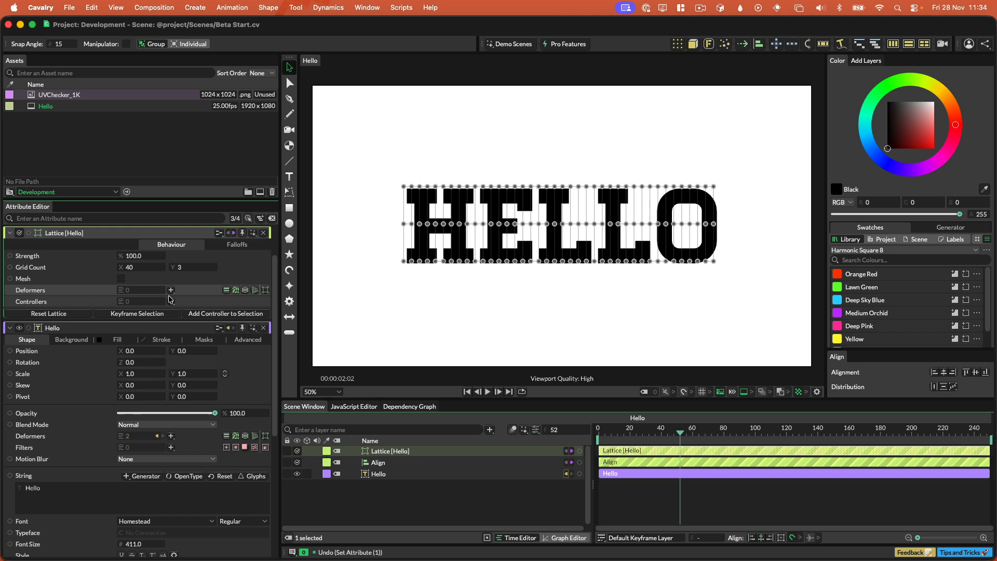
click(170, 290)
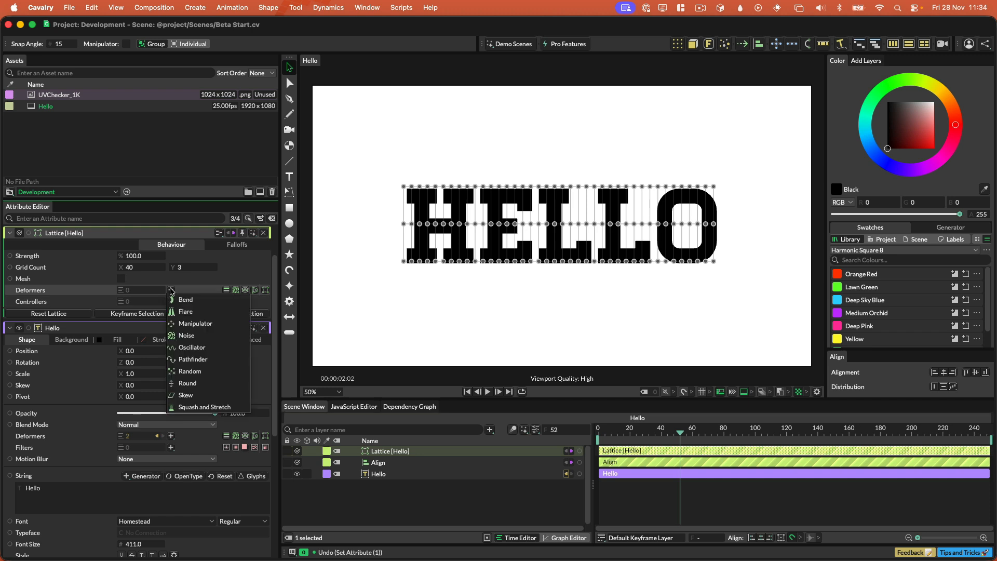
mouse_move(204, 347)
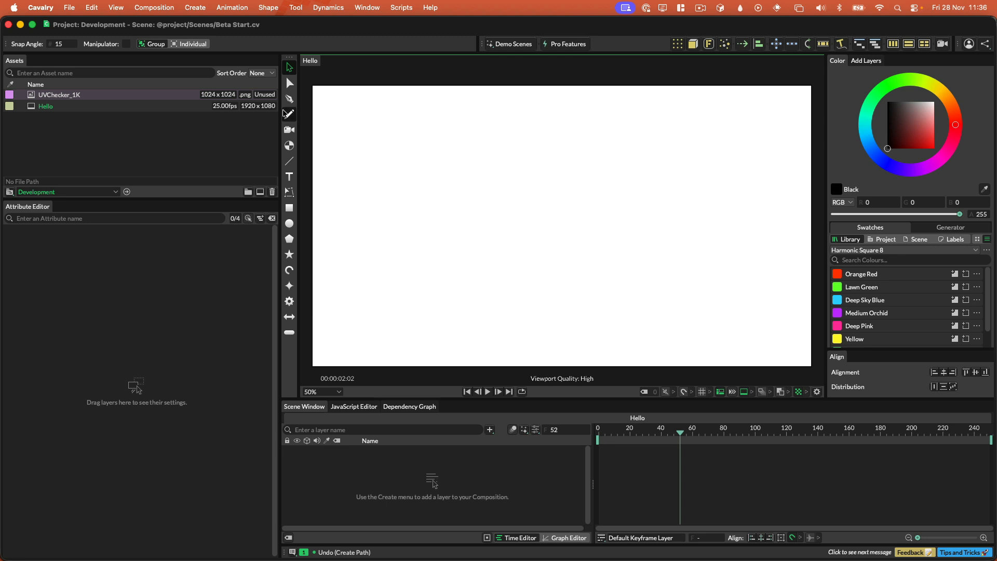
Step: Sketch a closed freehand loop with the Pencil tool
drag(548, 137, 453, 328)
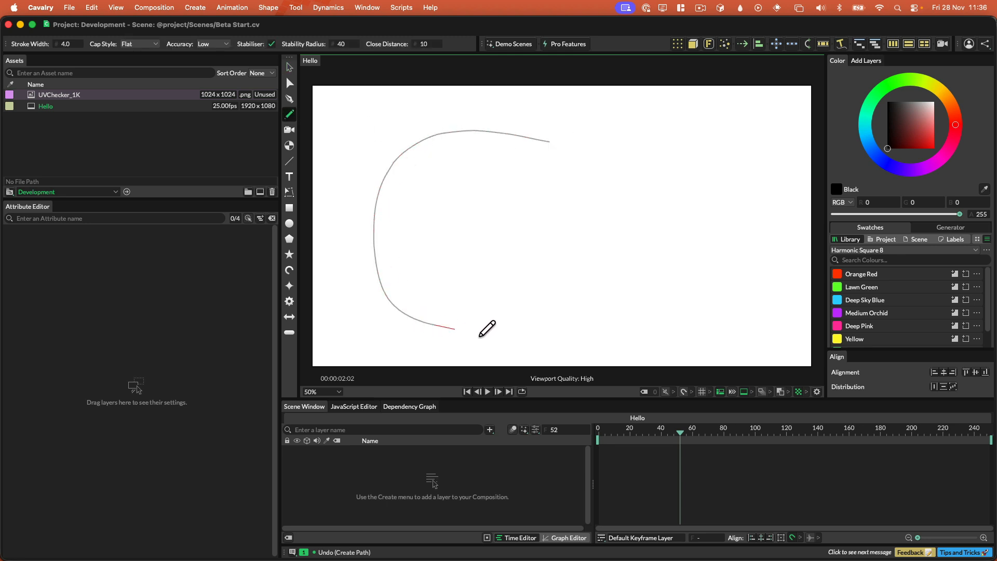
drag(455, 329, 547, 137)
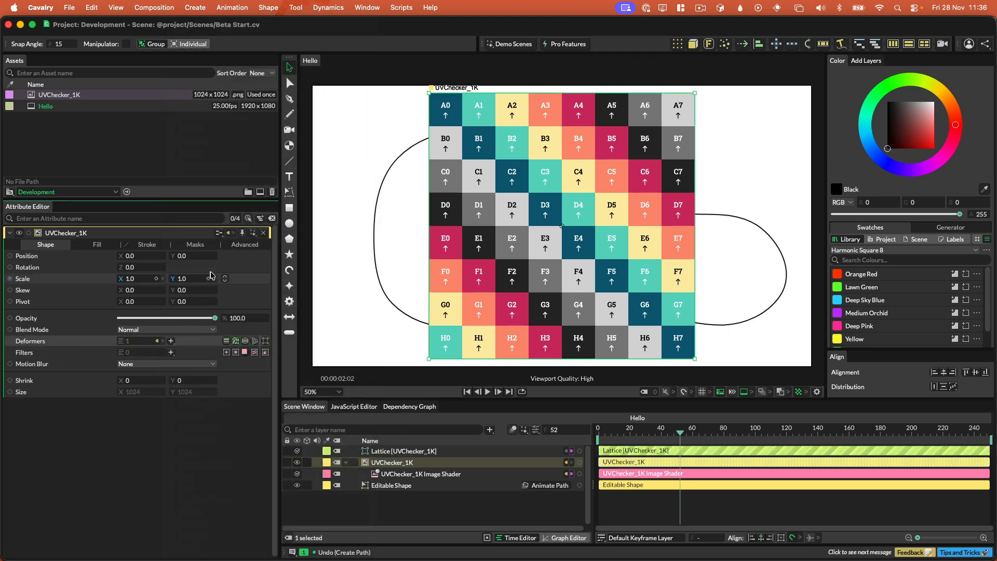
Step: Set Lattice [UVChecker_1K] to a 9 by 9 grid with Mesh enabled
click(404, 451)
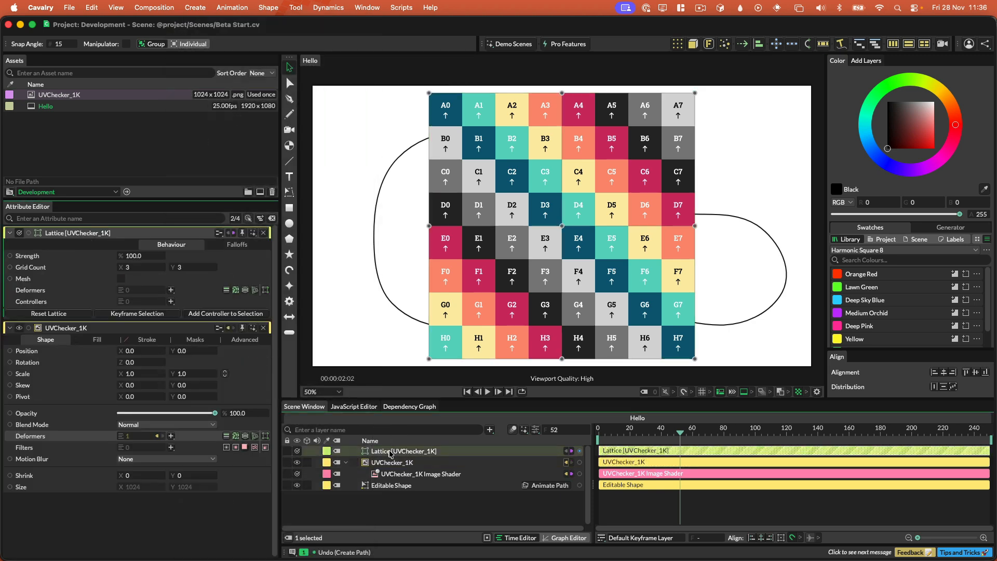
text(9)
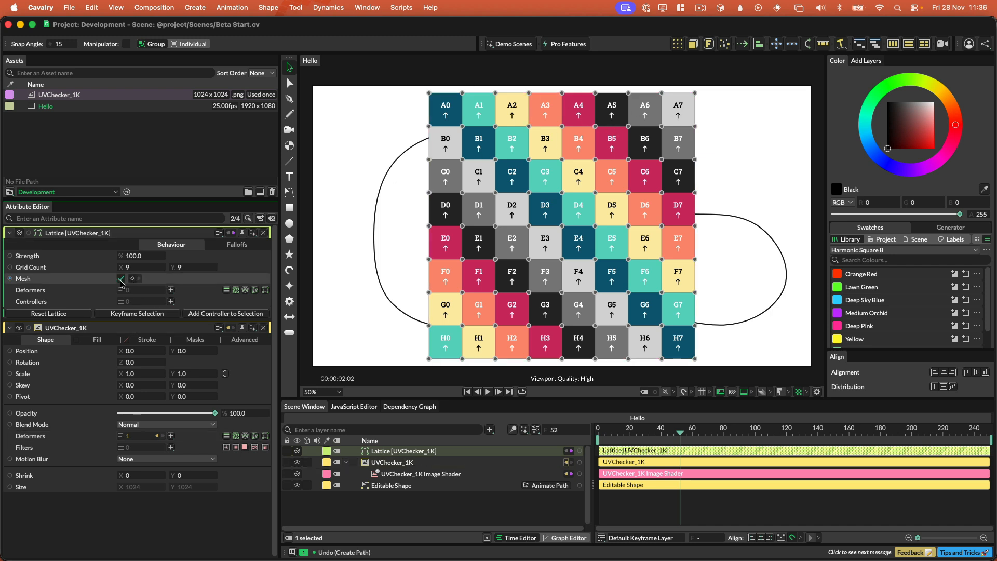
click(120, 278)
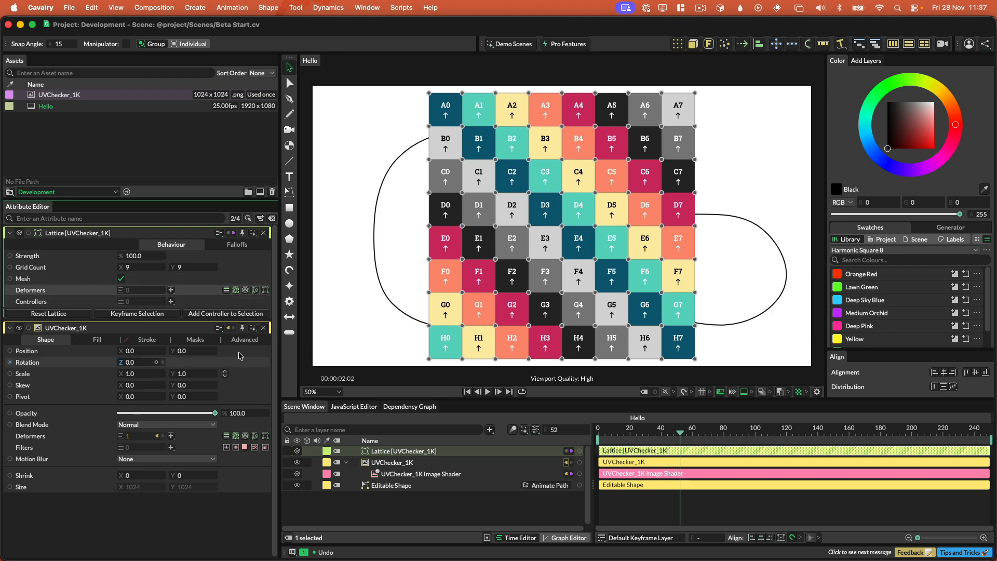
click(171, 290)
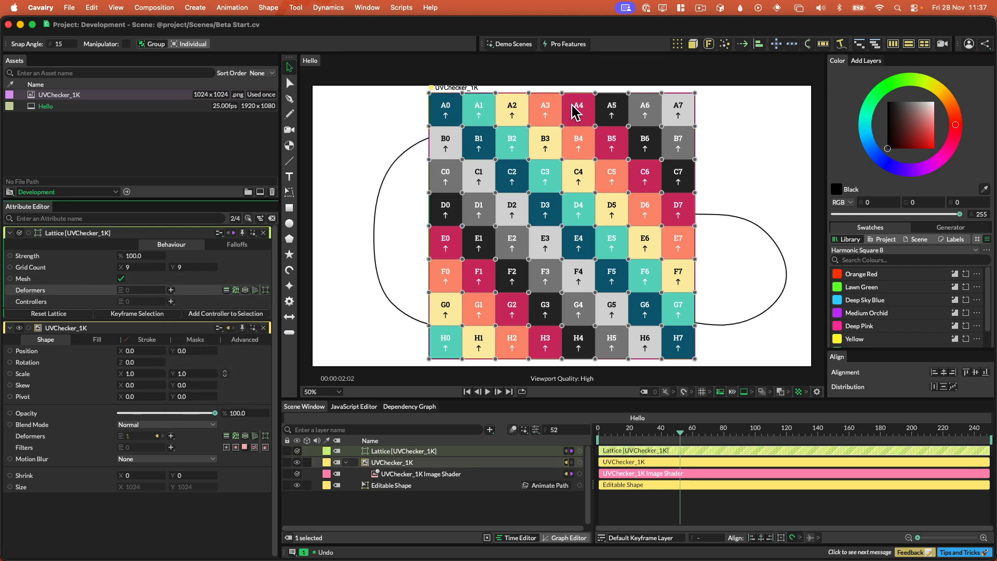
mouse_move(503, 121)
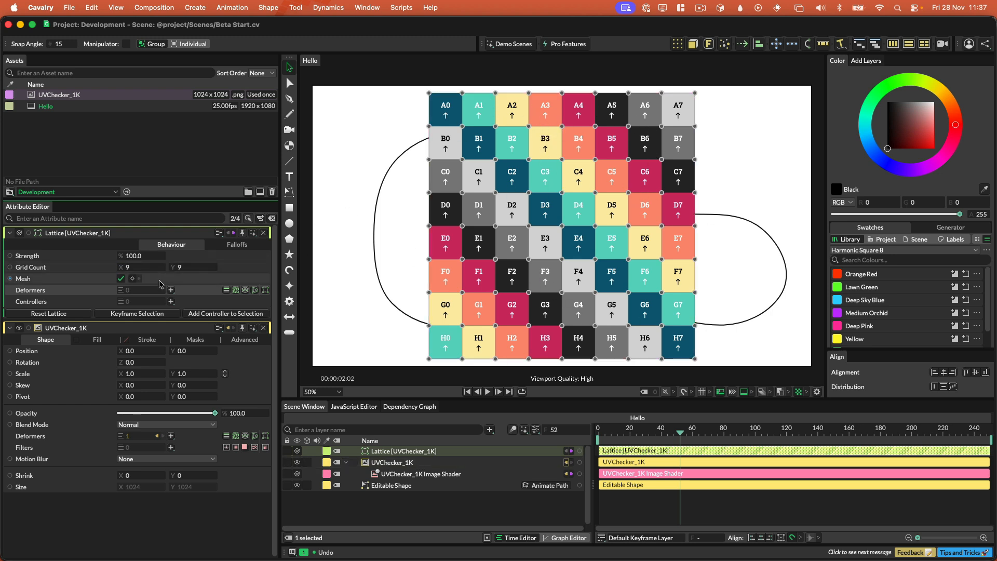
mouse_move(170, 290)
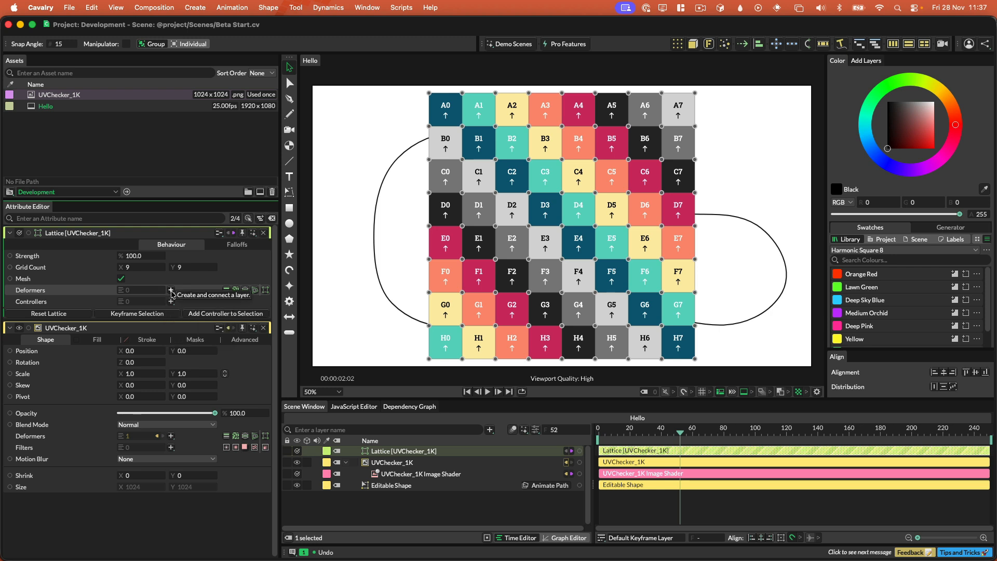
mouse_move(419, 94)
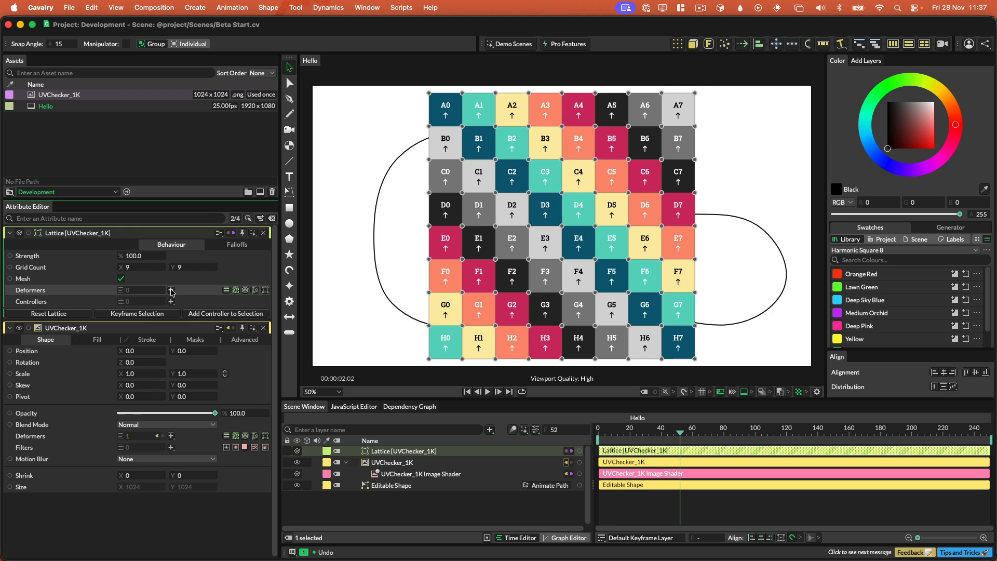
Step: Add a Pathfinder deformer using the freehand loop as its Editable Shape input
click(170, 290)
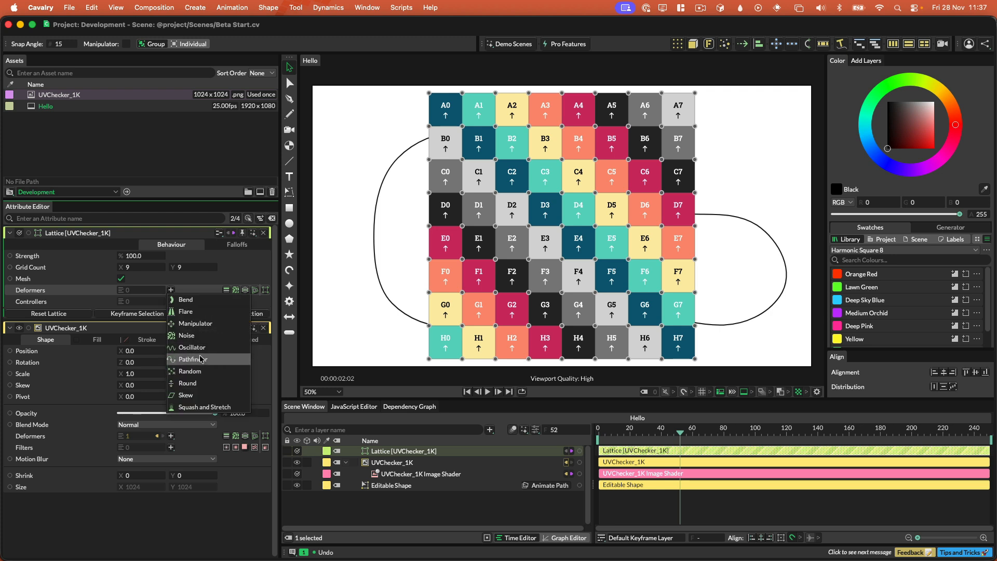
click(195, 323)
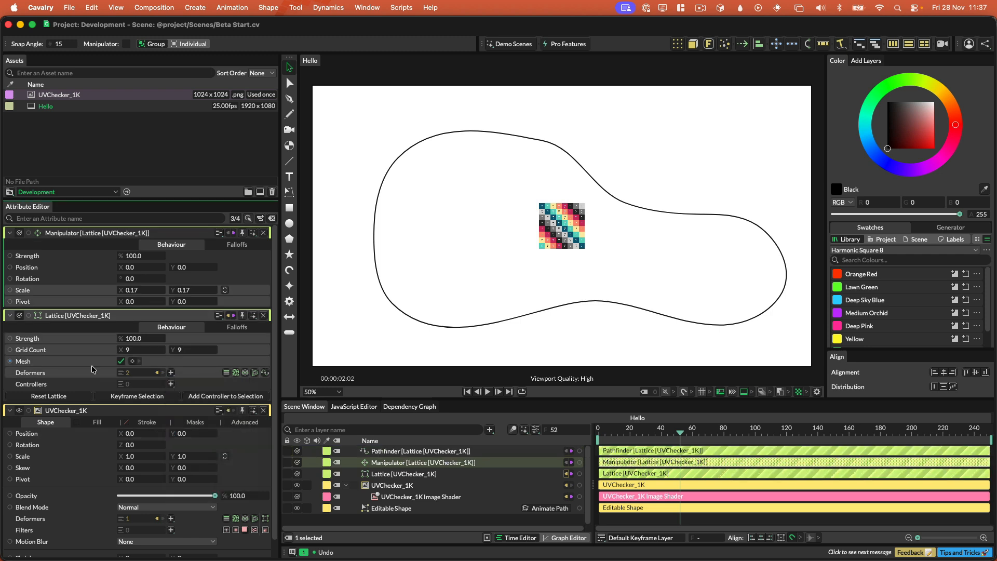
click(421, 450)
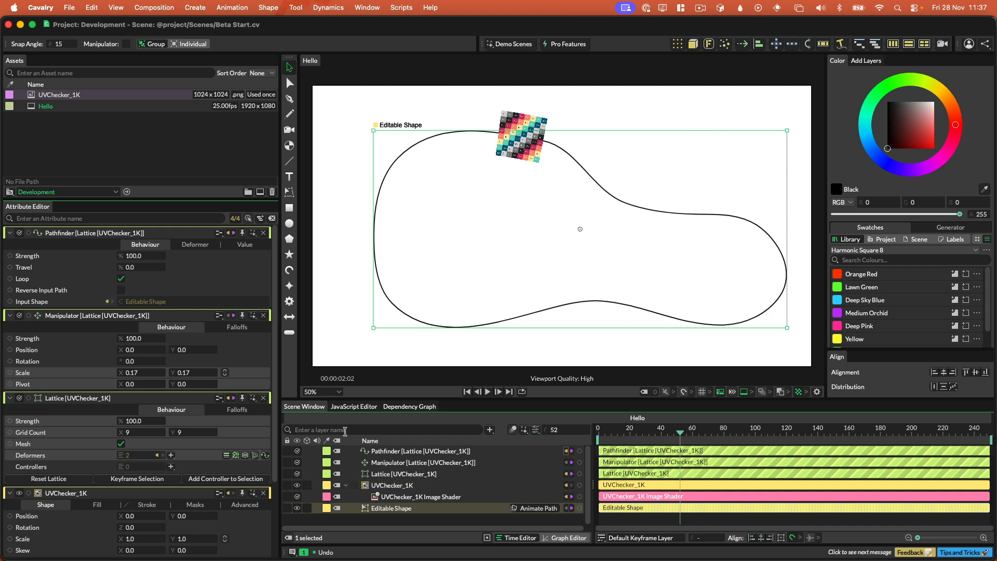
click(392, 485)
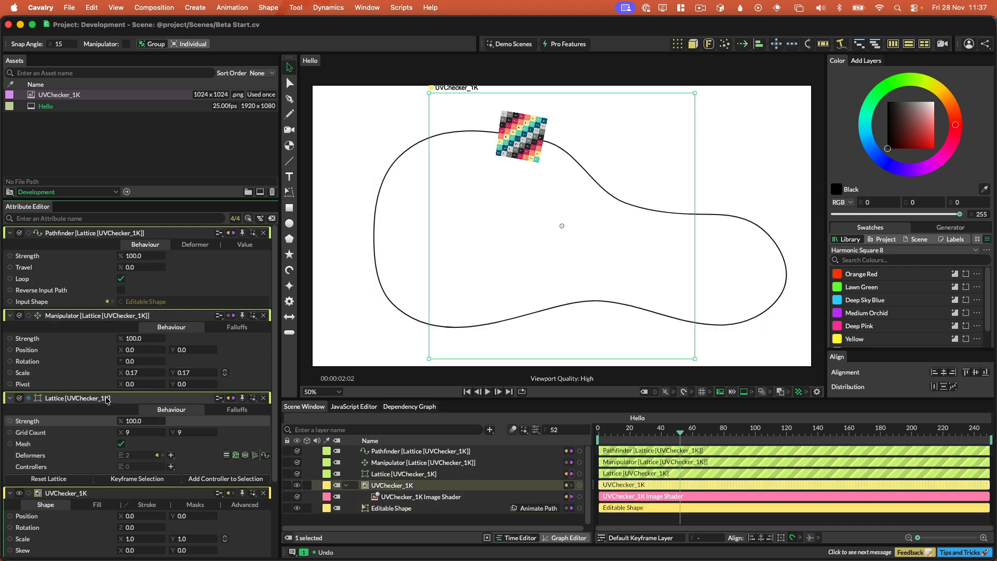
Step: Browse the Lattice Deformers list on the checker image's lattice
click(130, 383)
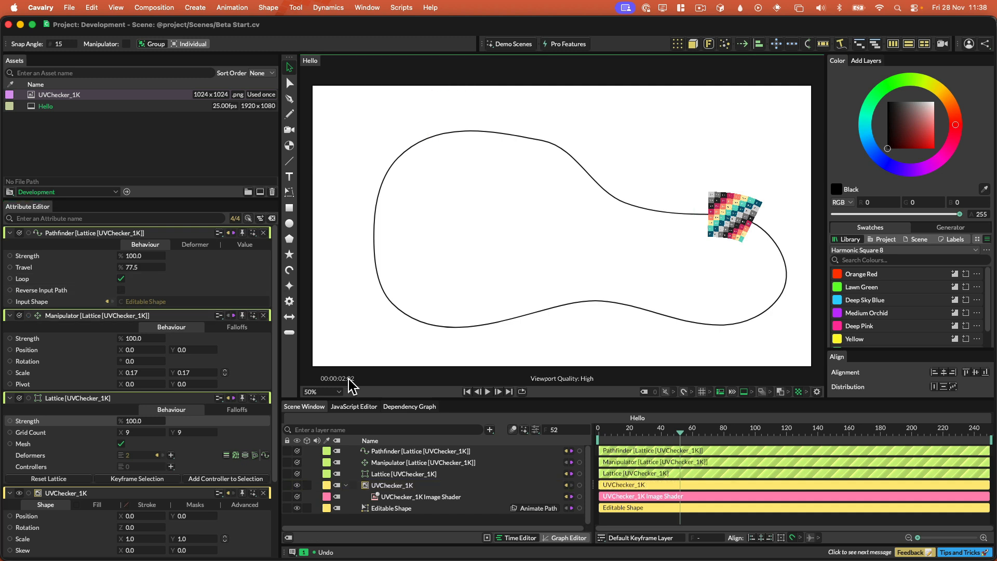
mouse_move(362, 433)
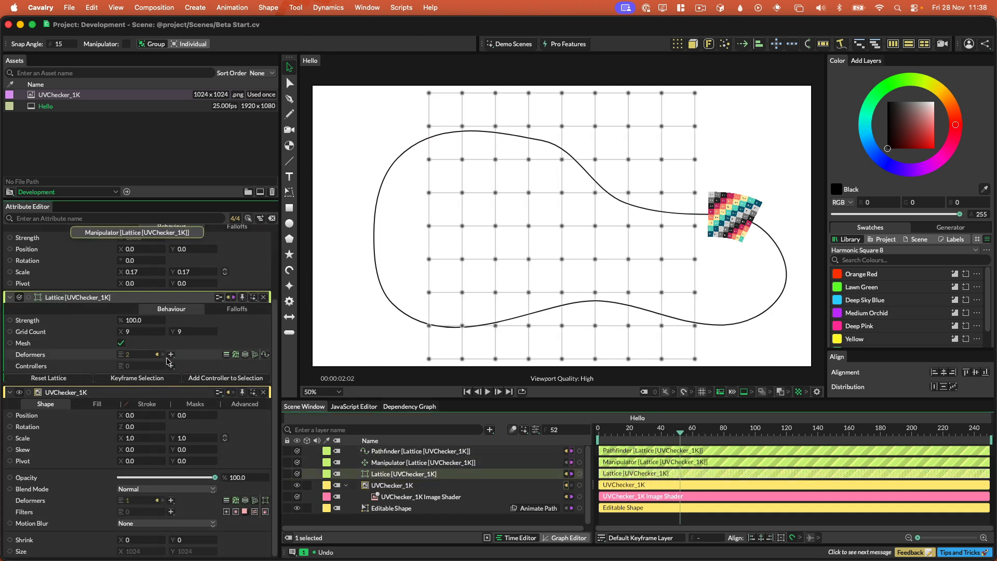
click(170, 354)
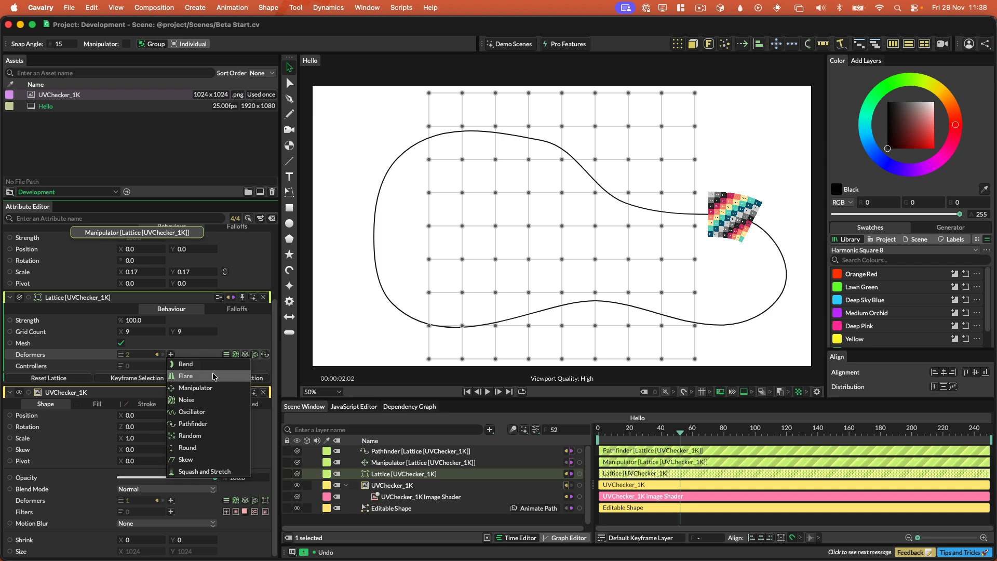
mouse_move(215, 439)
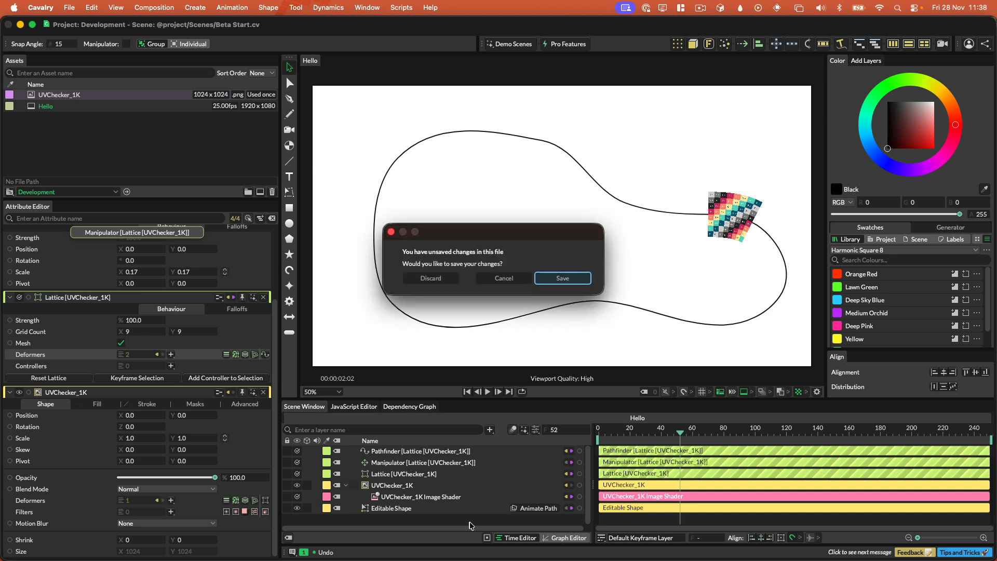
Step: Discard changes and create a CV text shape in El Volcan at size 486
click(430, 278)
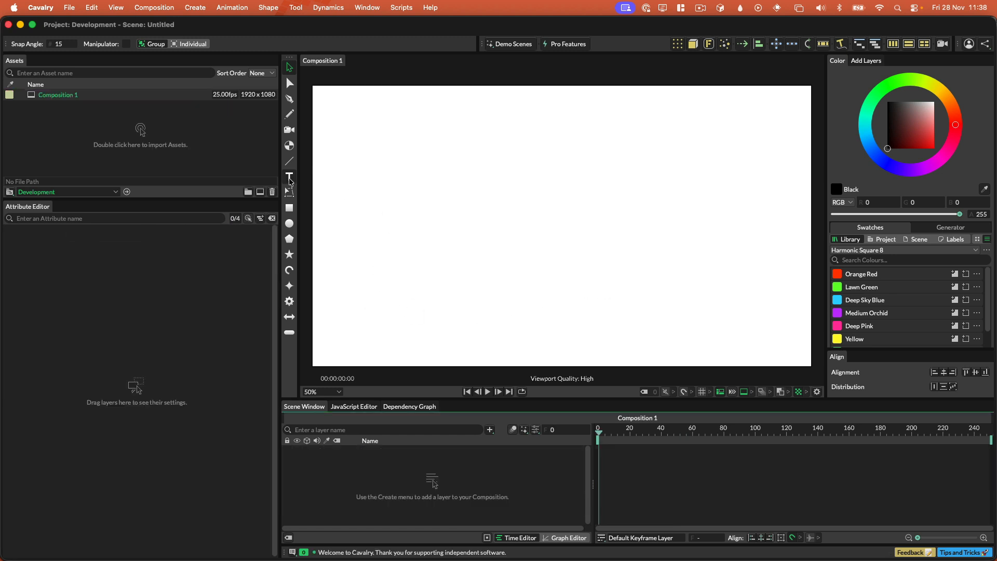
click(288, 177)
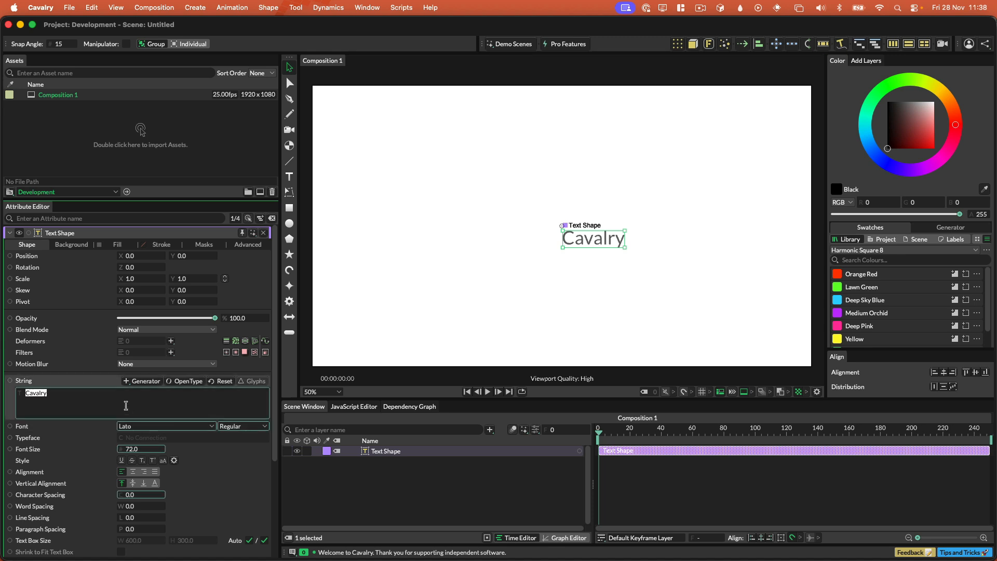
text(CV)
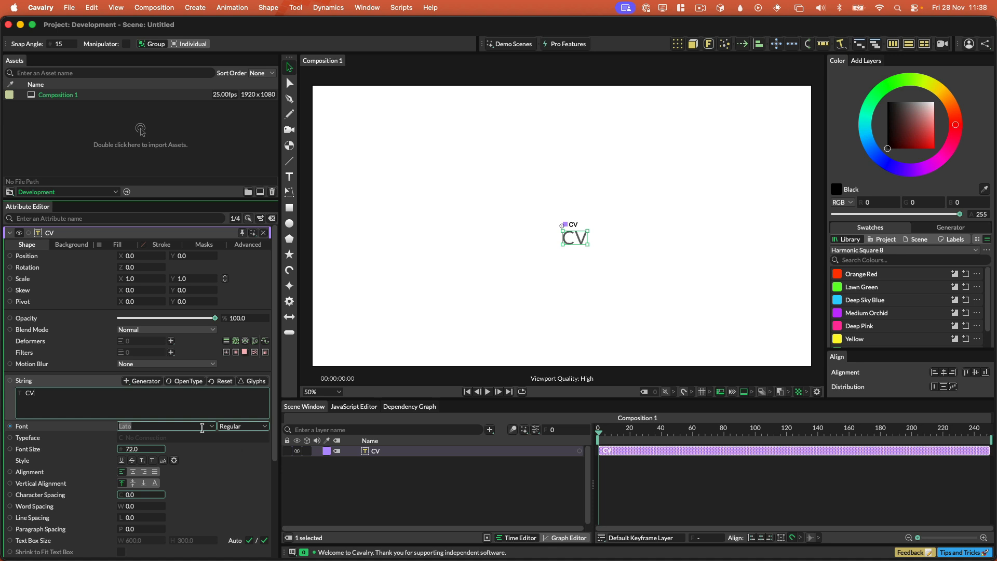
click(164, 426)
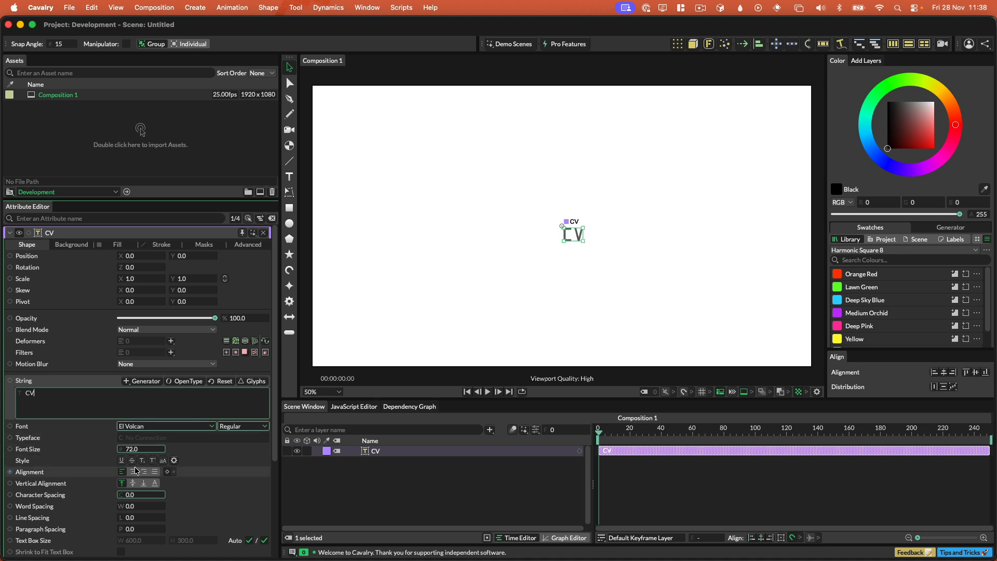
text(486.0)
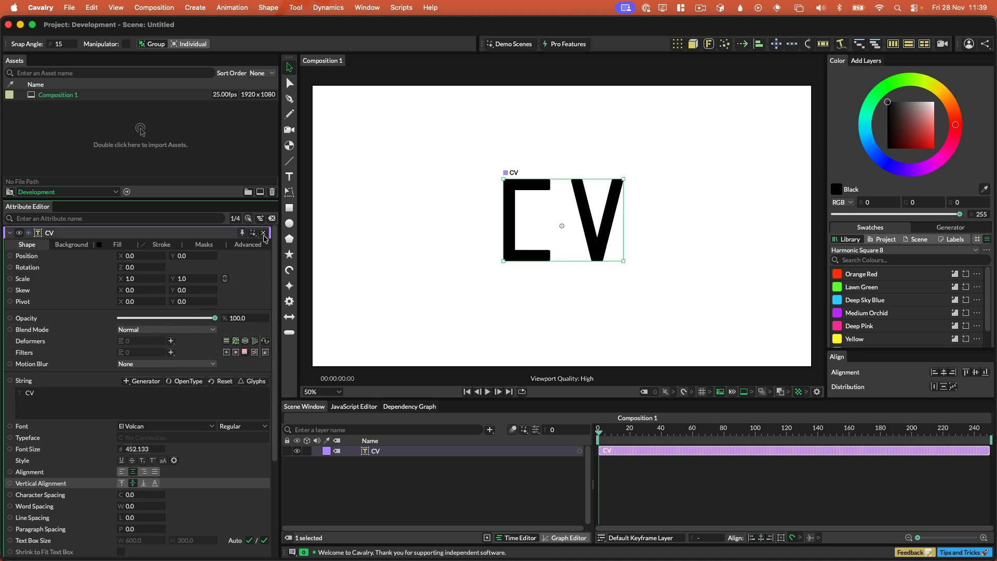
mouse_move(263, 233)
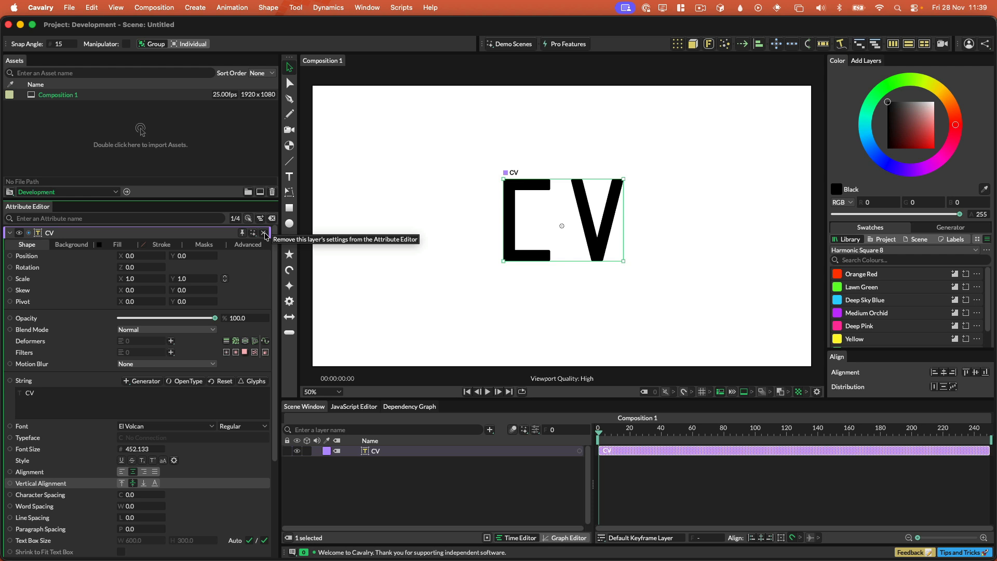
click(266, 233)
text(se)
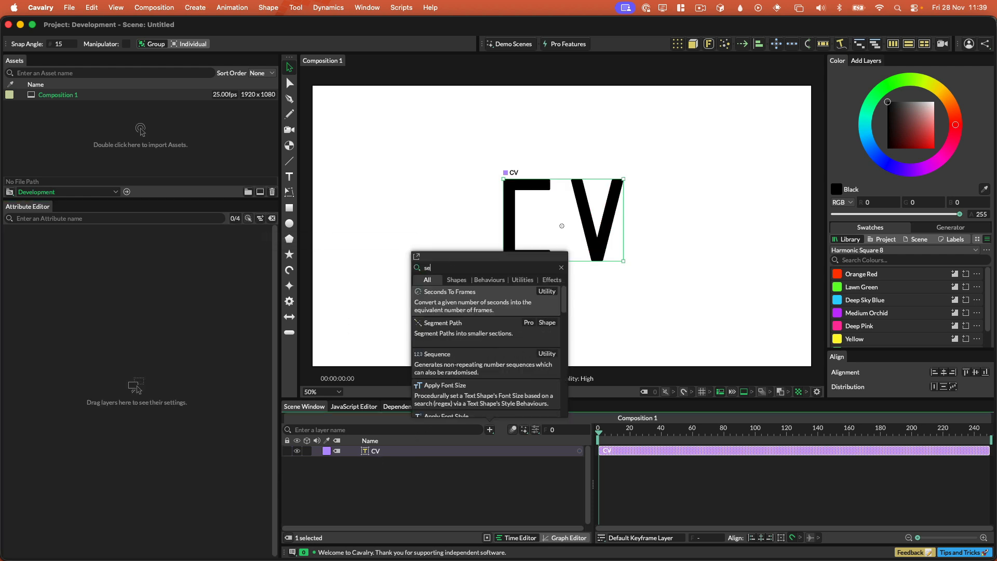
Step: Add a Segment Path taking CV as input, previewing Extend before zeroing it
click(441, 322)
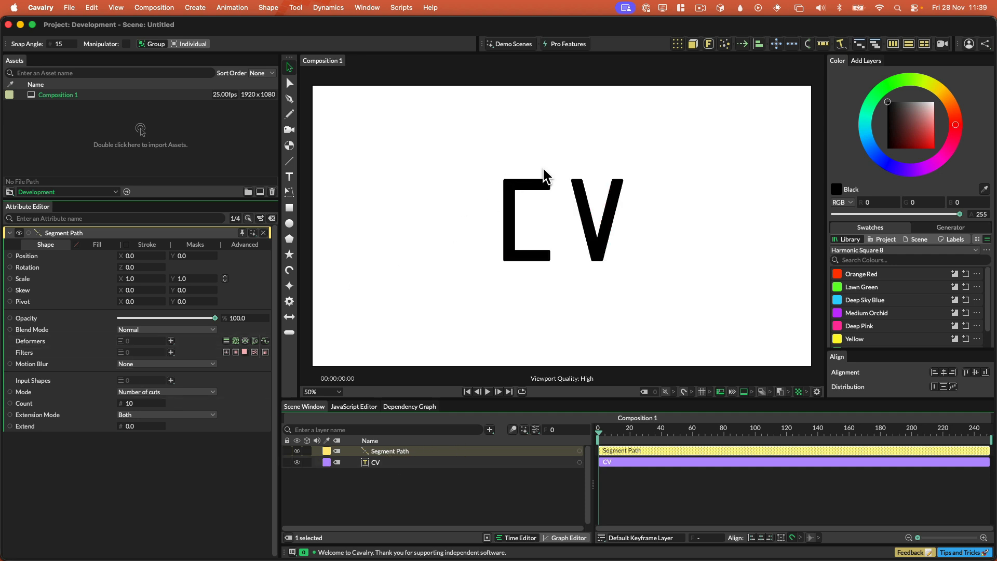
click(375, 462)
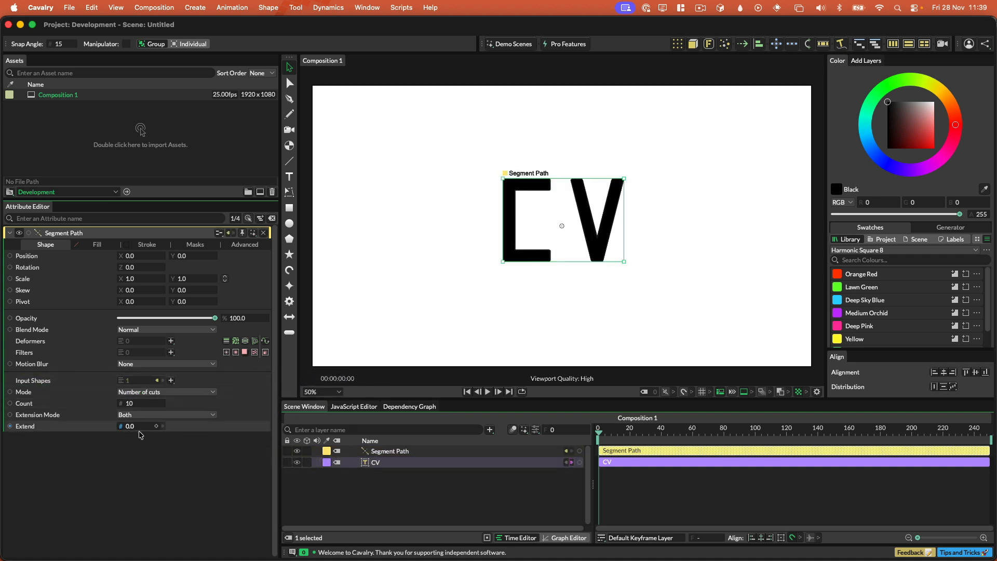
drag(131, 426, 162, 426)
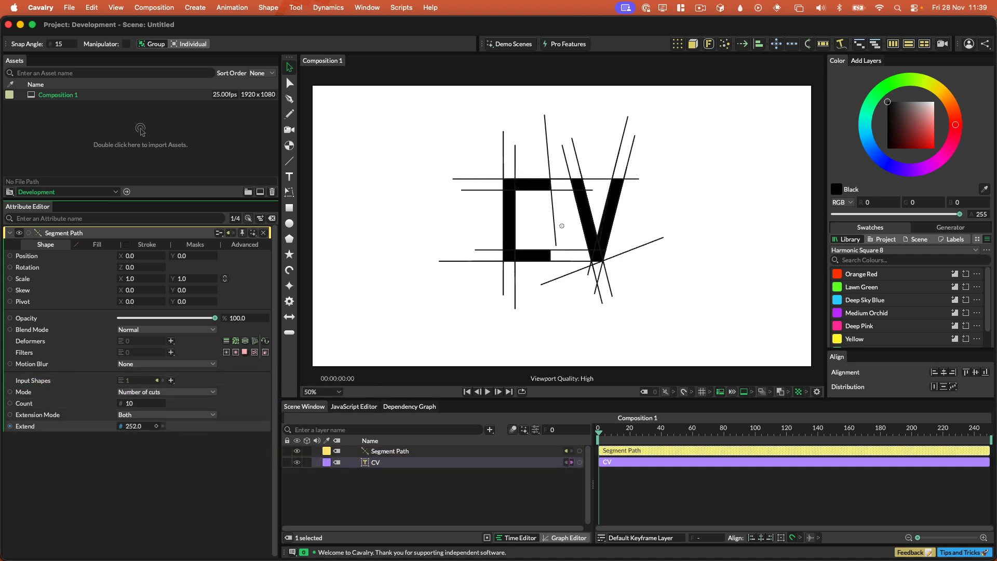
drag(134, 425, 121, 425)
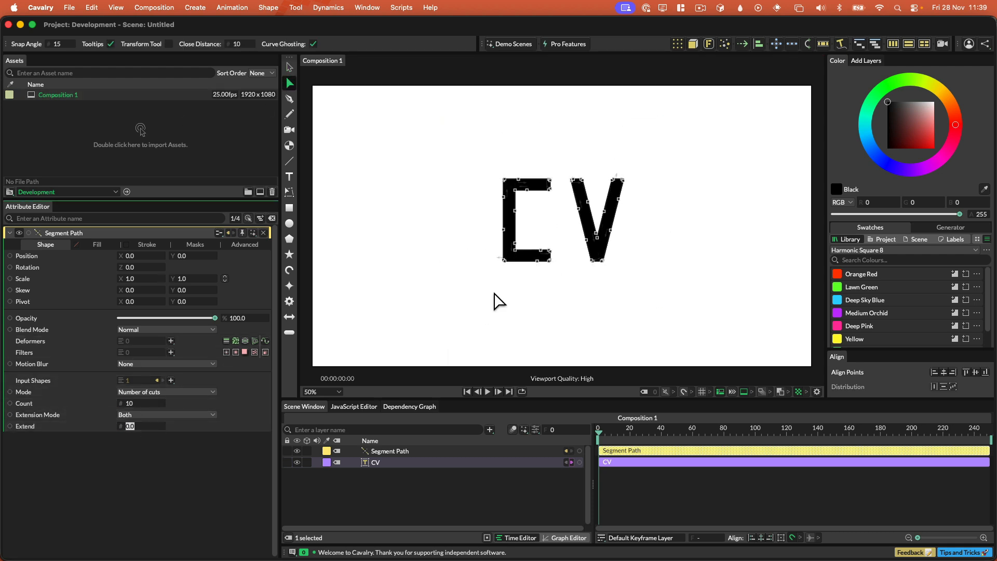
mouse_move(514, 261)
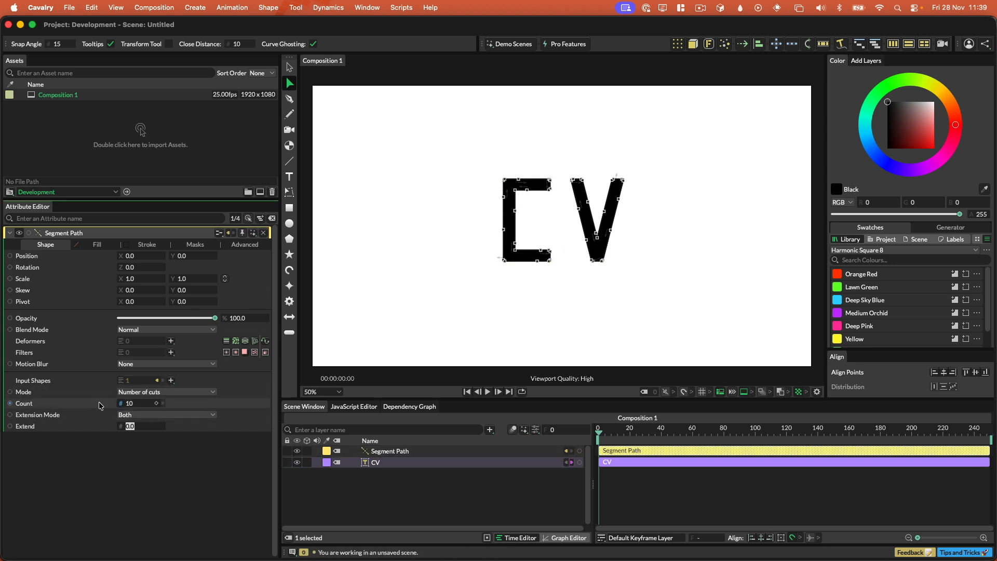
Step: Switch the Segment Path to Automatic cuts and reset Extend to 0
click(165, 391)
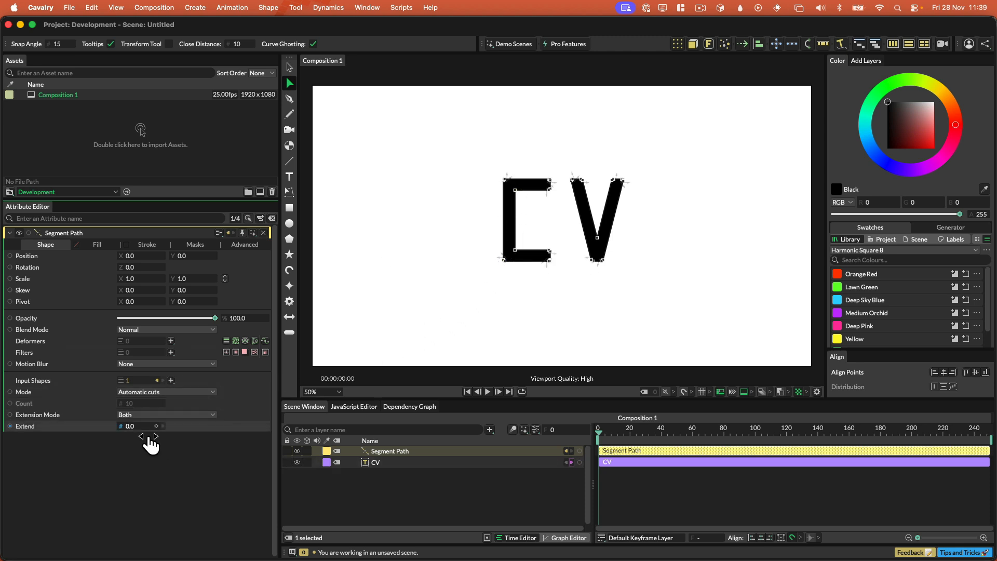
drag(140, 437, 155, 436)
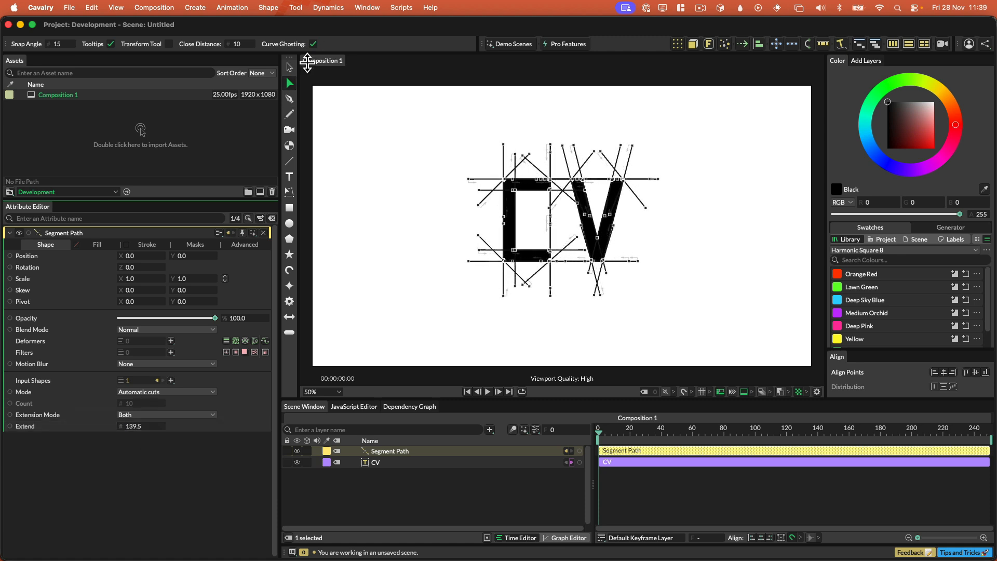
click(288, 82)
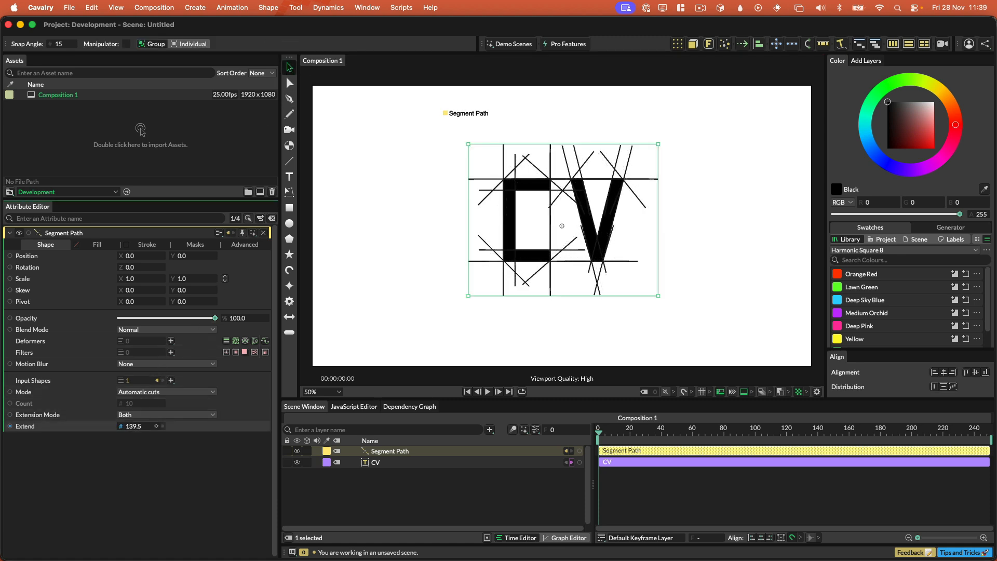
drag(133, 425, 165, 425)
text(0)
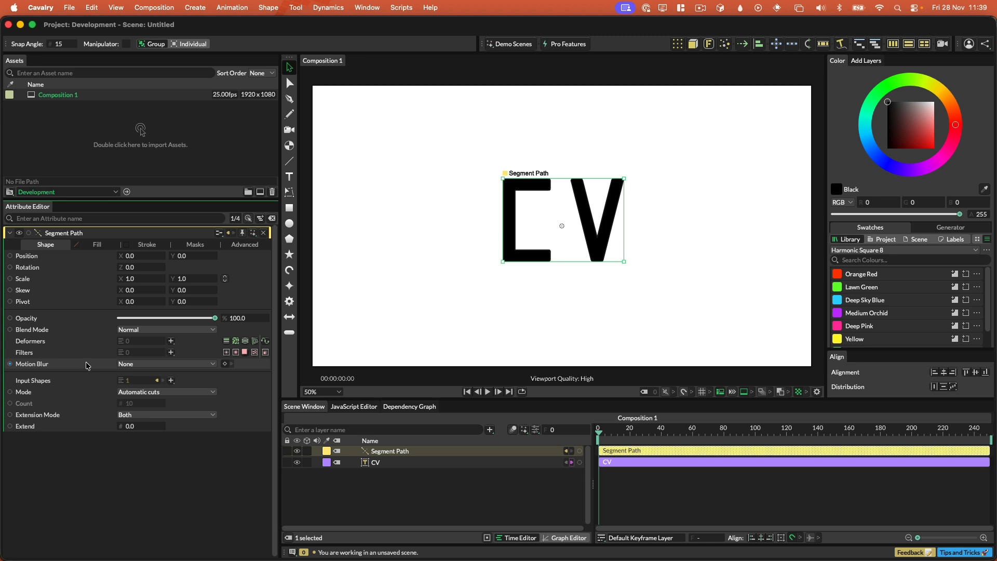
mouse_move(82, 354)
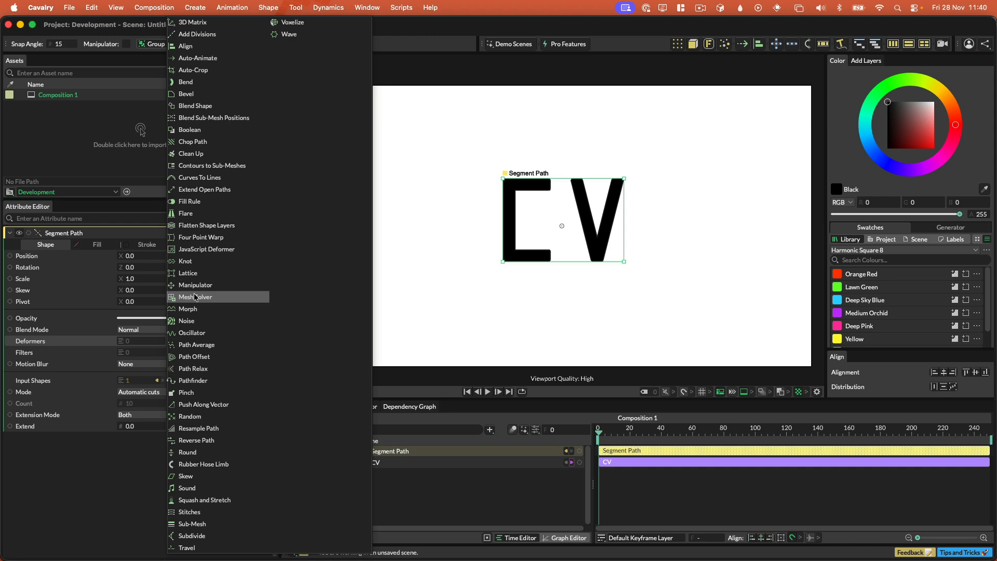
Step: Add a Mesh Solver with an Extend Open Paths deformer, Extend End 5
click(196, 297)
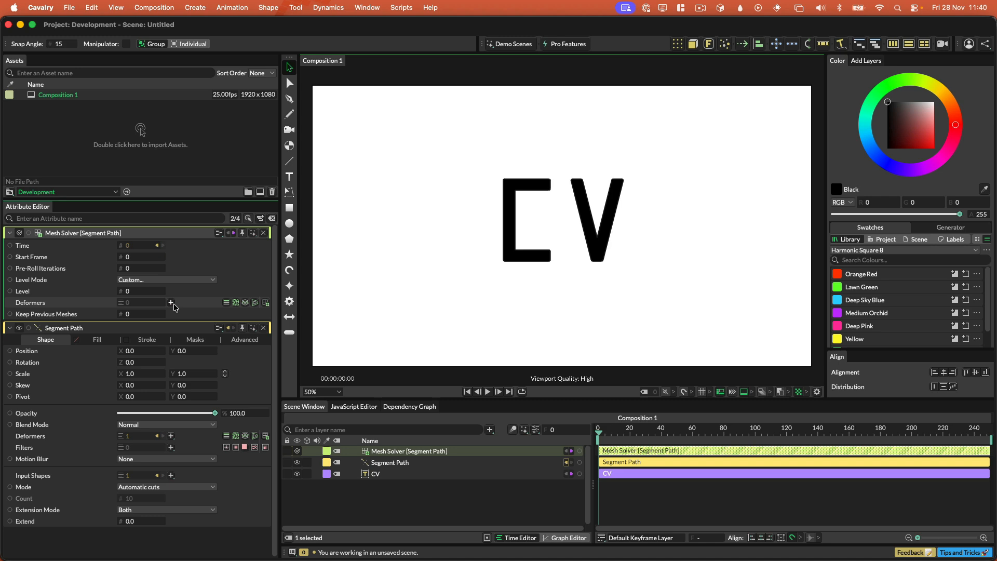
click(171, 302)
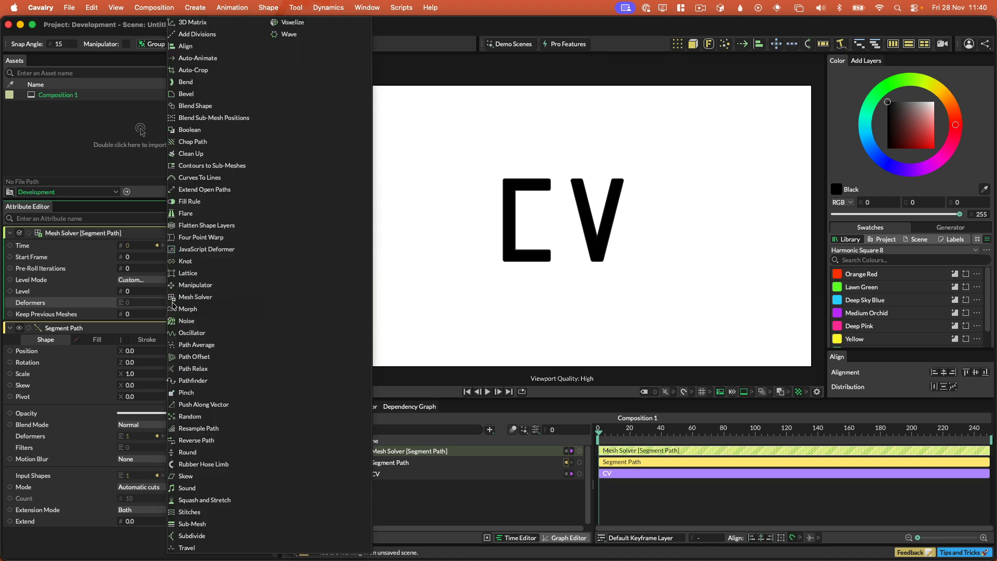
click(204, 189)
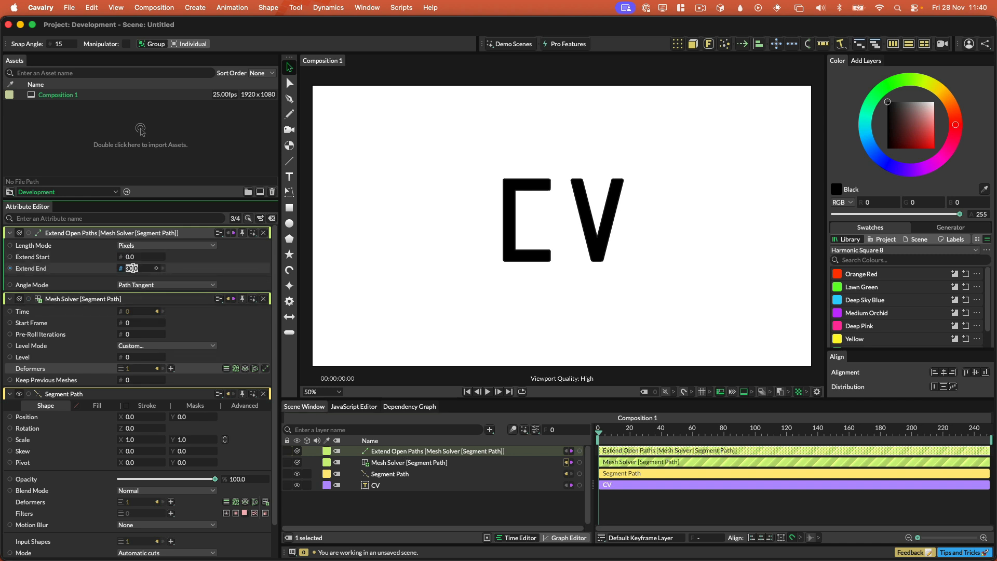
text(5.0)
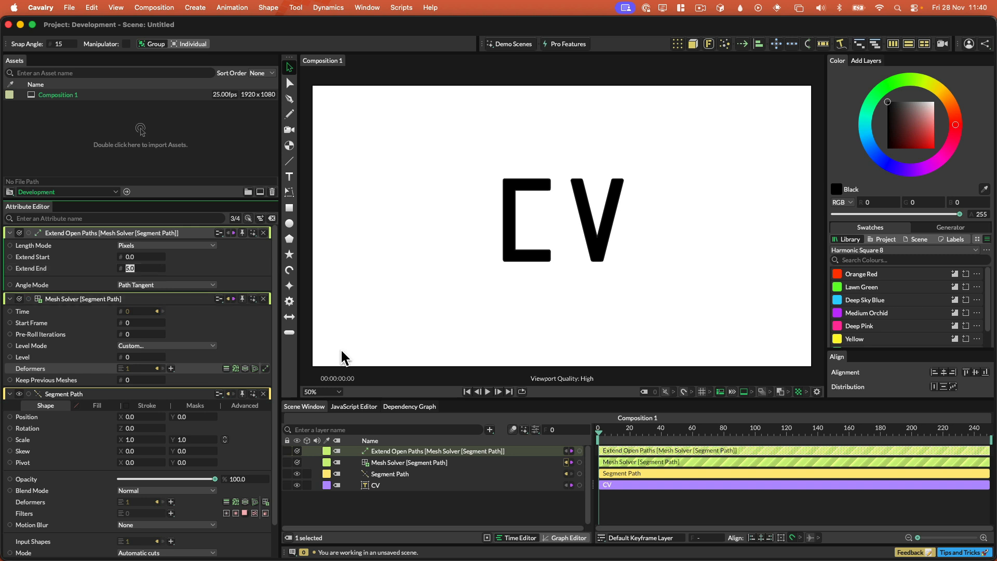
Step: Play the simulation to watch the lines grow, then stop and rewind
click(498, 391)
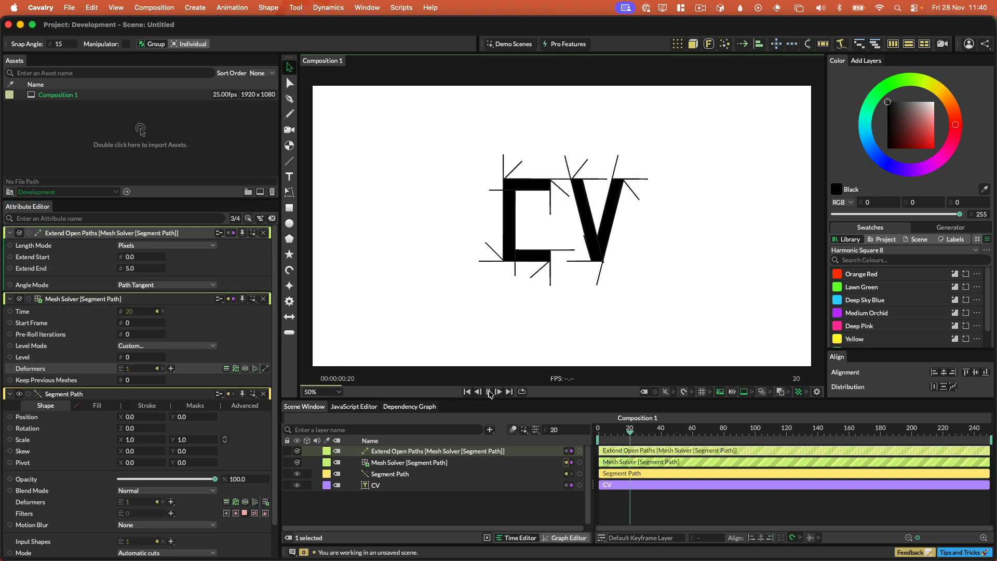
click(487, 392)
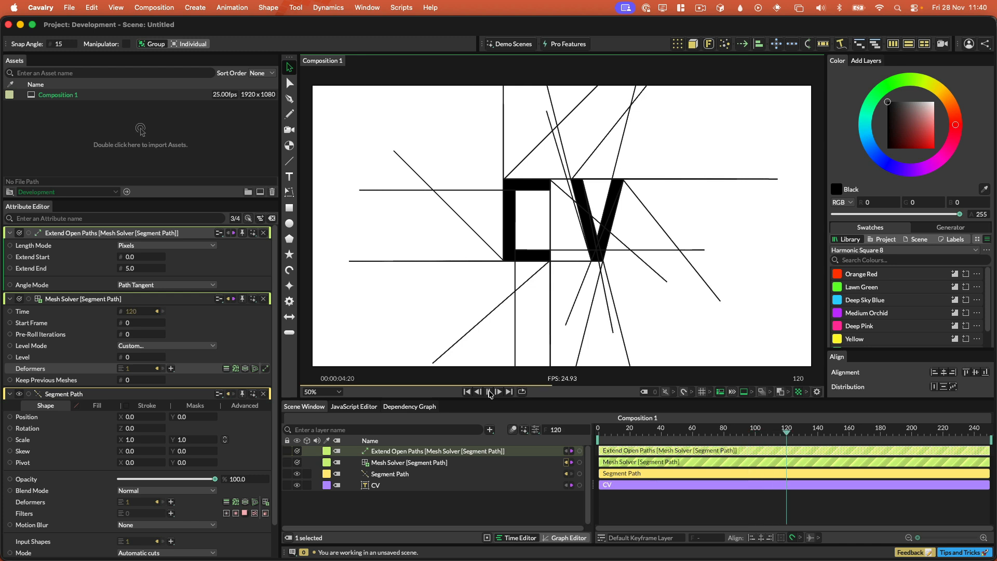
click(467, 392)
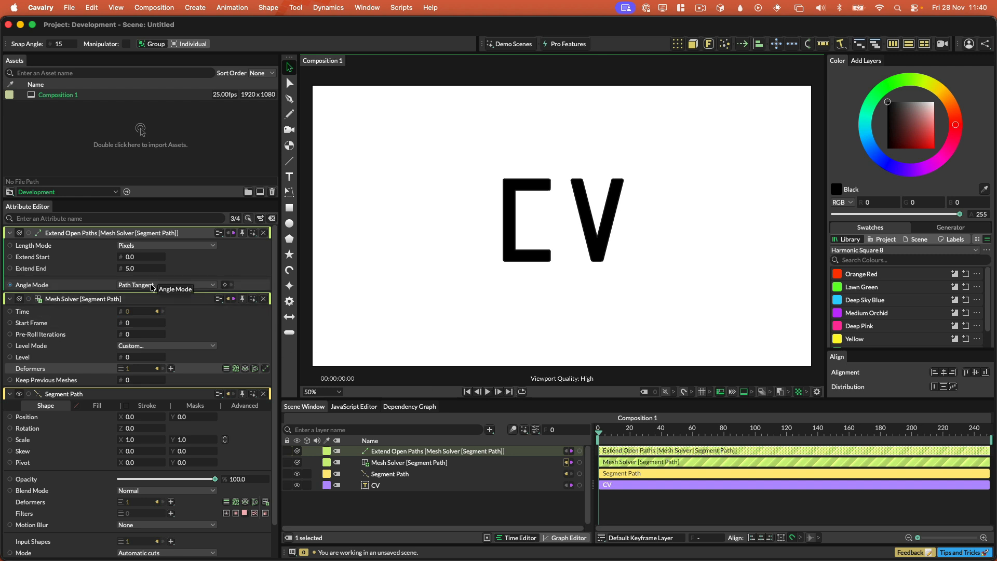
Step: Fade CV to 24% opacity and set custom extension angles of 0
click(166, 285)
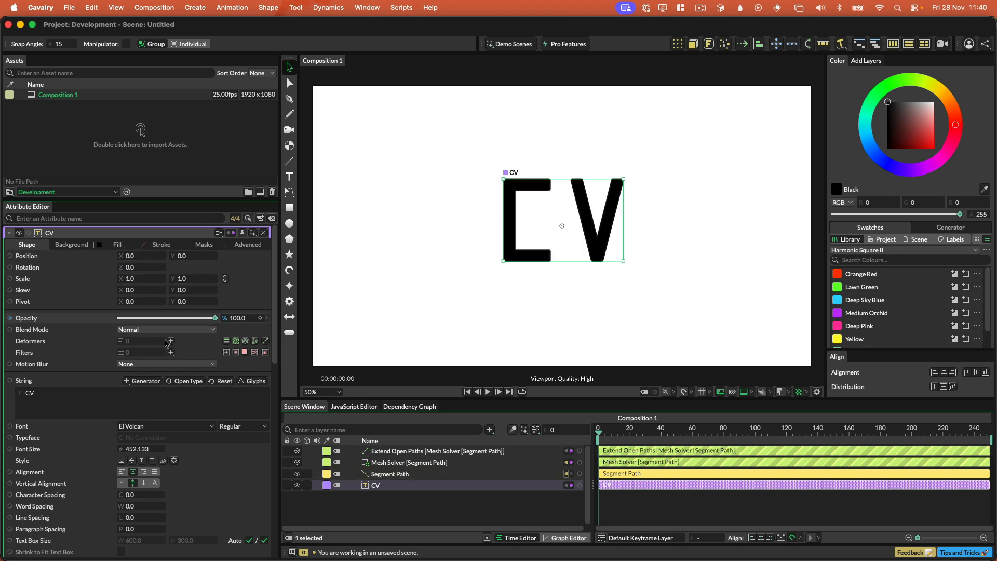
drag(214, 318, 142, 318)
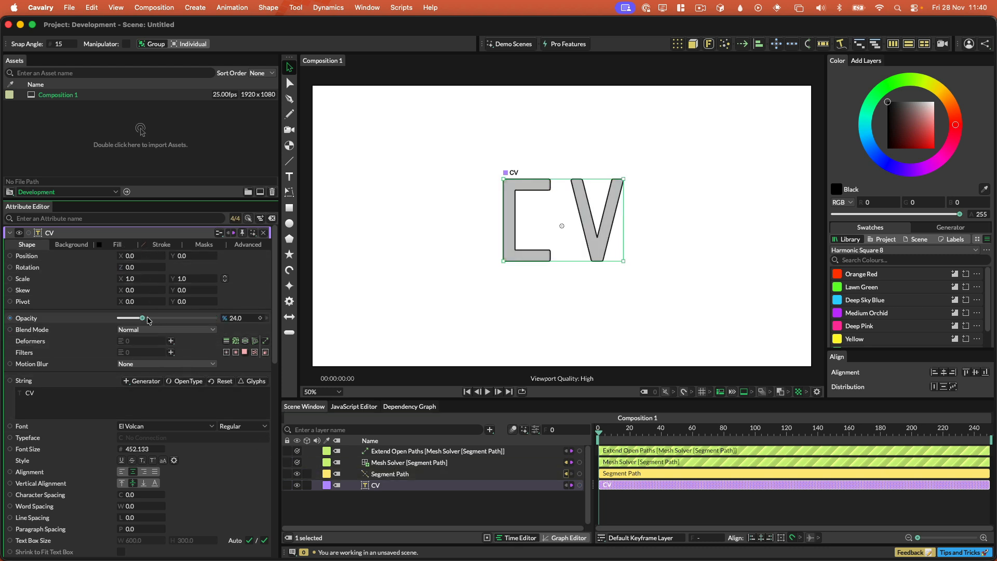
click(487, 391)
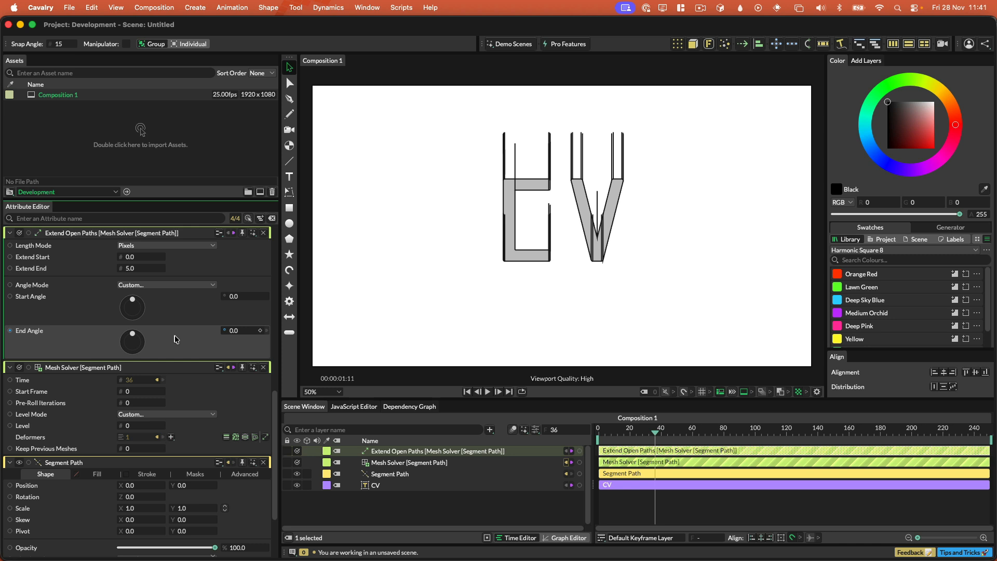
right_click(175, 339)
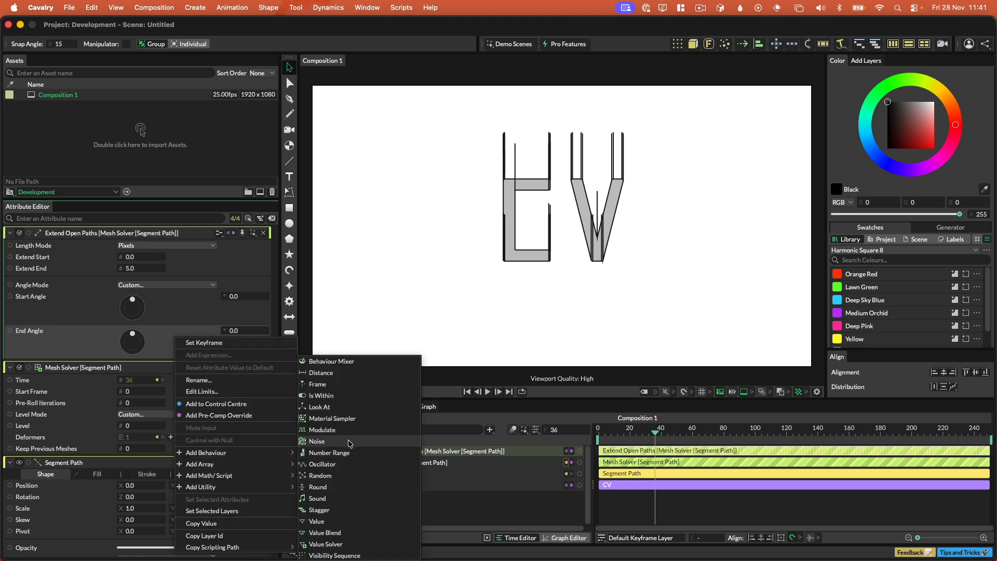
click(317, 441)
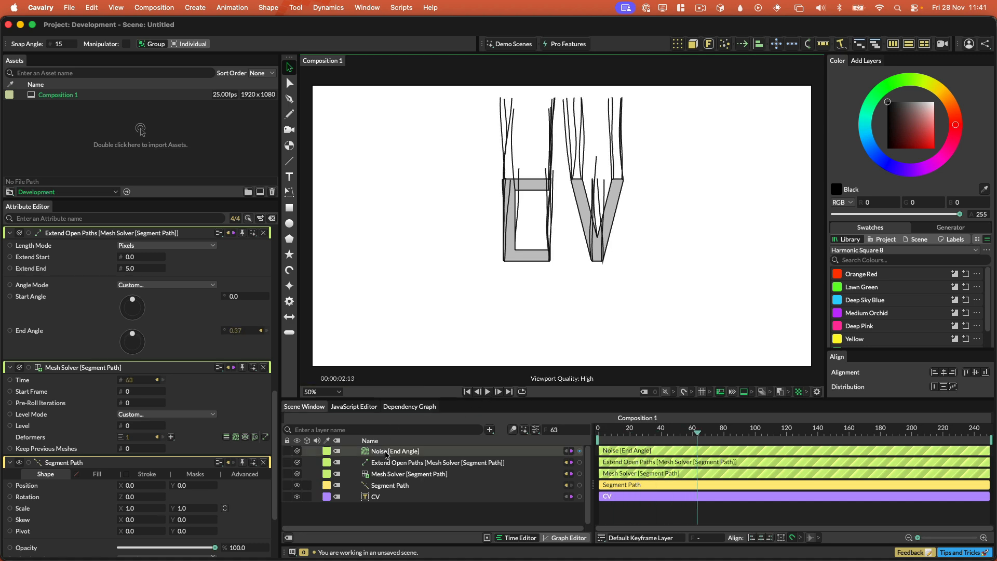
click(397, 450)
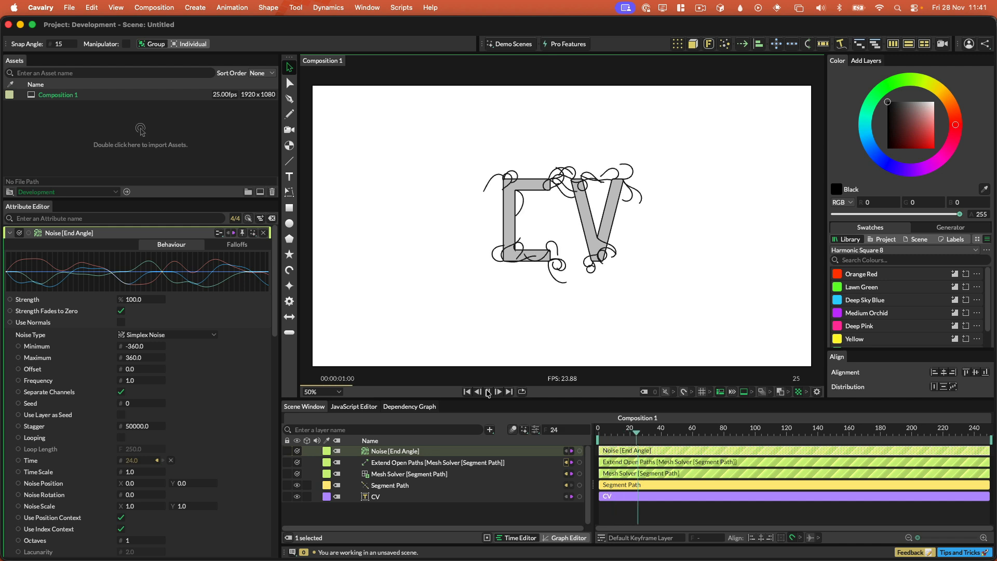
click(488, 391)
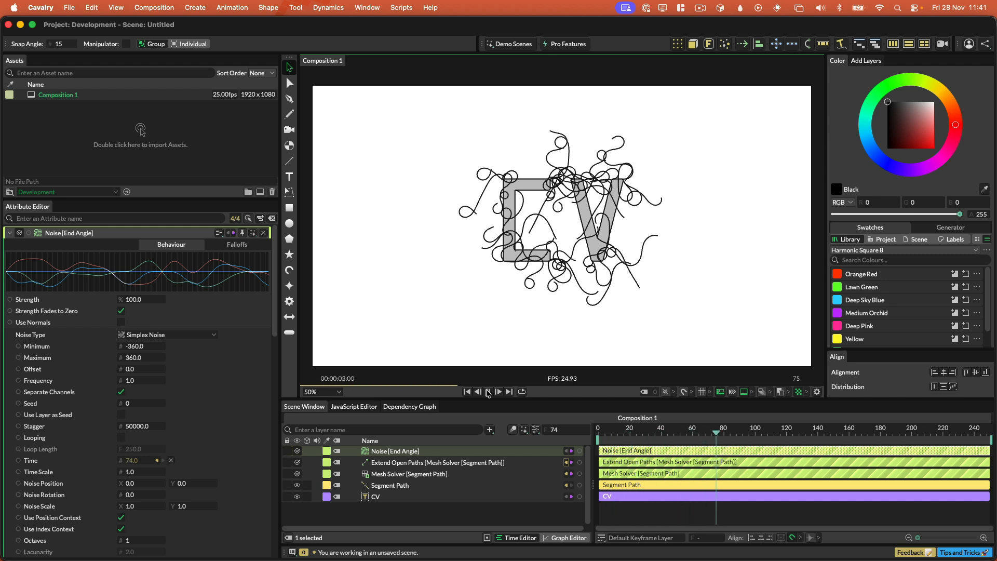
click(499, 391)
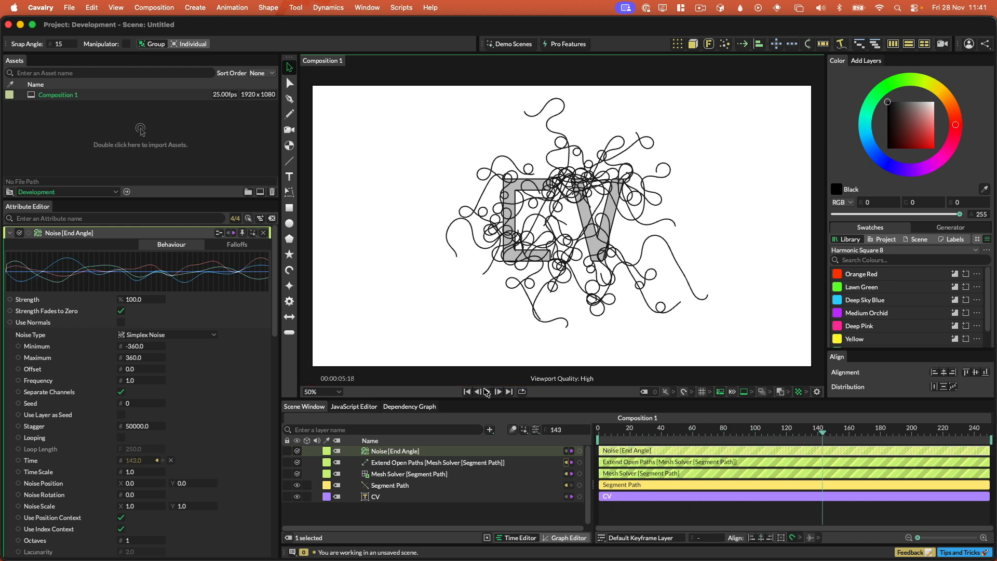
click(467, 391)
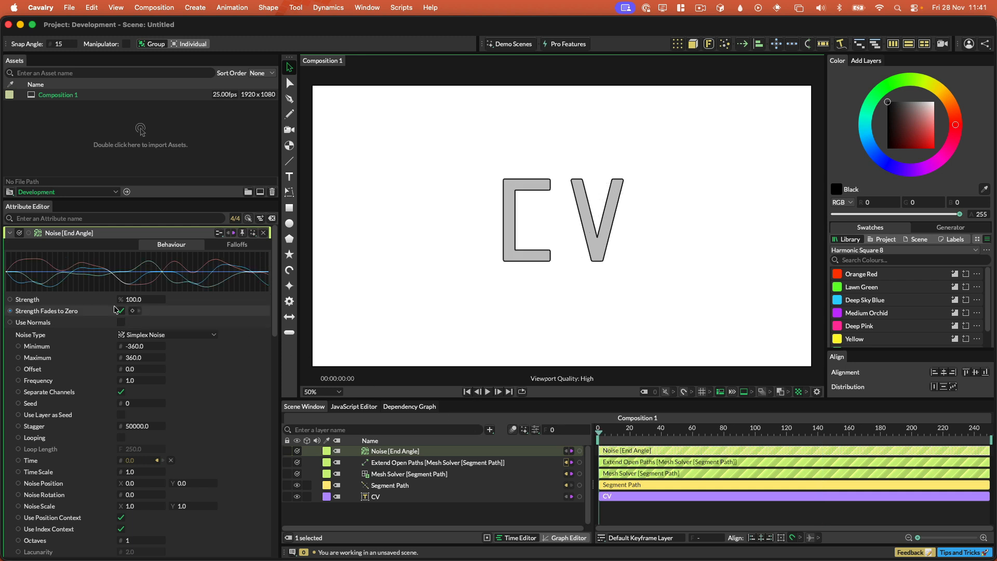
Step: Keyframe noise Strength rising from 0 and play back the sprouting lines
click(121, 311)
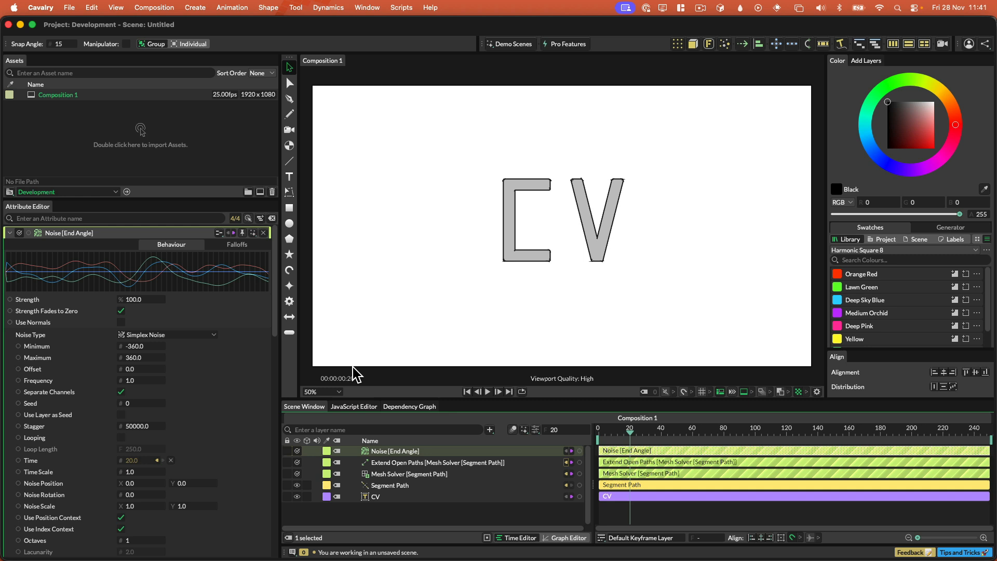
click(133, 299)
text(75)
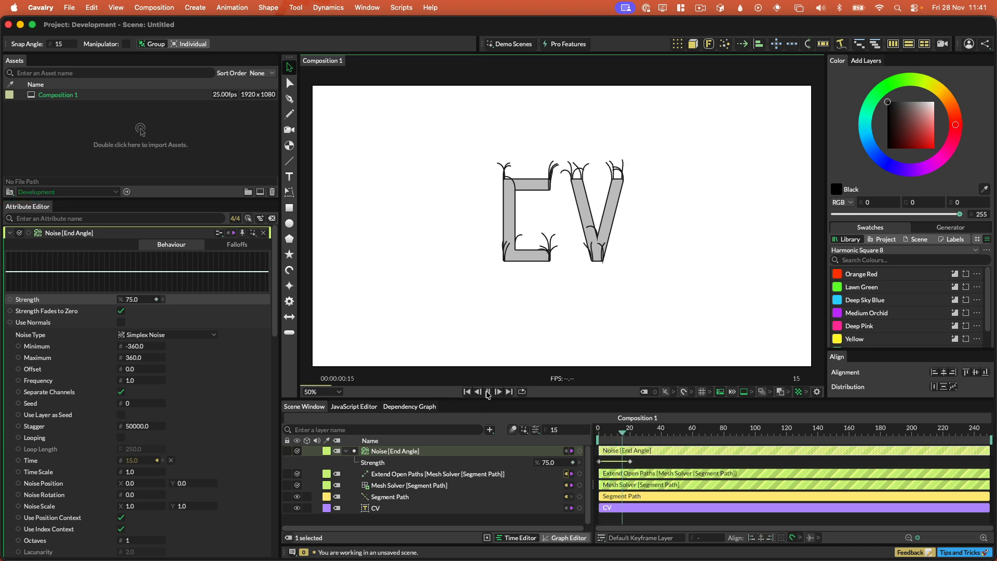
click(498, 392)
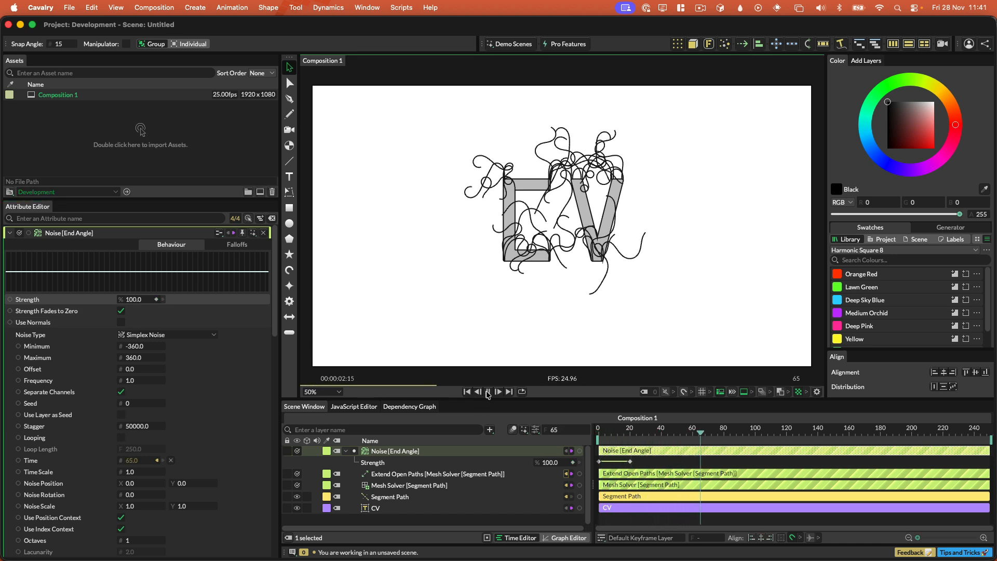
click(486, 391)
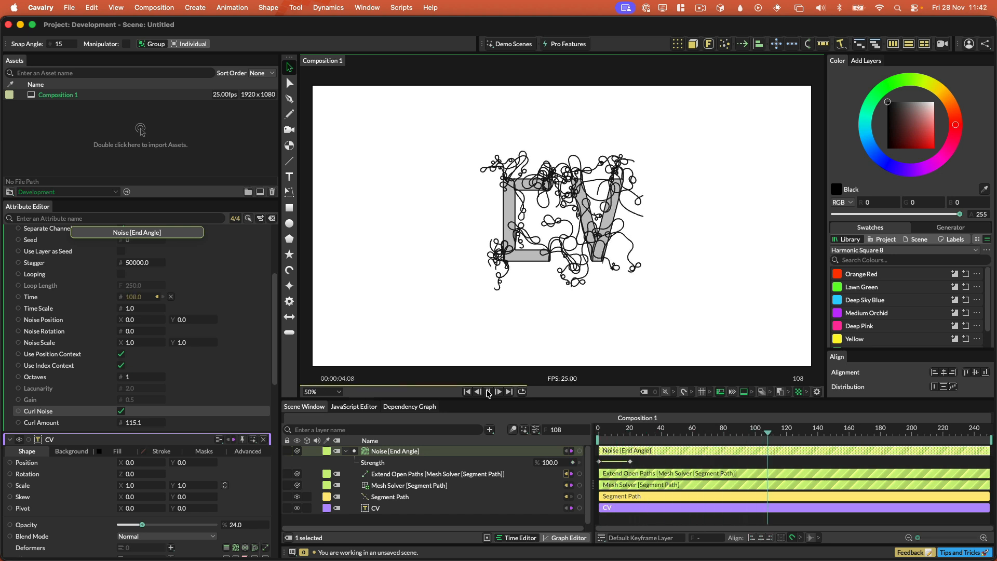
Step: Give the Segment Path stroke width 2.0 with tapered ends
click(488, 391)
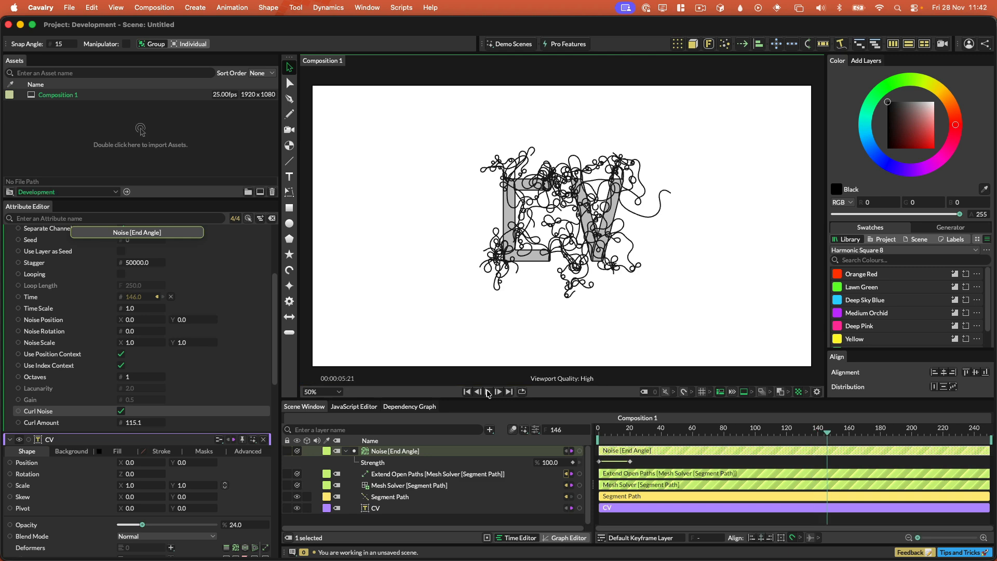
click(390, 496)
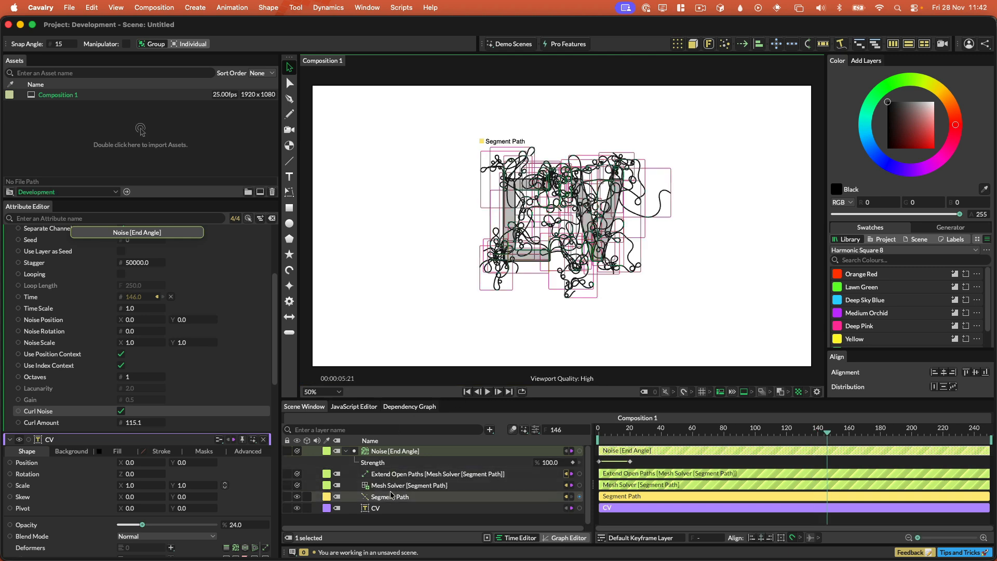
click(389, 497)
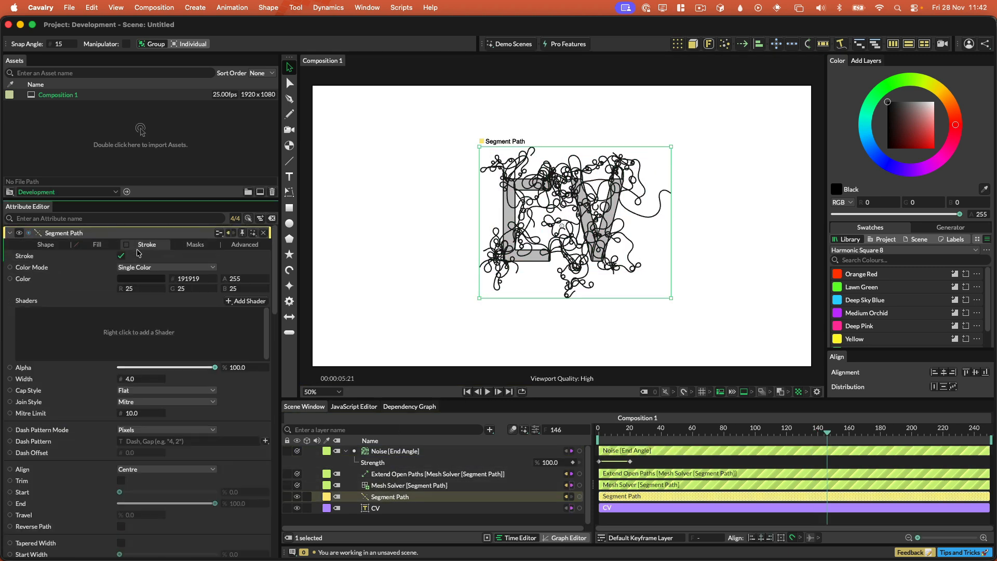
click(133, 378)
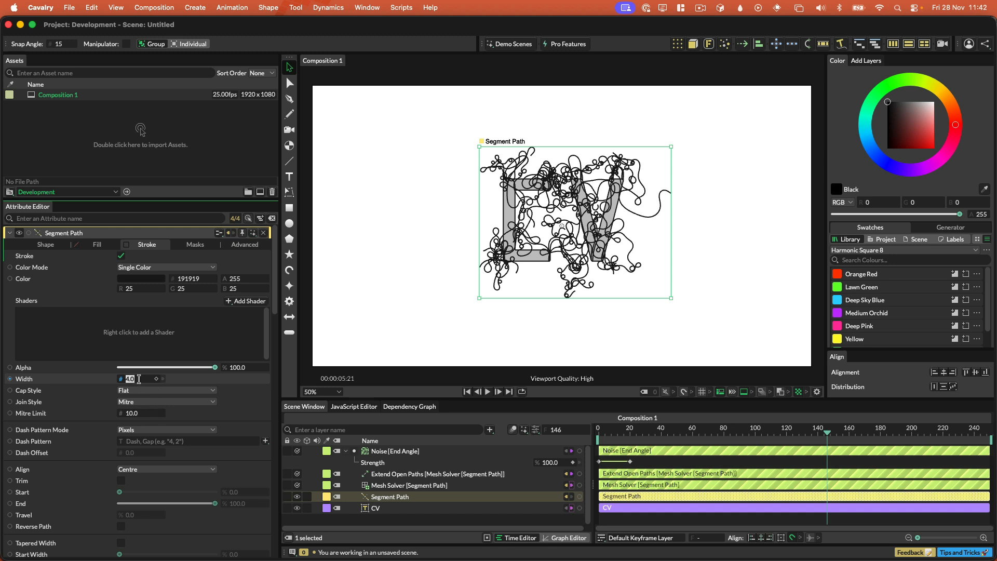
text(2.0)
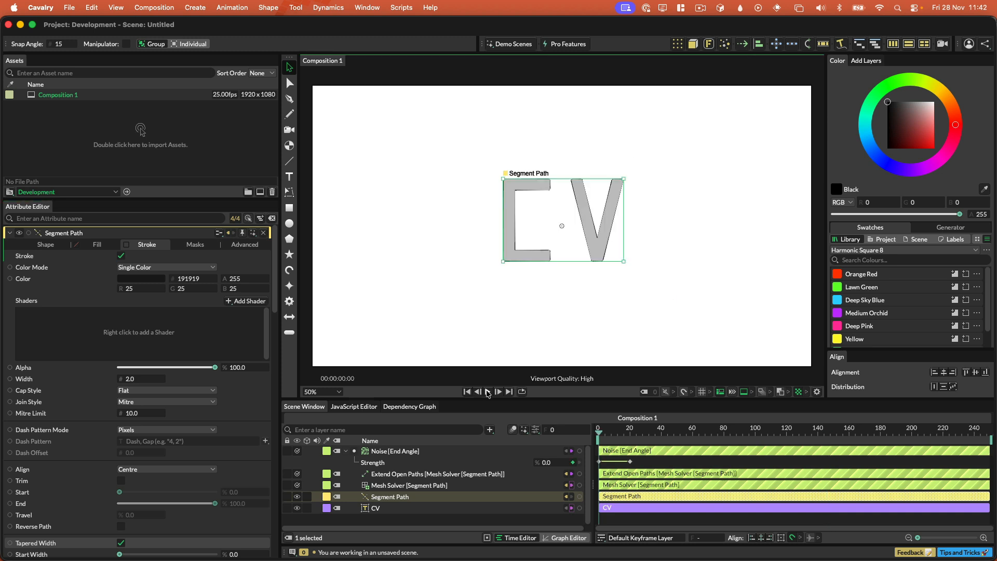
Step: Play the growth preview with the thinner lines, then stop it
click(487, 392)
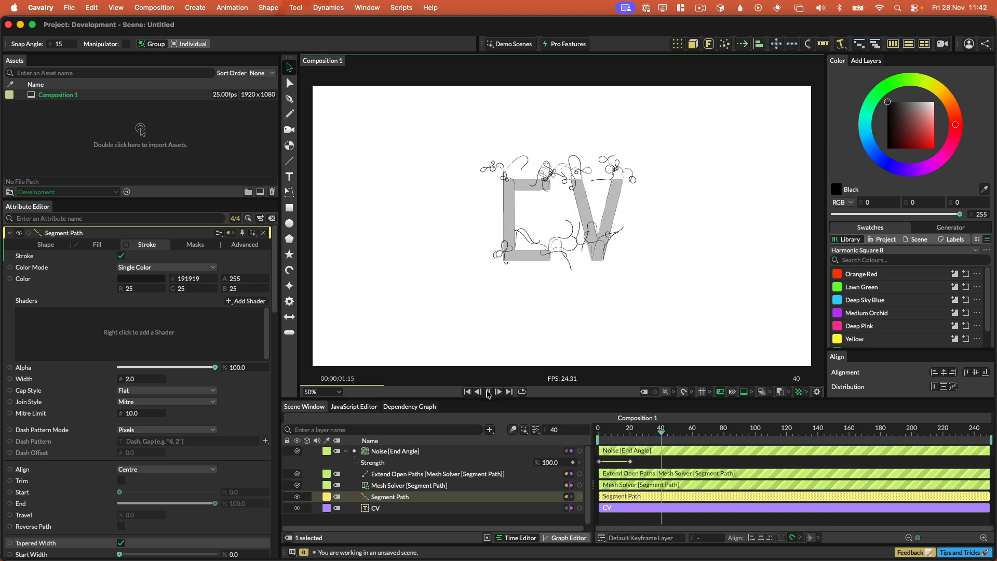
click(488, 391)
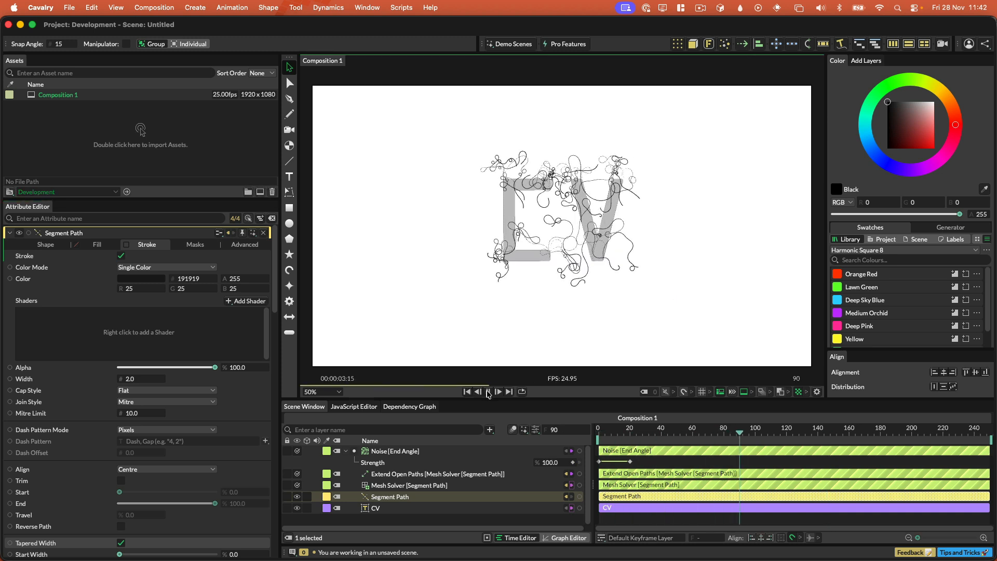
click(487, 391)
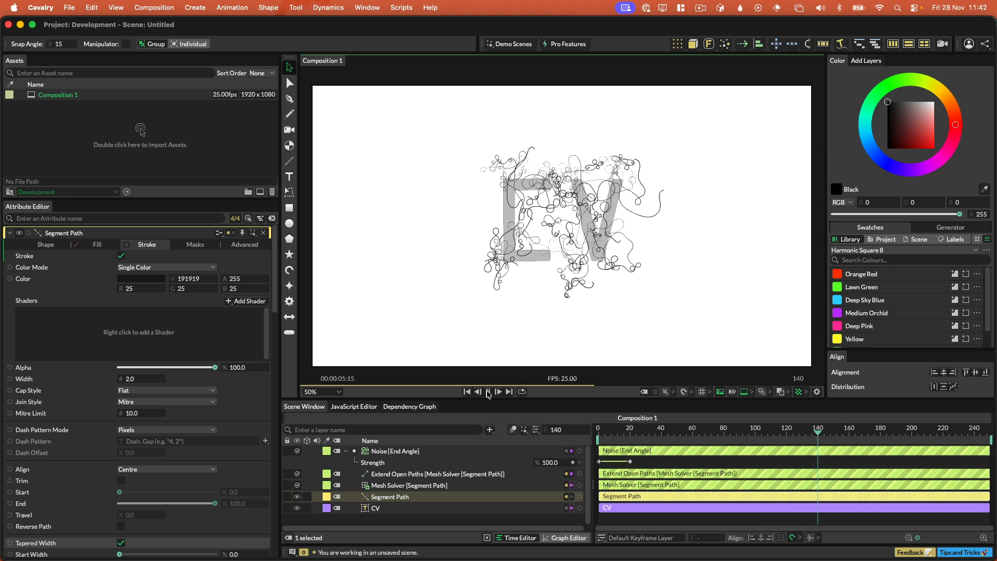
click(487, 391)
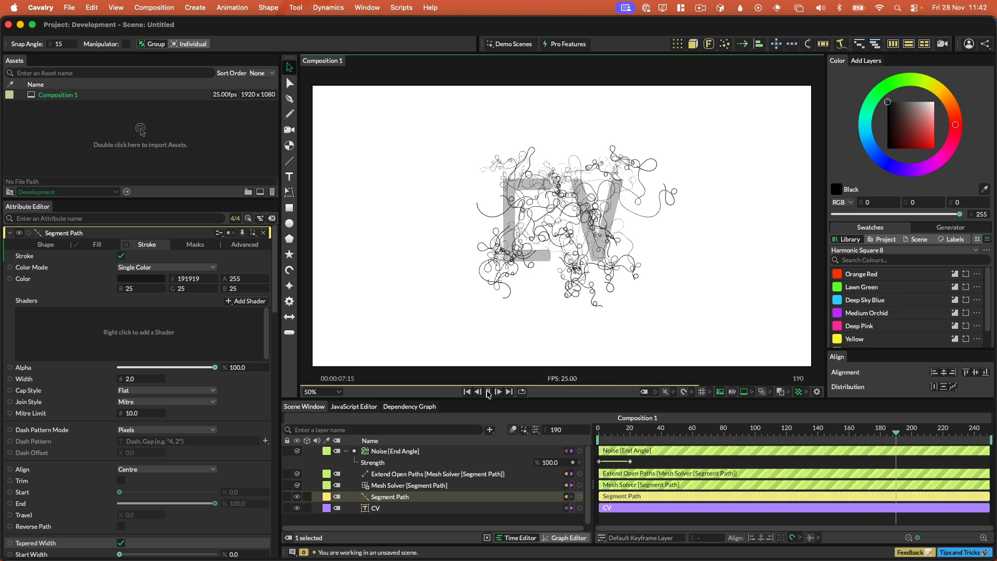
click(487, 391)
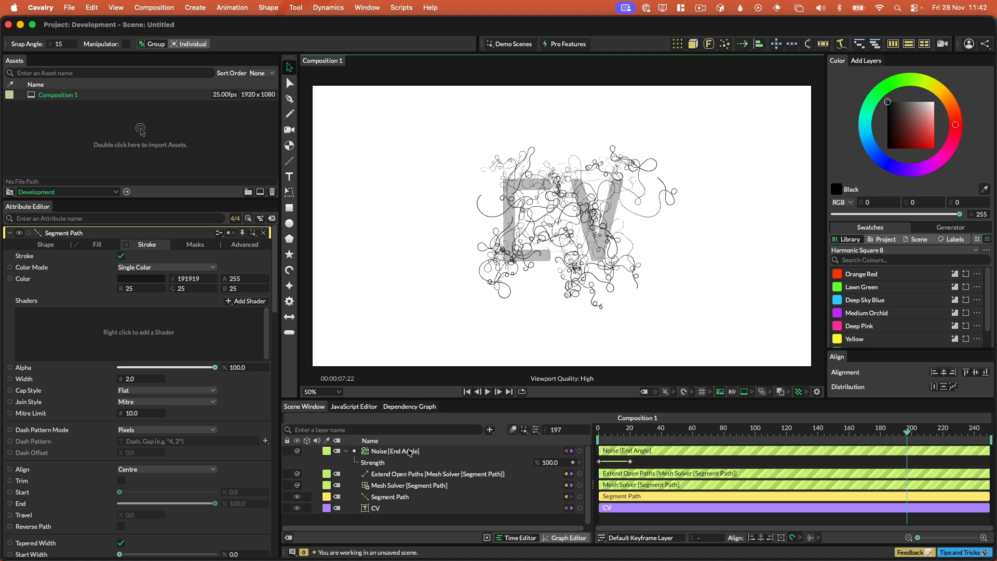
Step: Remove the Noise growth layers, add Path Relax to the CV Mesh Solver, and view its settings
click(394, 451)
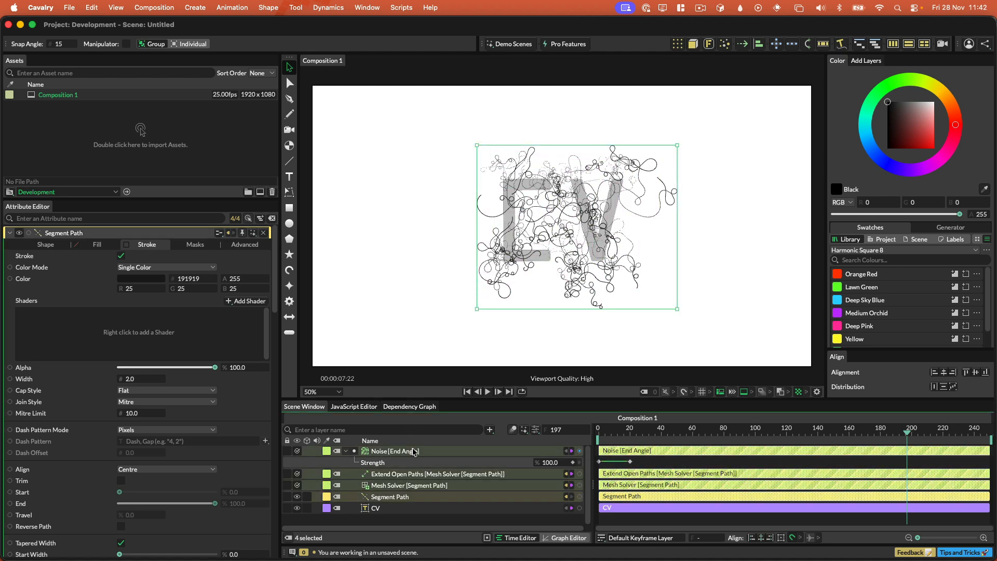
click(375, 450)
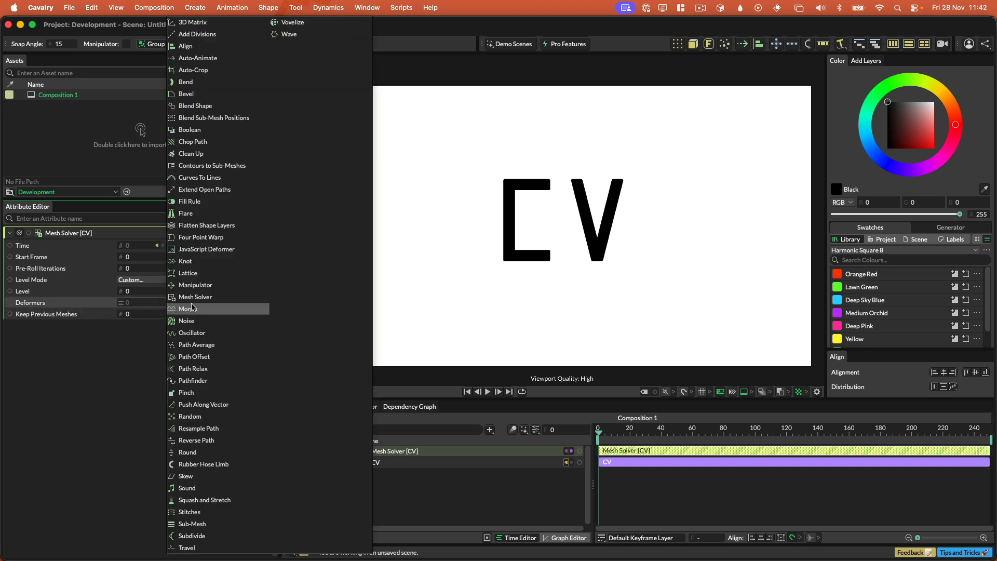
click(192, 368)
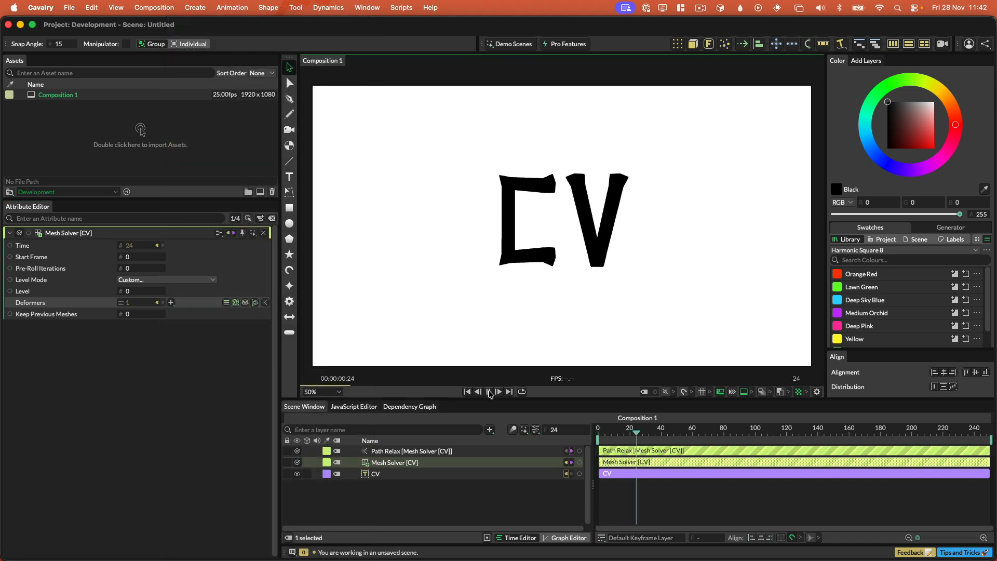
click(487, 391)
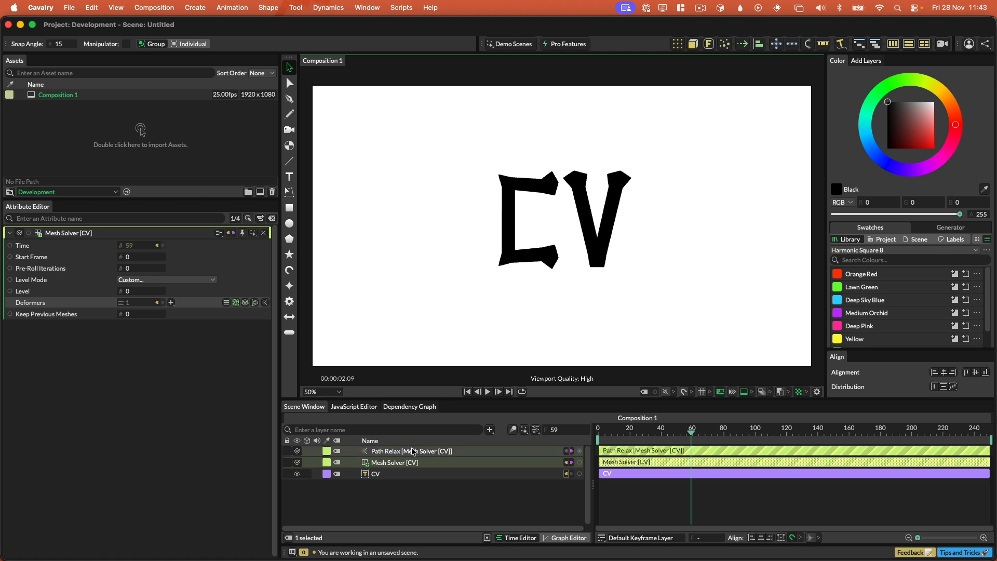
click(412, 451)
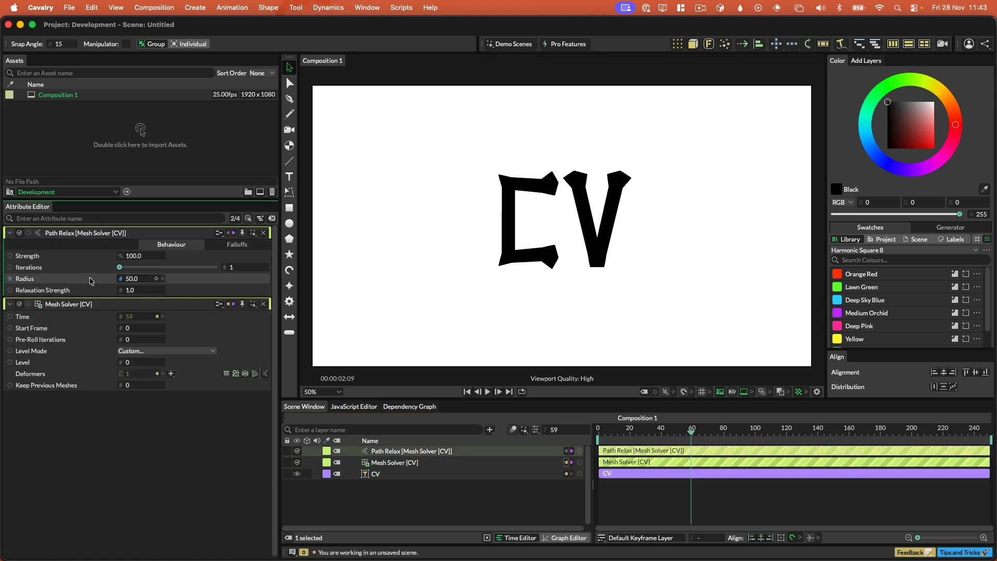
mouse_move(83, 295)
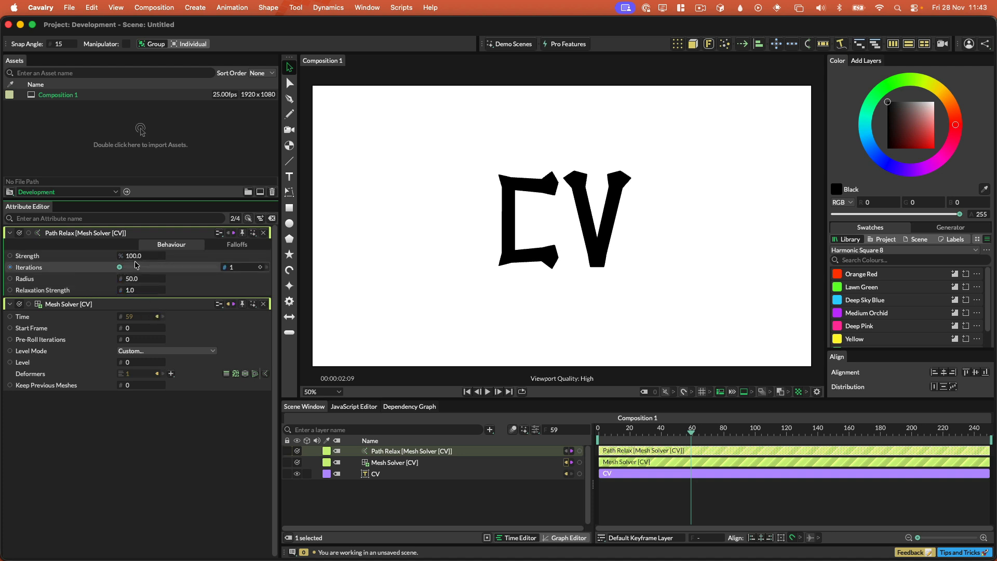
mouse_move(153, 266)
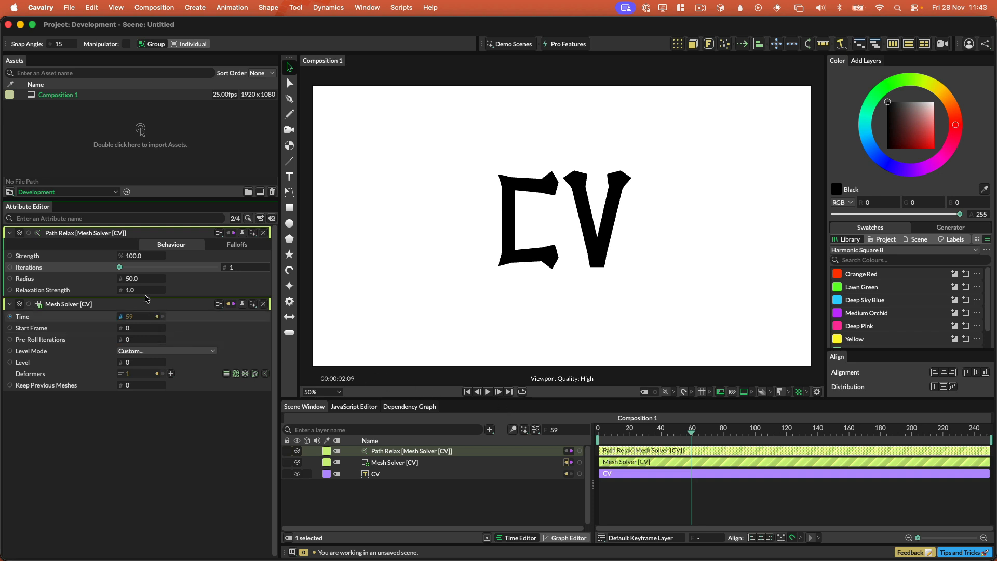
mouse_move(140, 278)
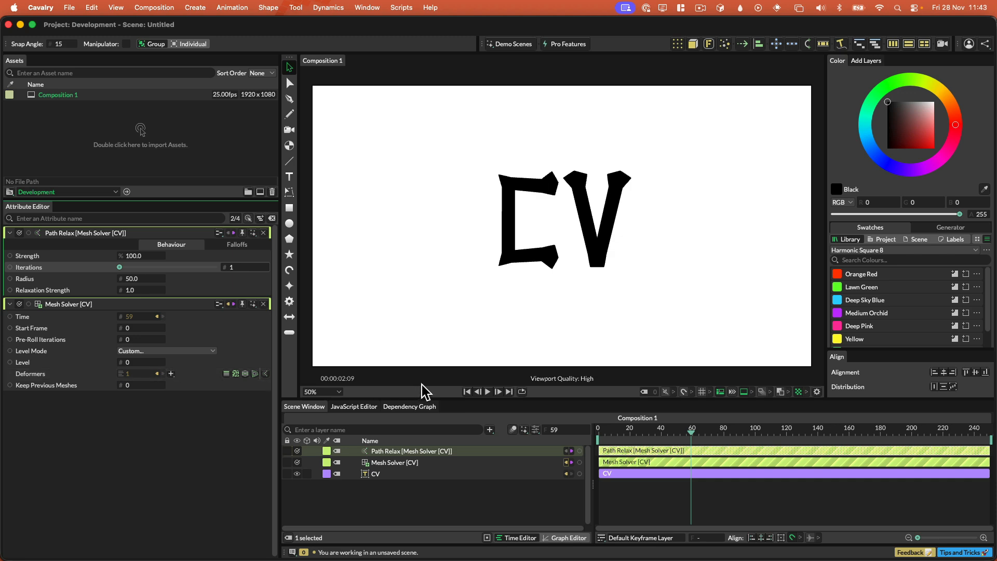
Step: Add a Path Average deformer to the CV Mesh Solver and set it to 4 iterations
click(170, 373)
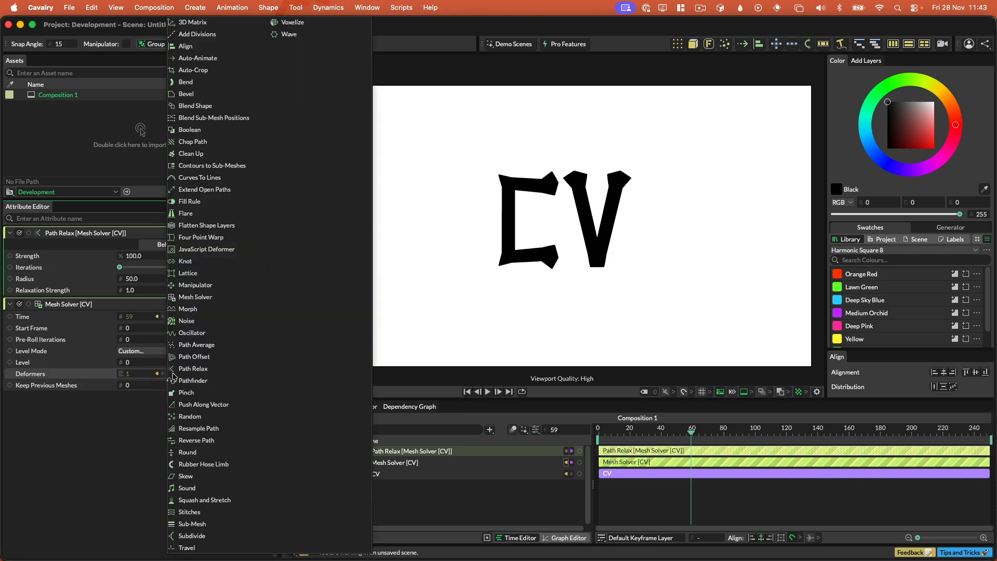
click(196, 344)
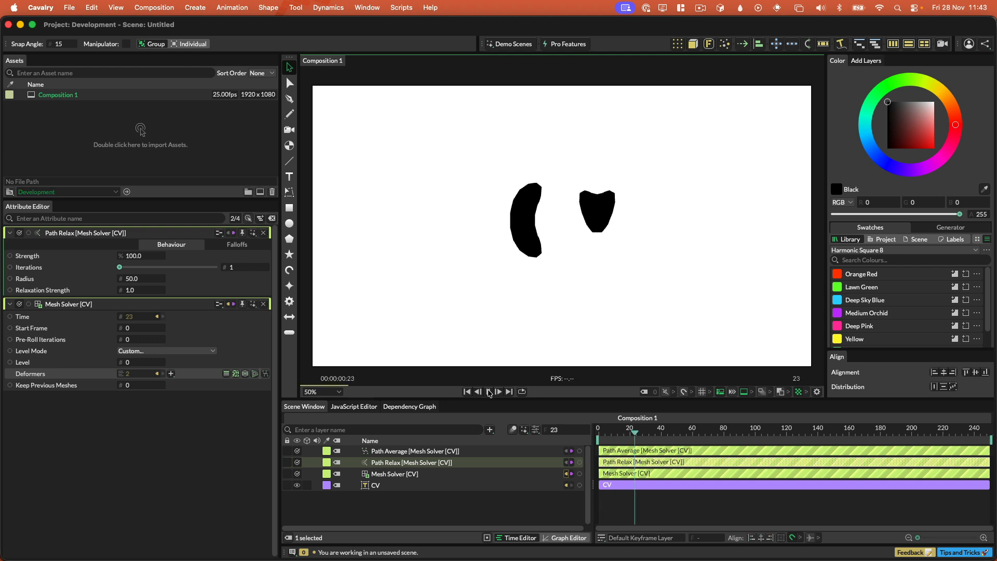
click(489, 392)
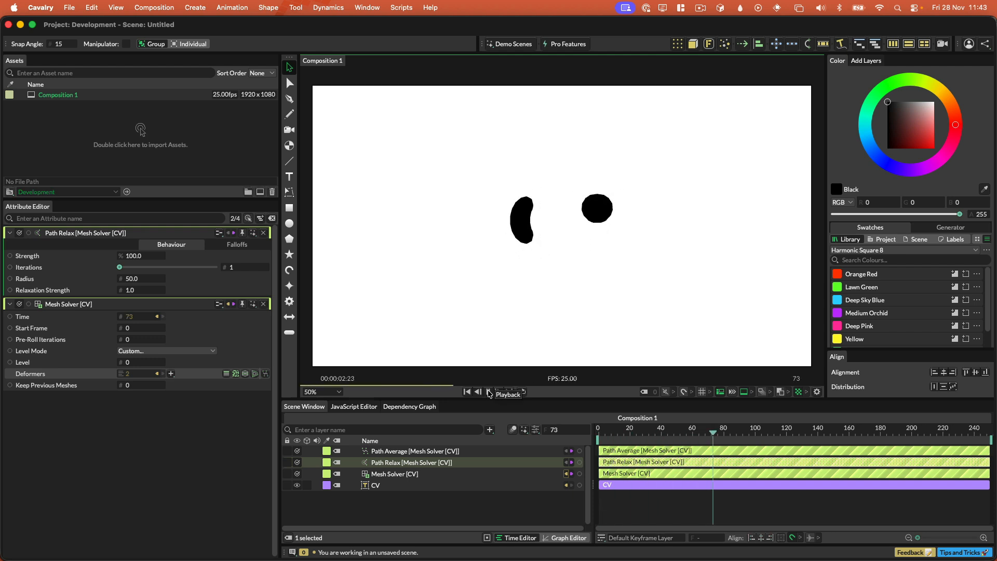
click(487, 391)
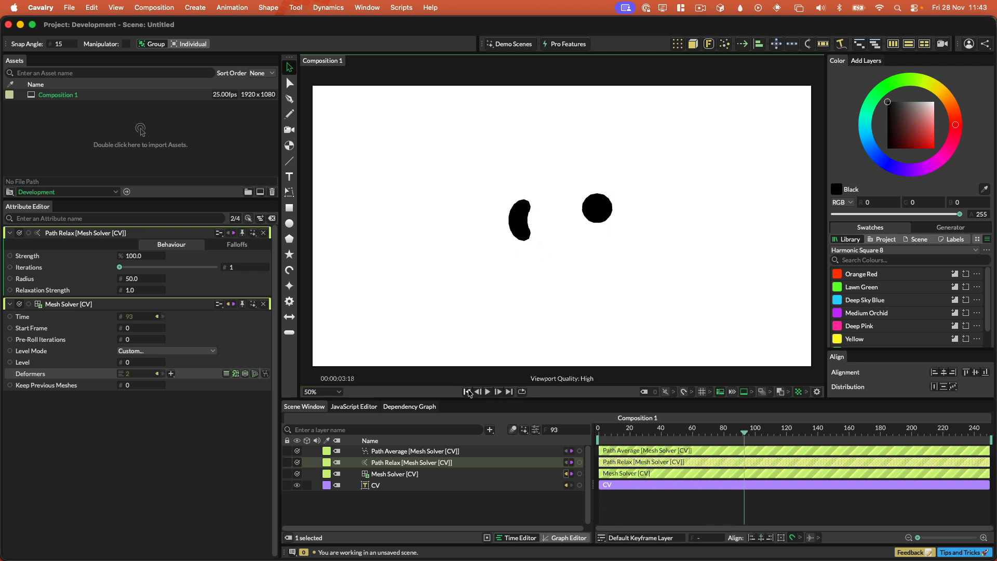
click(467, 391)
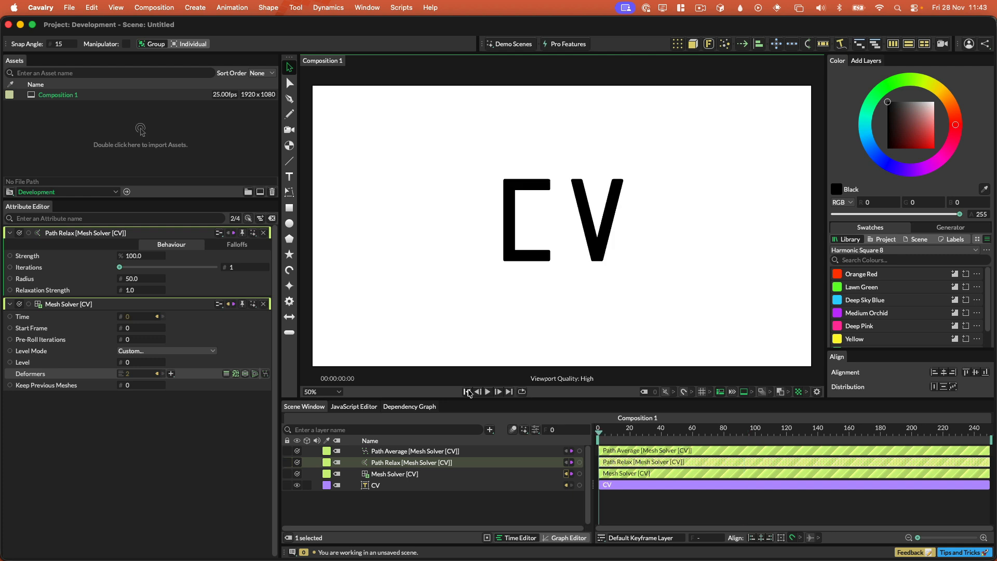
mouse_move(415, 434)
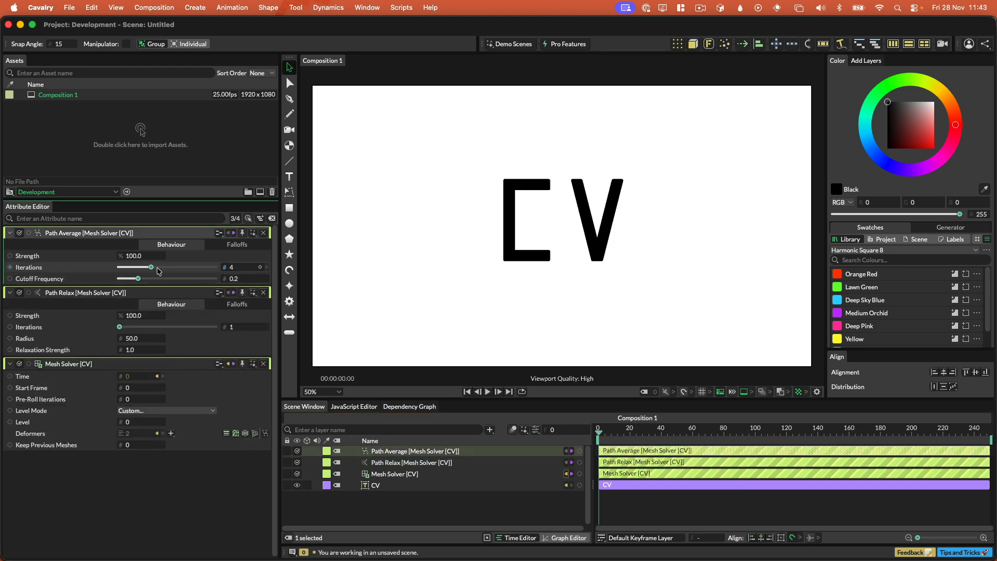
click(488, 392)
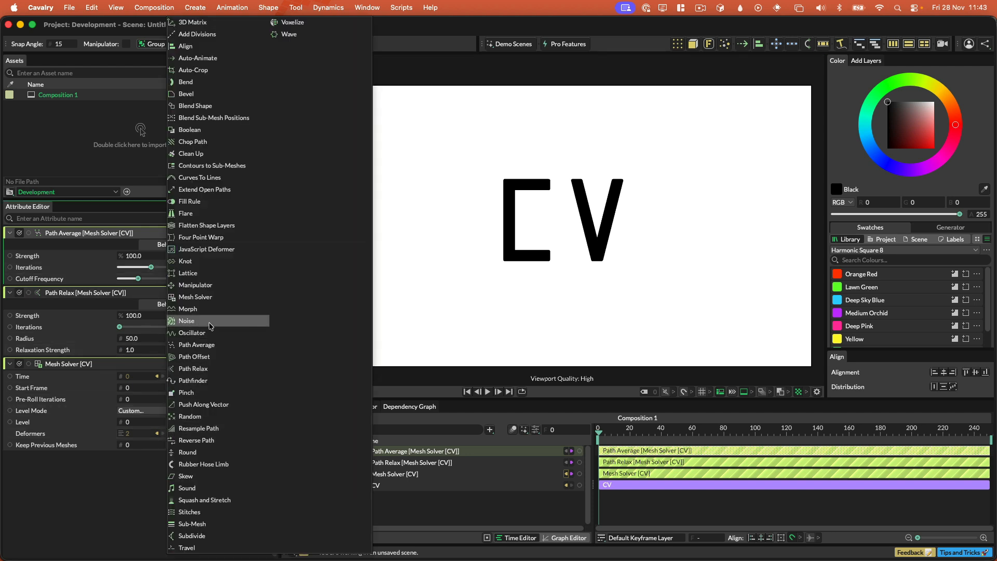
mouse_move(207, 34)
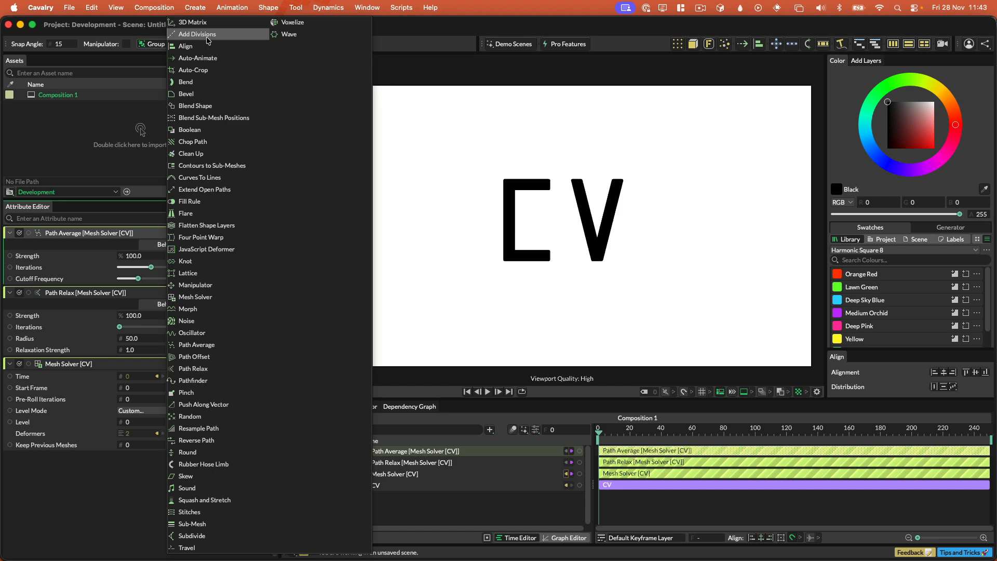
Step: Add Add Divisions in Edge Length mode (20) and lower Path Average to 1 iteration
click(197, 34)
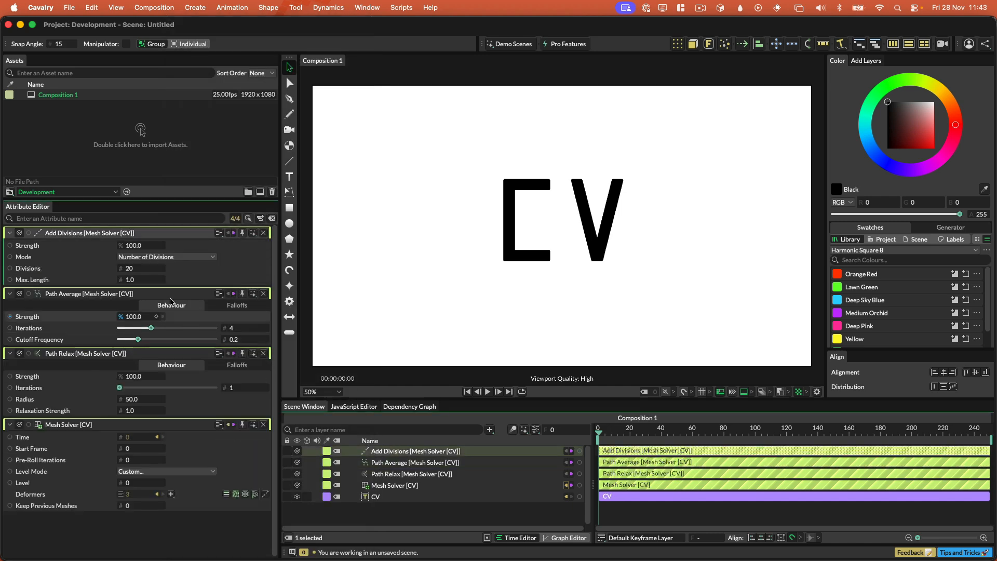
click(167, 256)
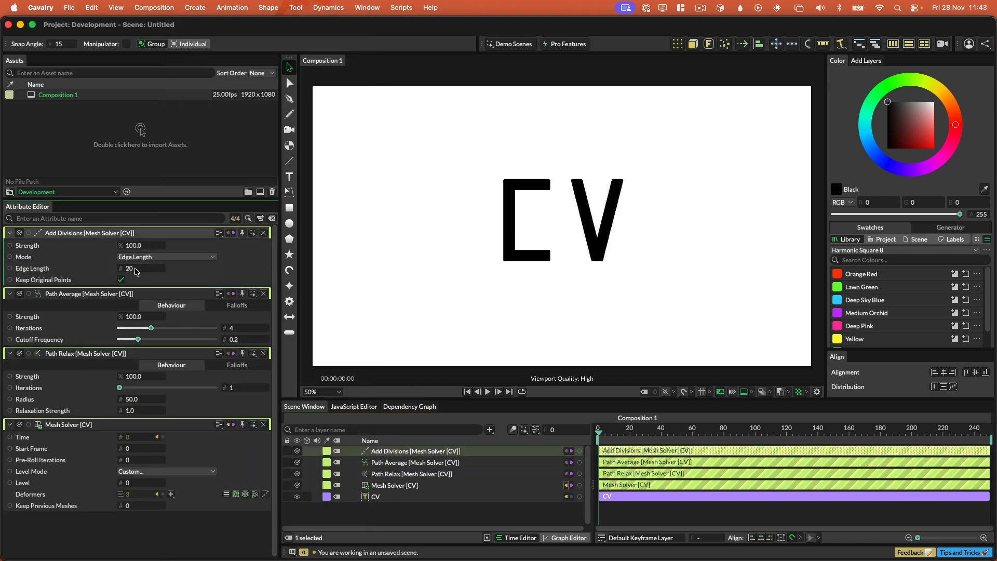
click(498, 391)
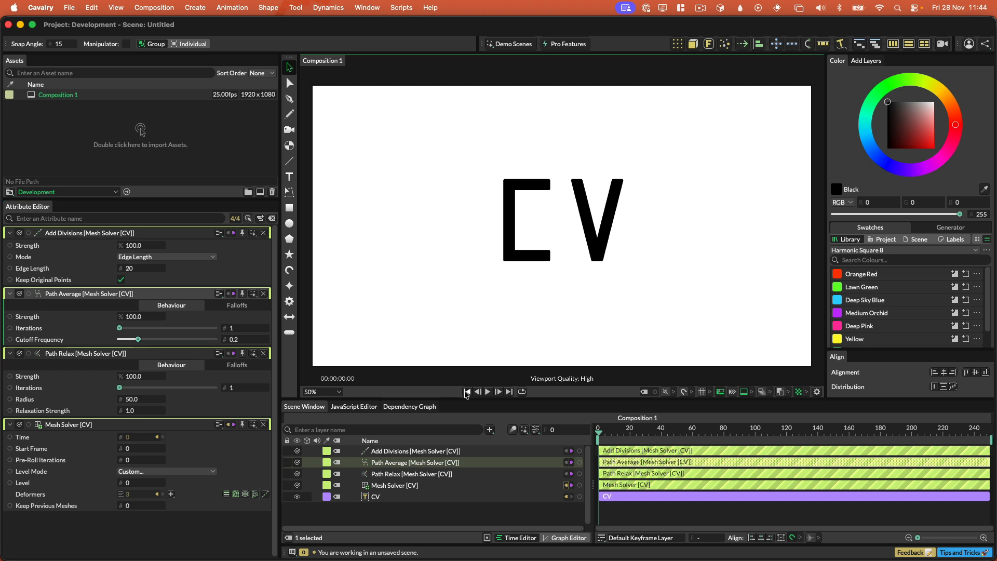
Step: Play the growth simulation, pause it, and rewind to the first frame
click(487, 392)
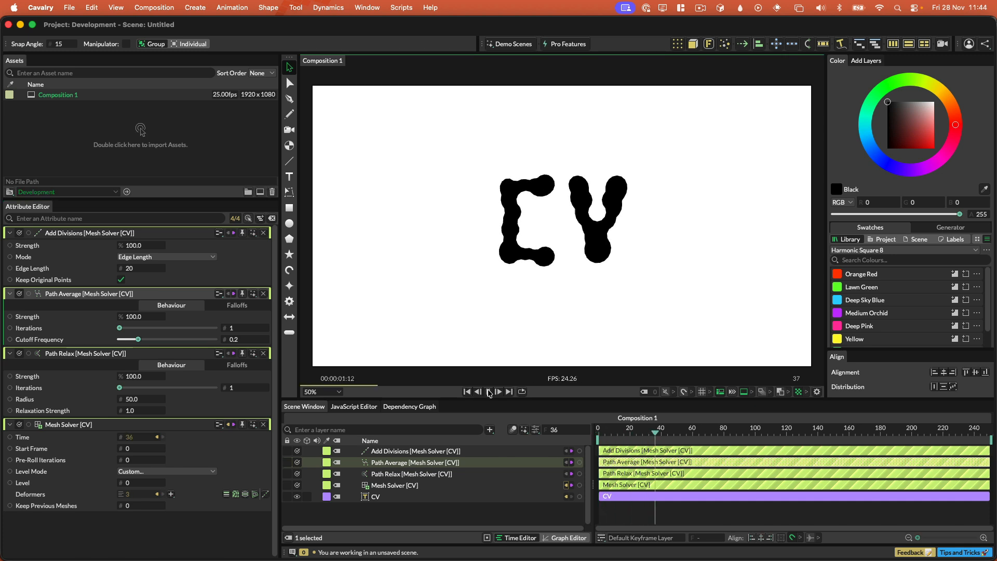
click(487, 392)
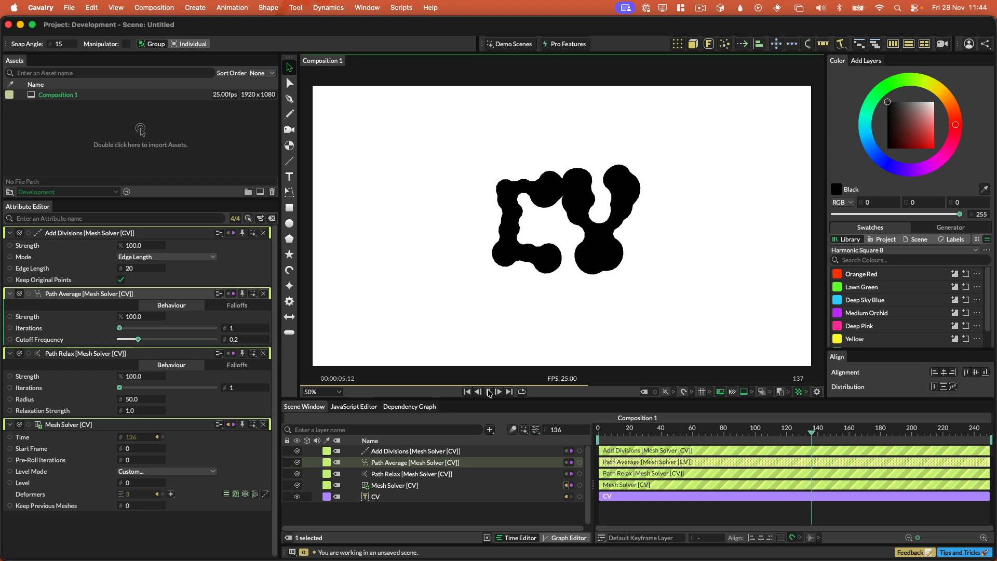
click(489, 391)
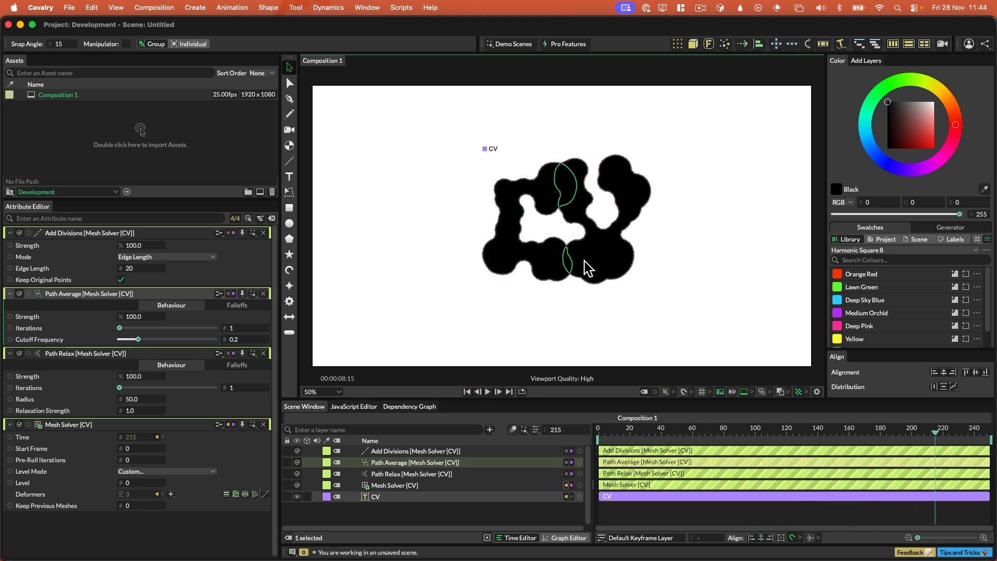
click(466, 391)
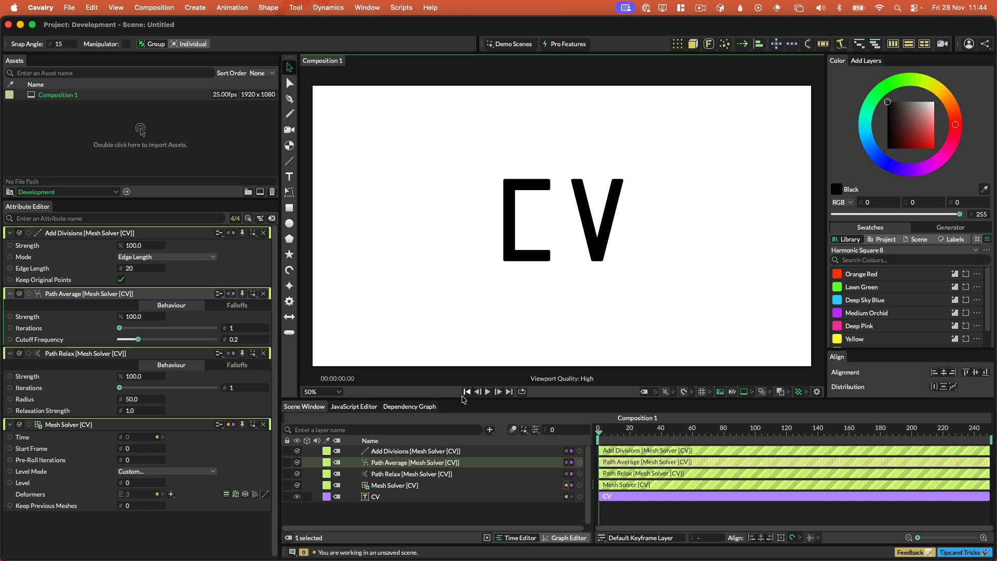
Step: Put a Flatten Shape Layers deformer on the CV text and preview the blobby growth
click(376, 497)
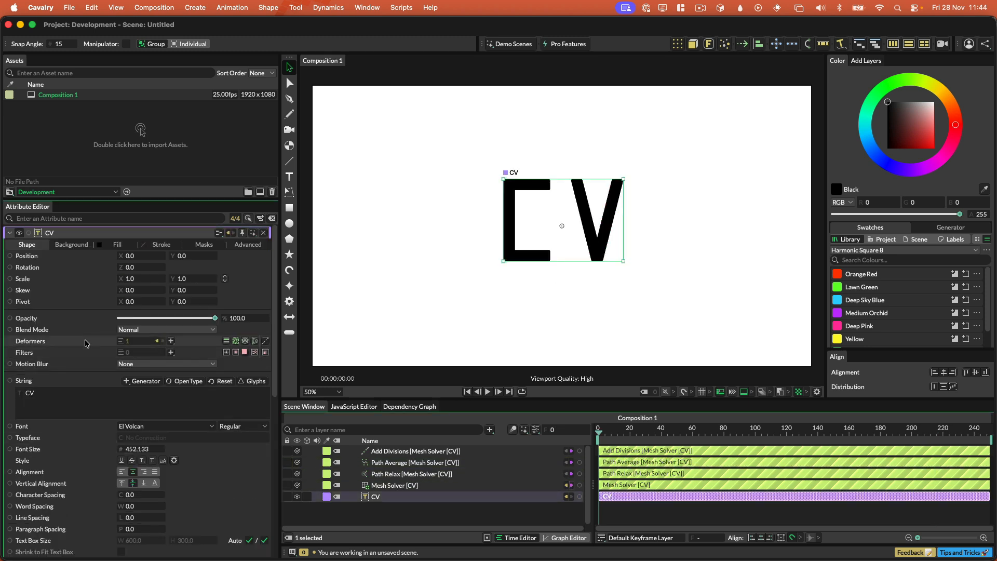
mouse_move(114, 352)
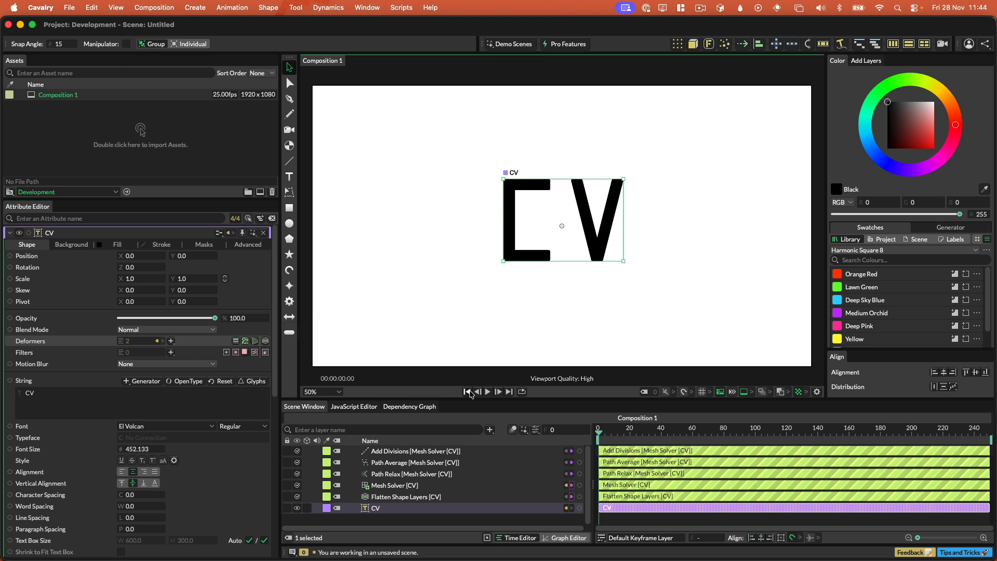
click(487, 392)
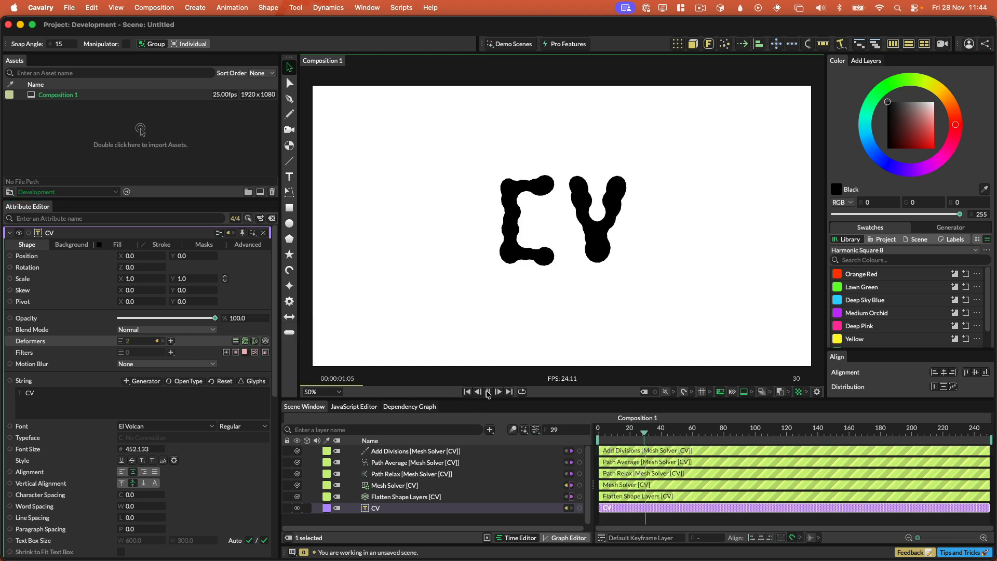
click(487, 391)
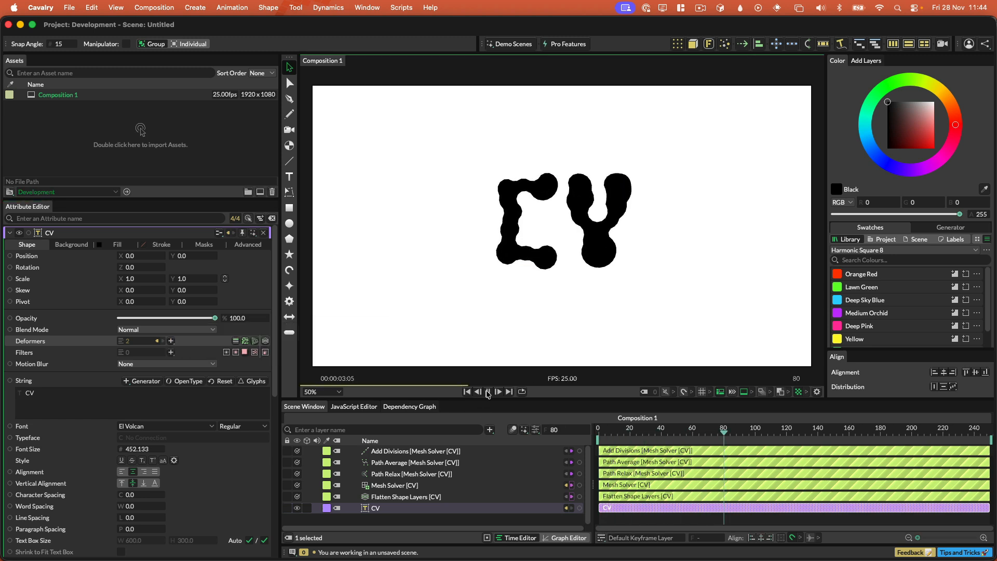
click(487, 391)
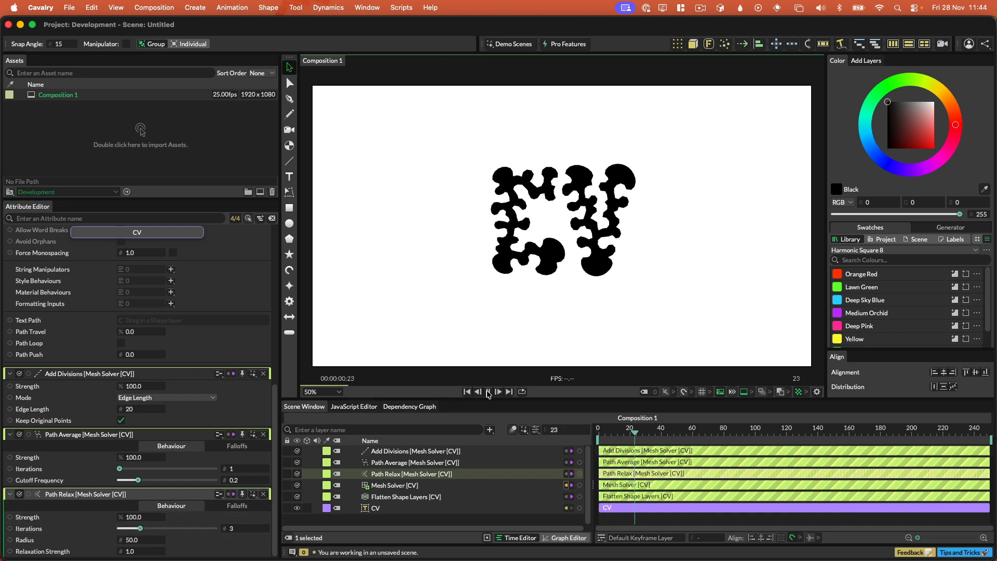
Step: Set Path Relax to 3 and Path Average to 2 iterations, then replay from the start
click(487, 391)
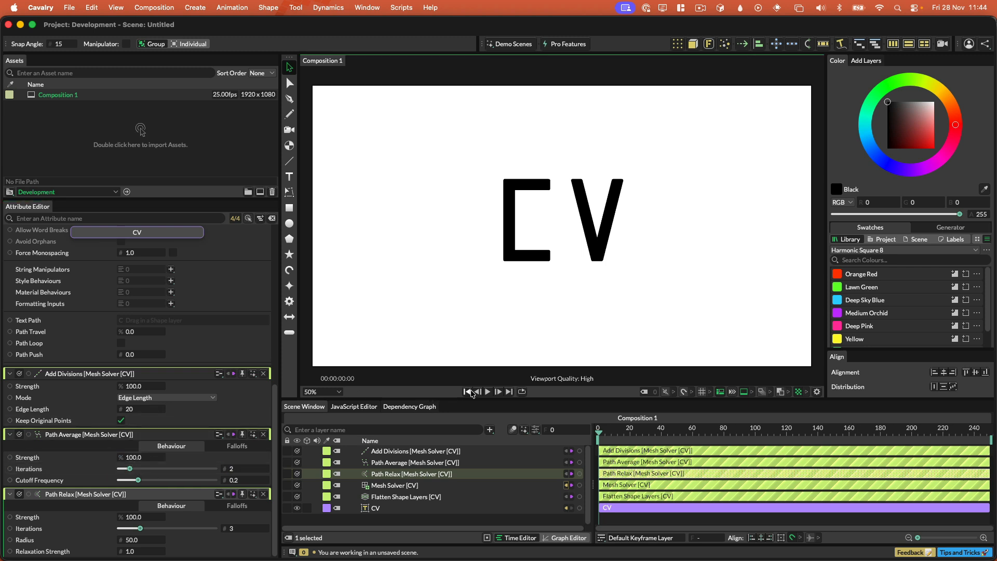
click(488, 391)
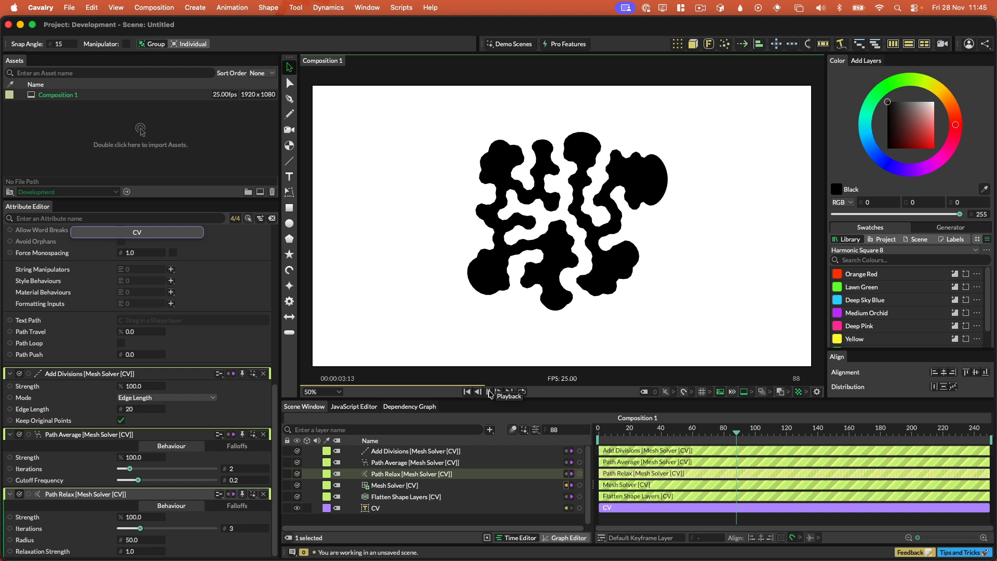
click(489, 391)
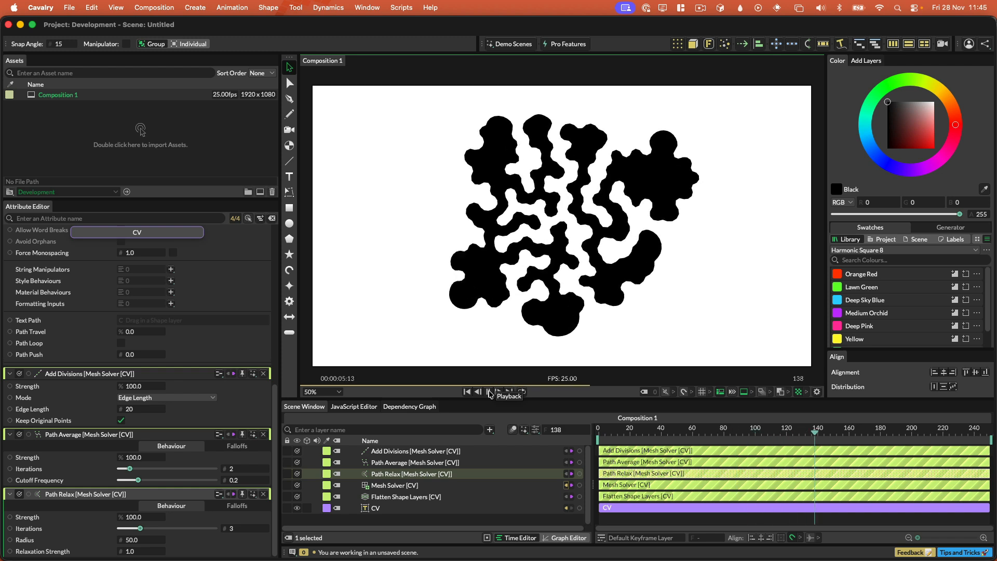
click(488, 391)
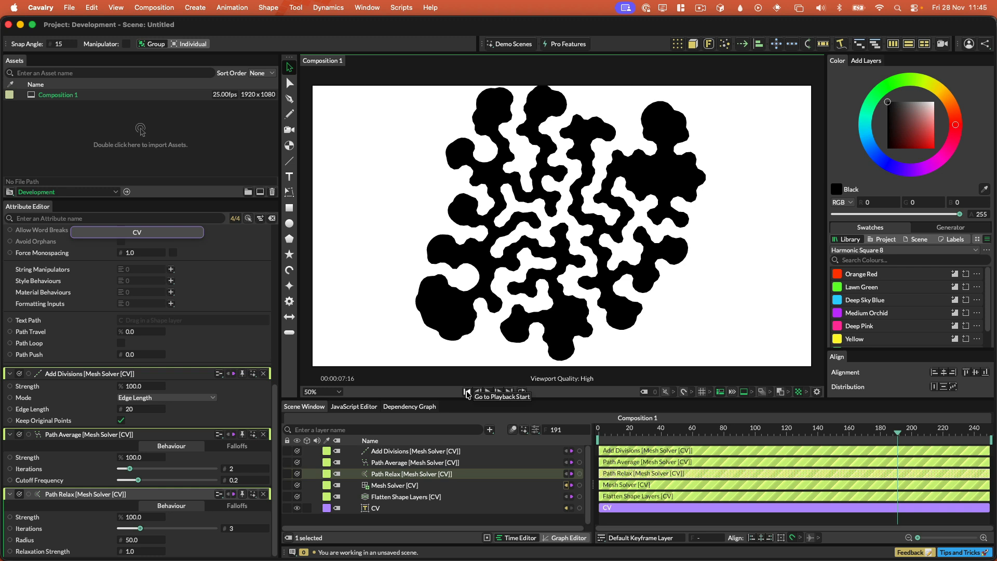
click(467, 391)
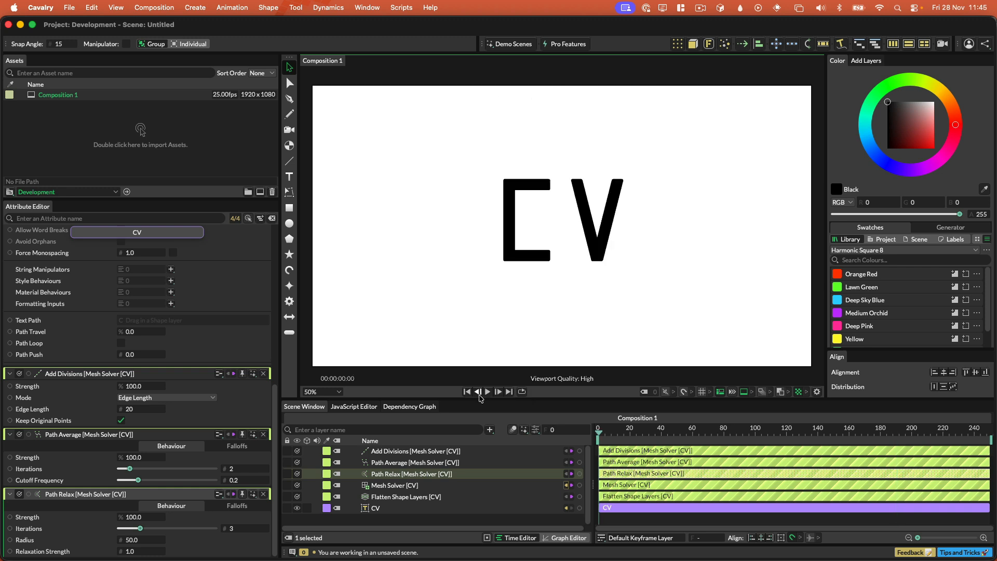
click(488, 391)
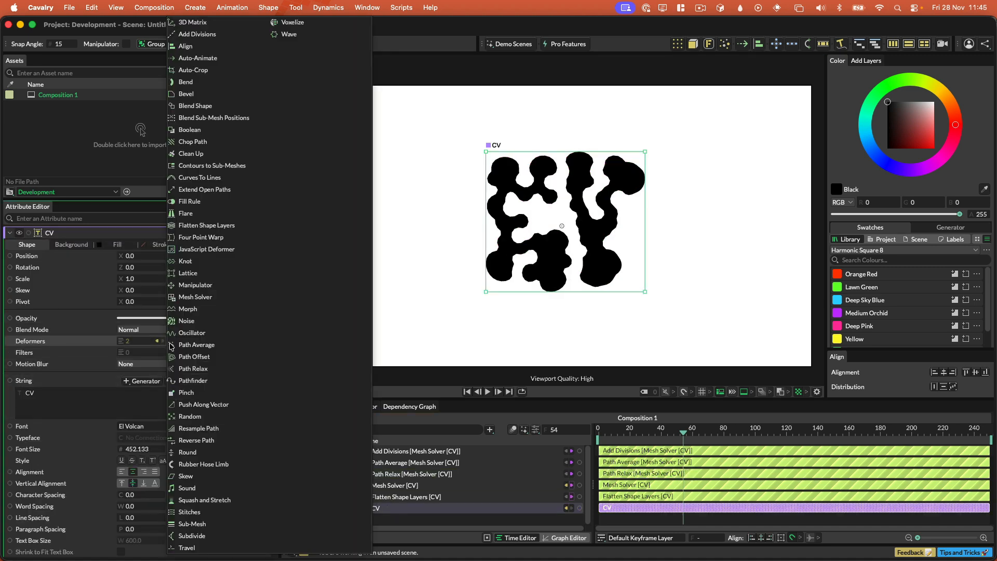
mouse_move(205, 502)
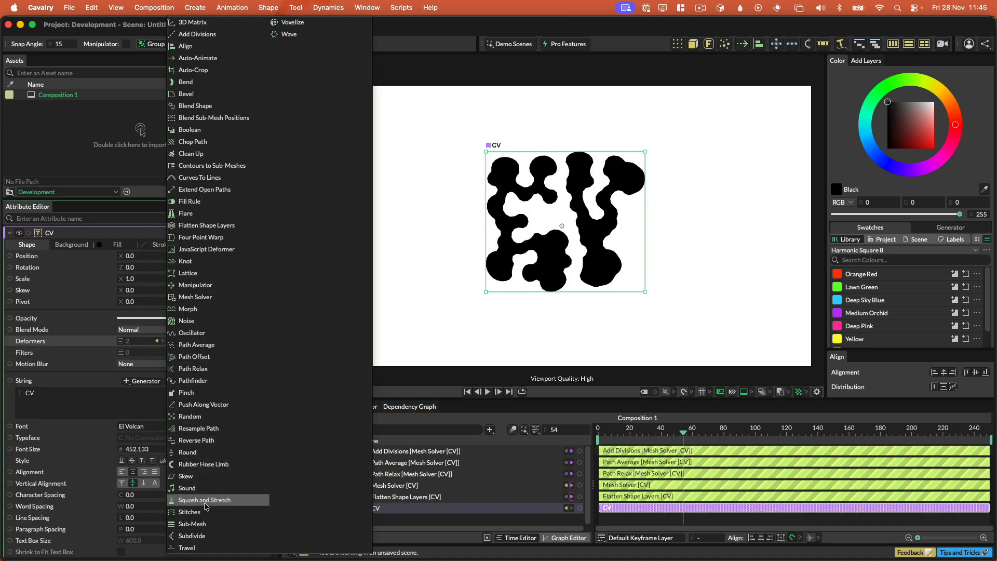
Step: Add a Subdivide deformer to CV with Smooth Angle 142.8 and play the growth
click(192, 536)
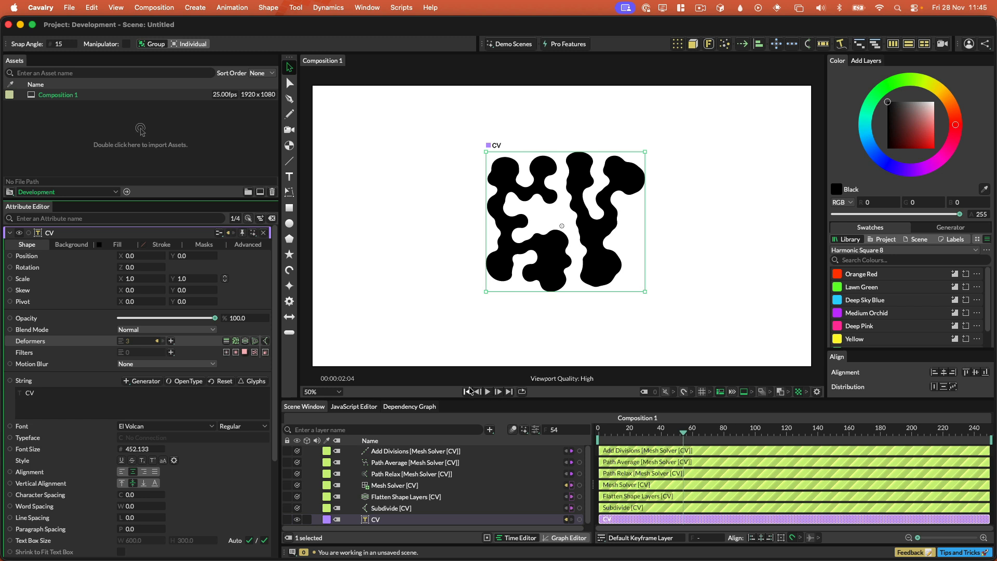
click(487, 391)
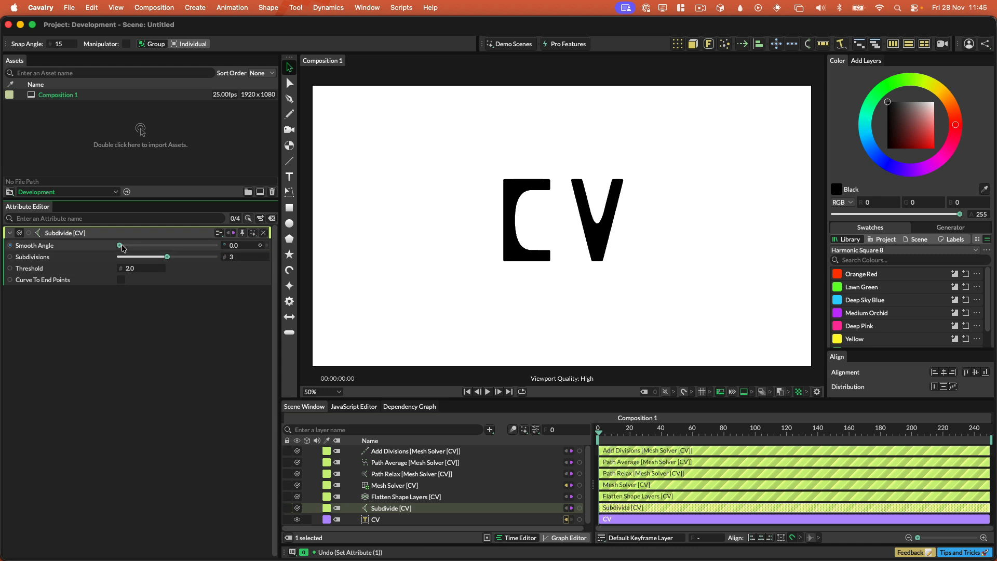
drag(120, 246, 196, 245)
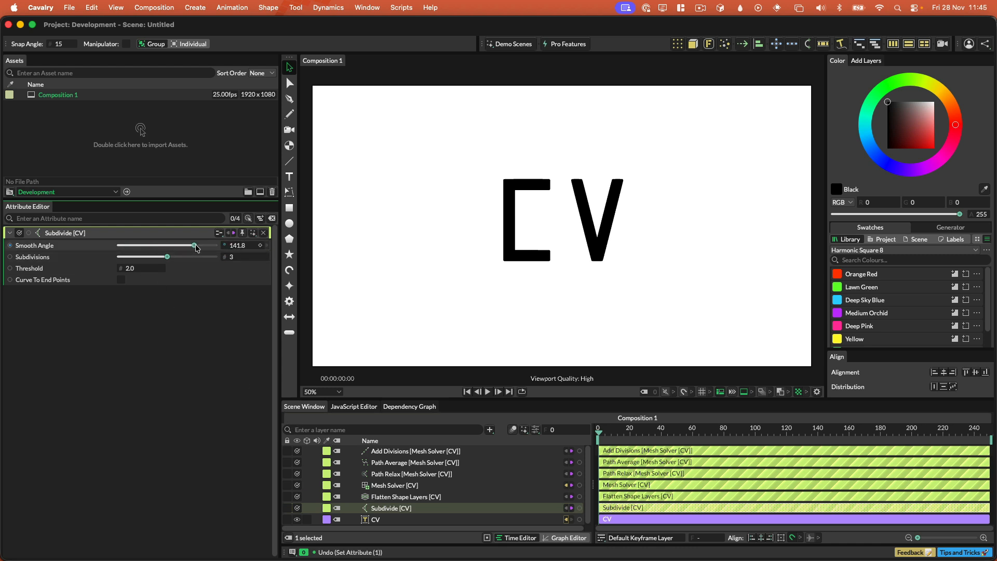
drag(193, 245, 196, 245)
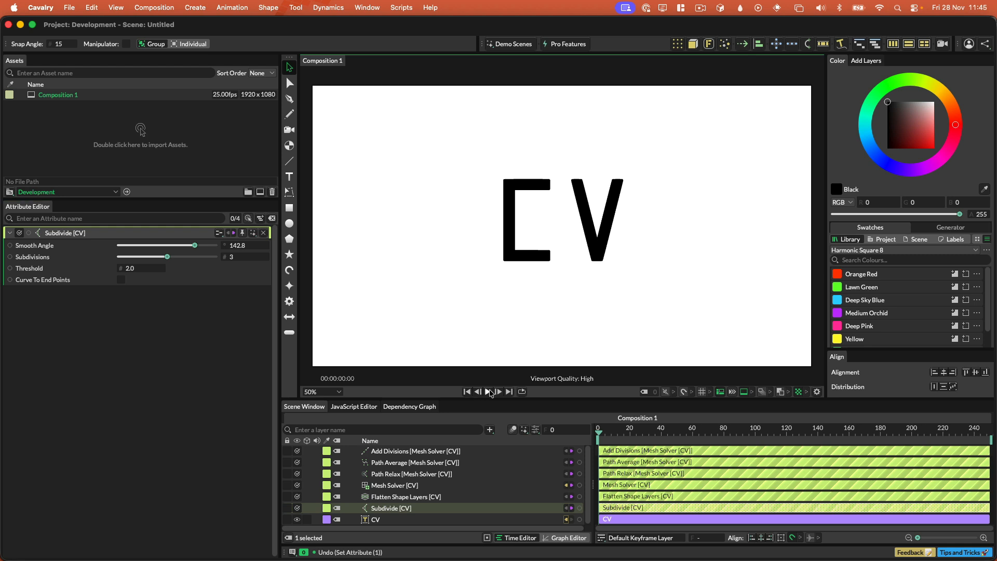
click(467, 391)
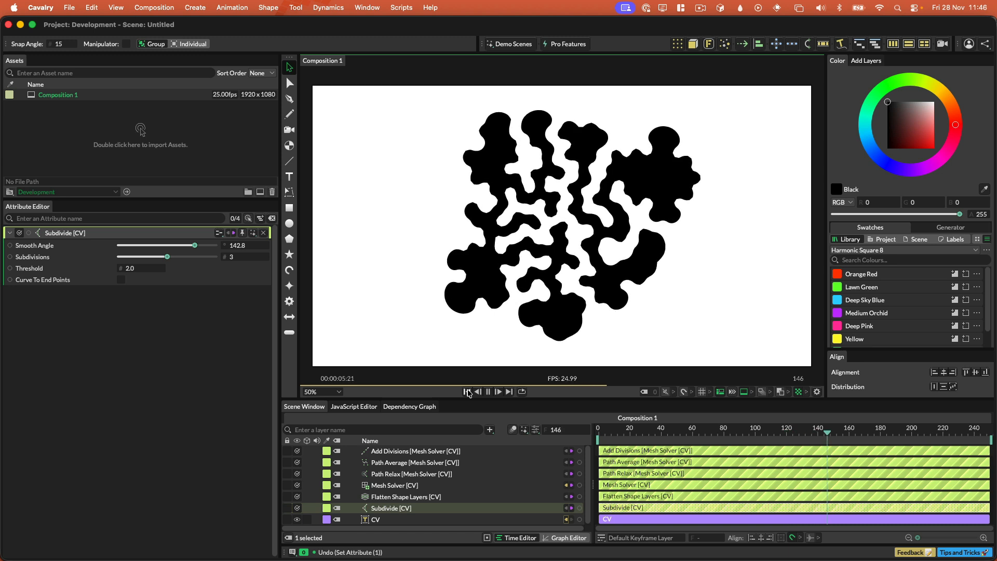
click(498, 391)
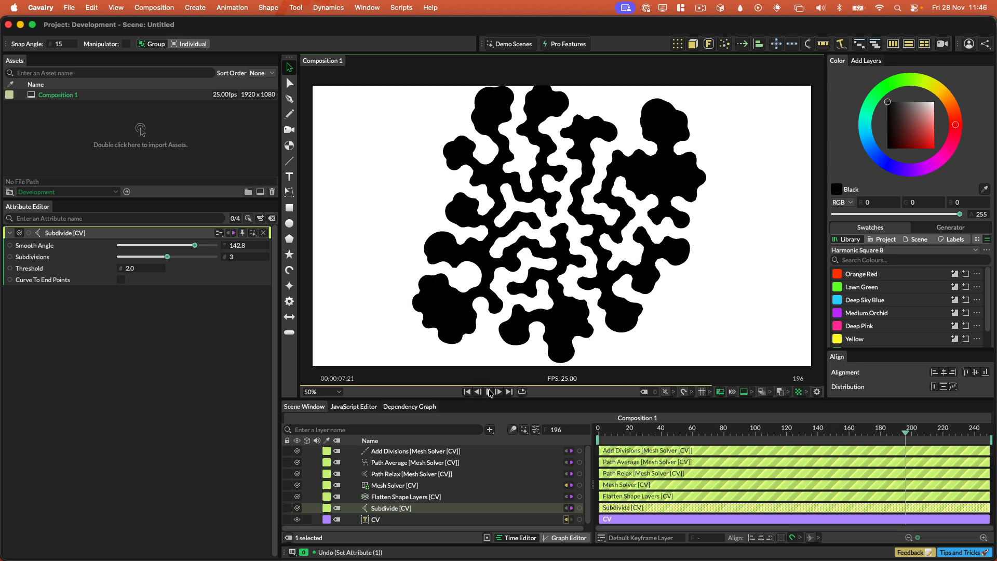